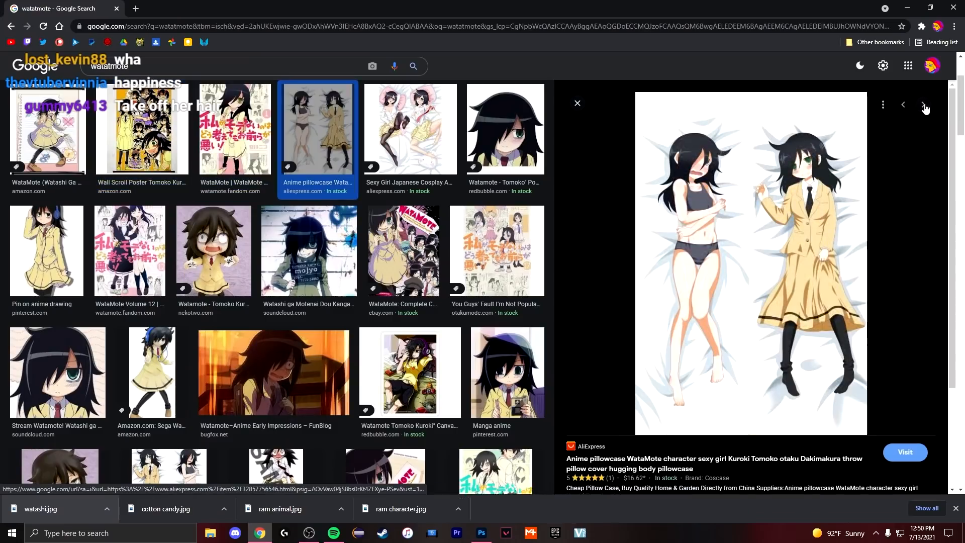
# - Find and preview the crying Emma crowd image in Google Images as the next source
pyautogui.click(922, 105)
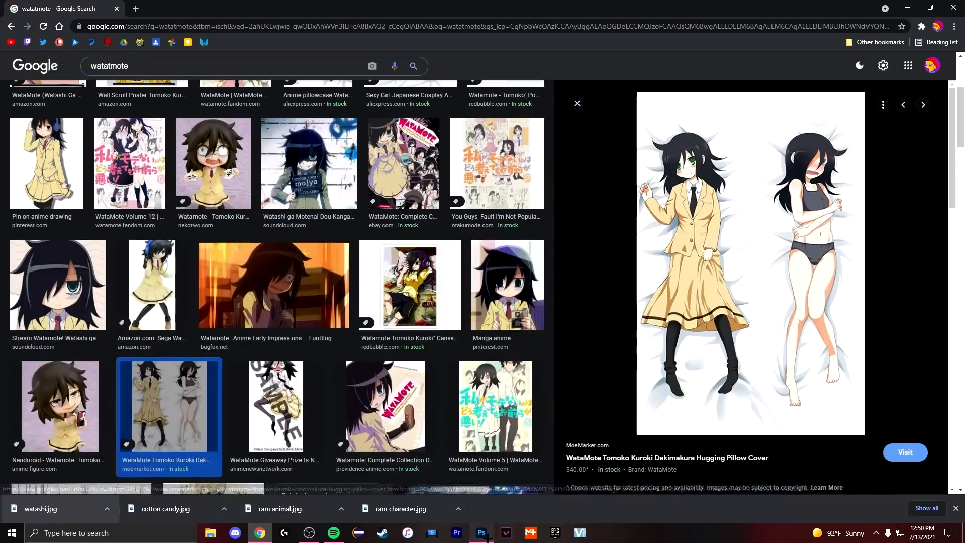
pyautogui.click(481, 532)
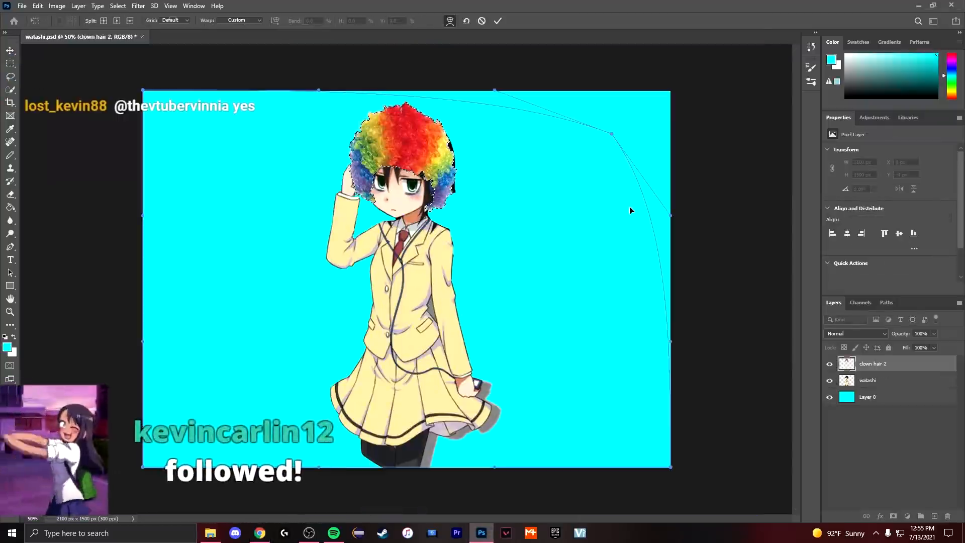
pyautogui.click(260, 533)
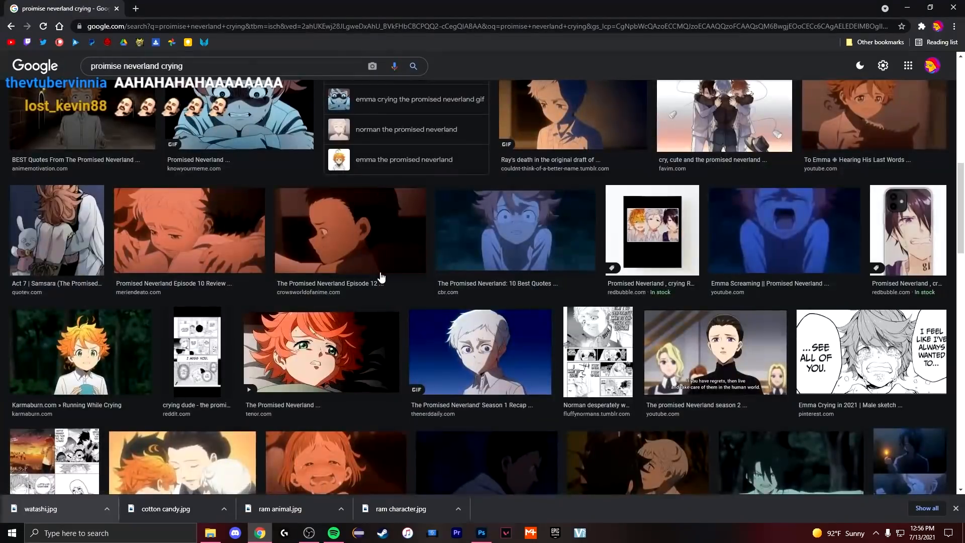
pyautogui.click(228, 286)
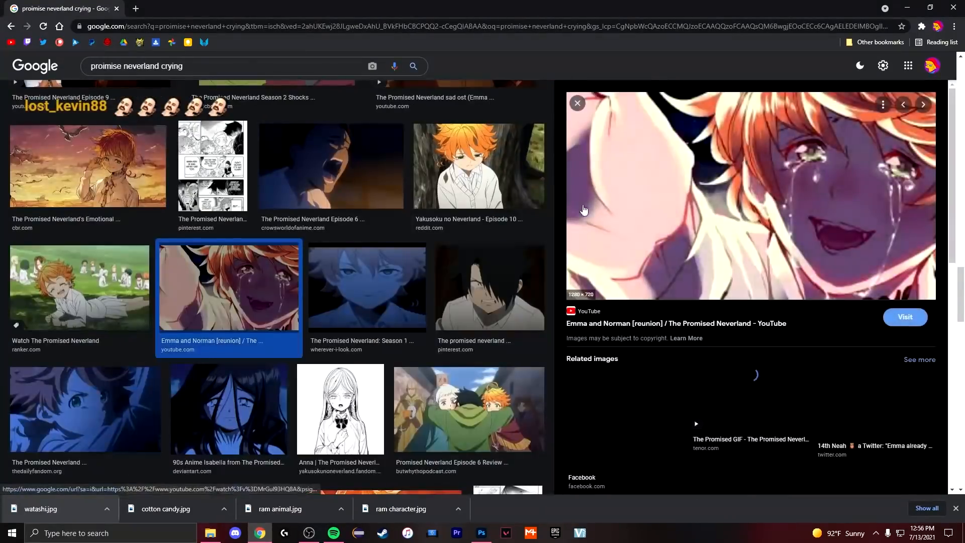
# - Layer the crying crowd photo into watashi.psd and scale it to fill the canvas
pyautogui.click(577, 102)
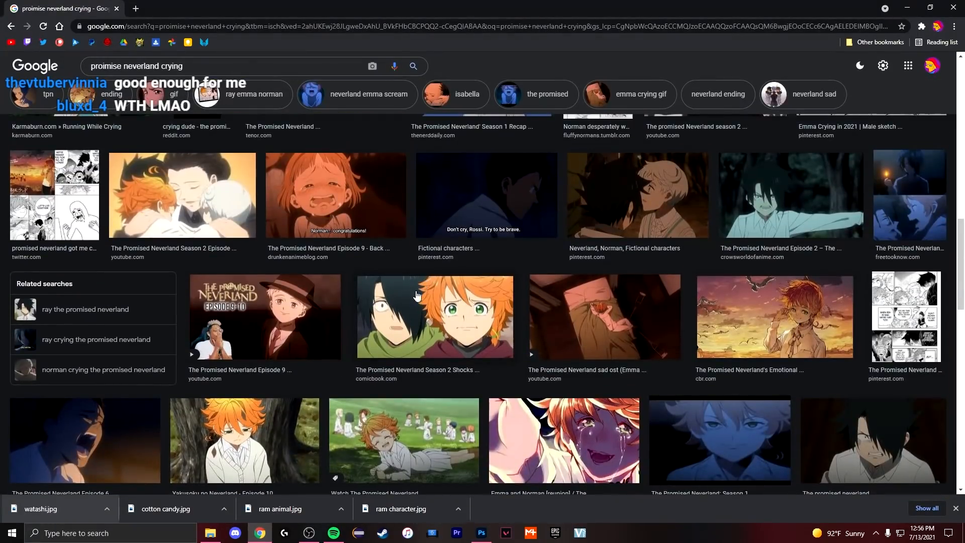
pyautogui.click(480, 533)
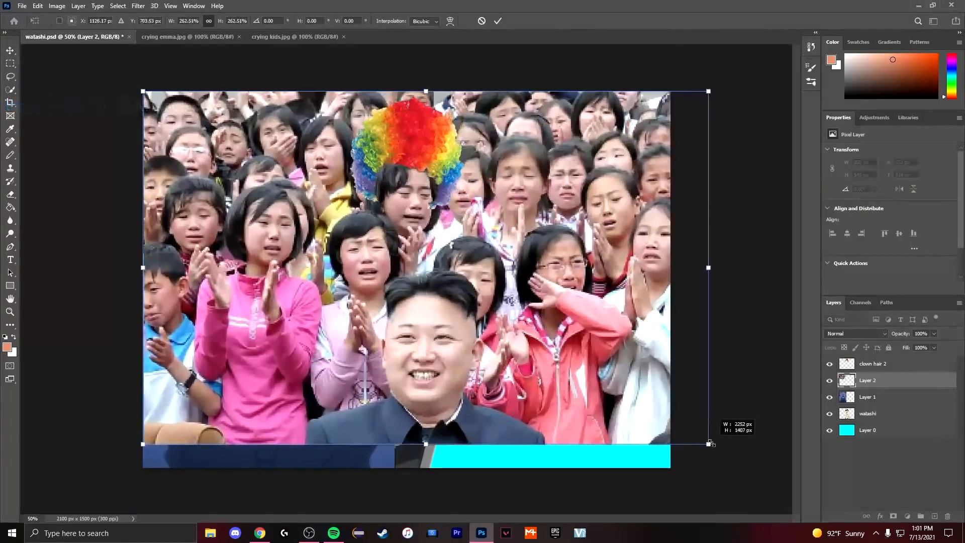
pyautogui.click(498, 20)
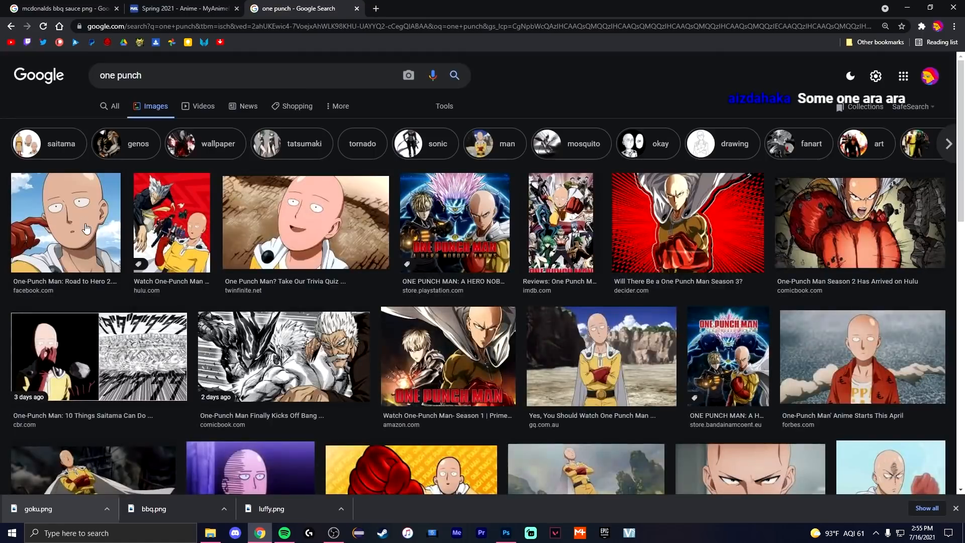
# - Save the cheerleader uniform image and place the anime face above it in invisible body.psd
pyautogui.click(424, 8)
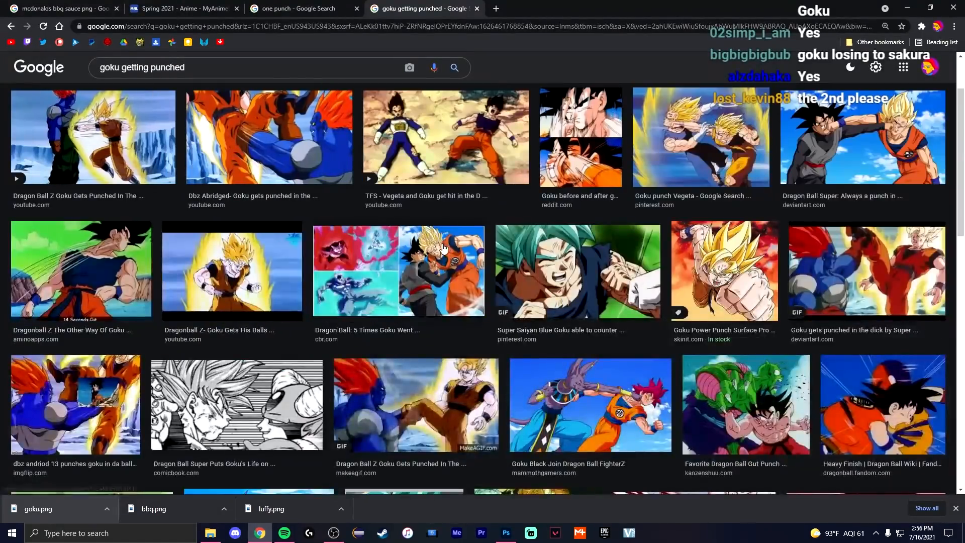
pyautogui.click(506, 533)
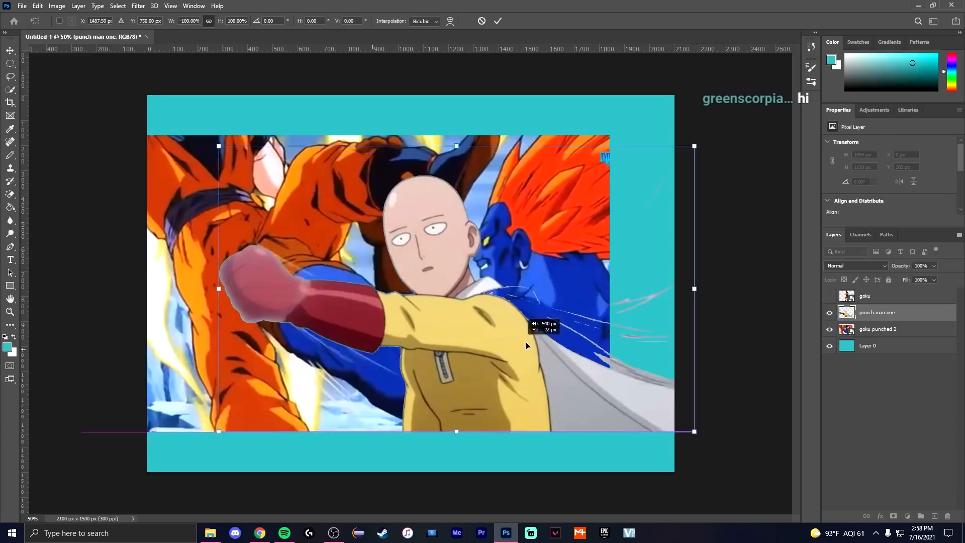
pyautogui.press('f')
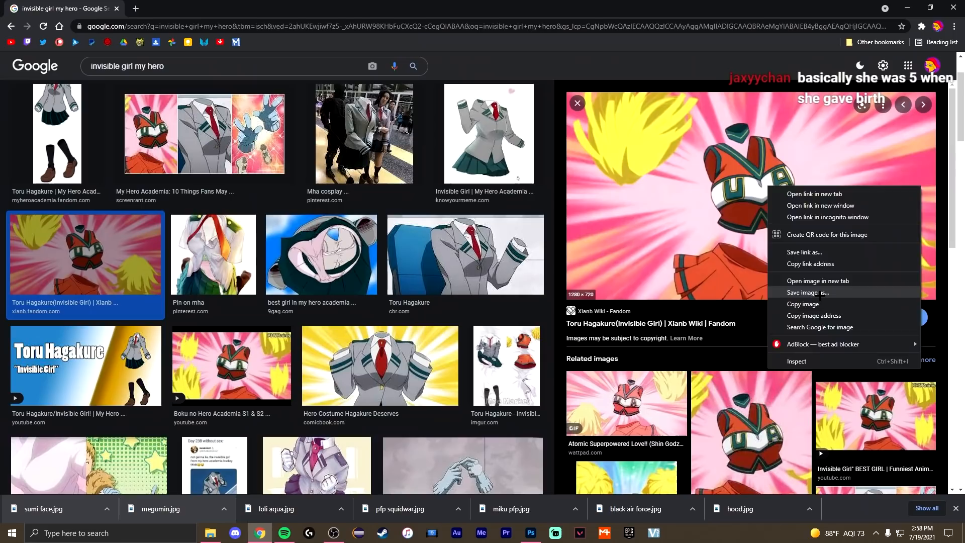
pyautogui.click(808, 292)
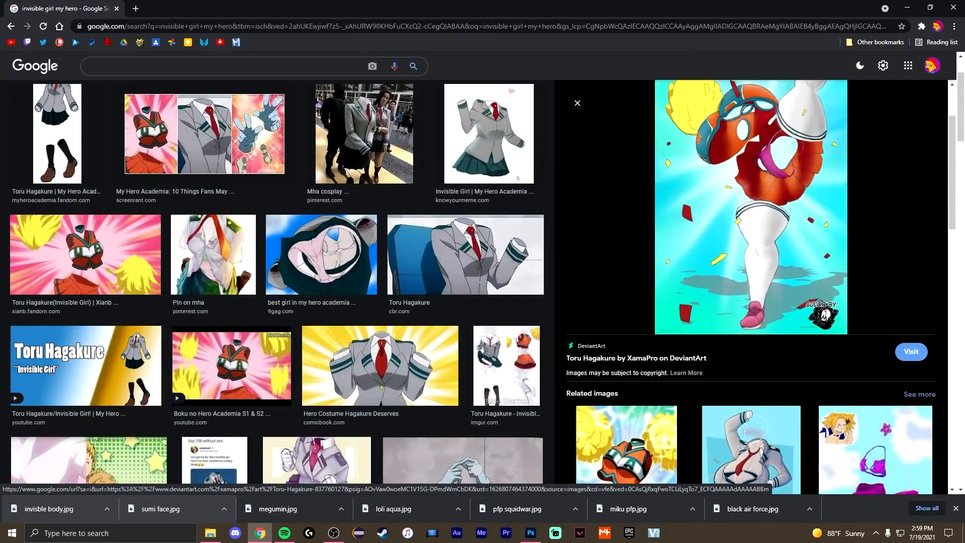
pyautogui.click(530, 533)
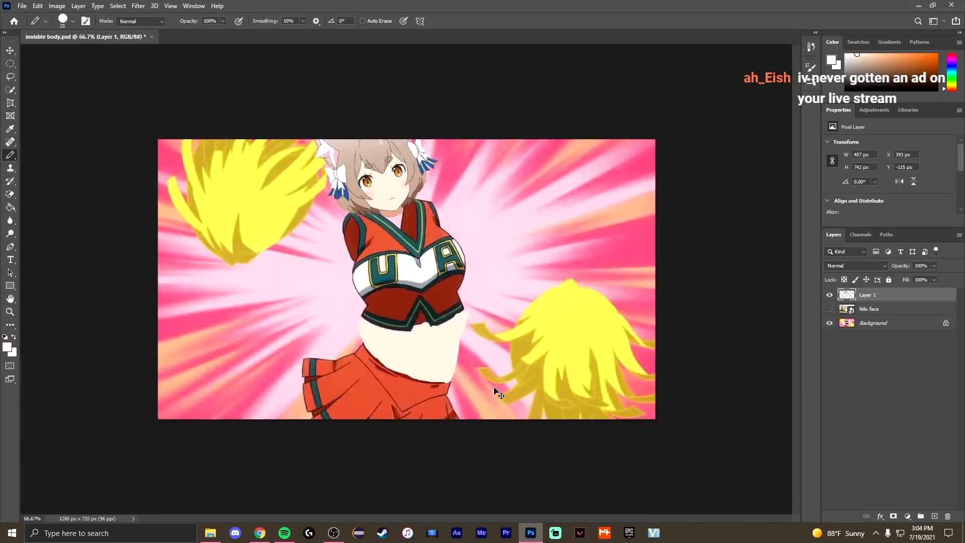
# - Search Google Images for akeno and preview the bathrobe figure thumbnail
pyautogui.click(259, 533)
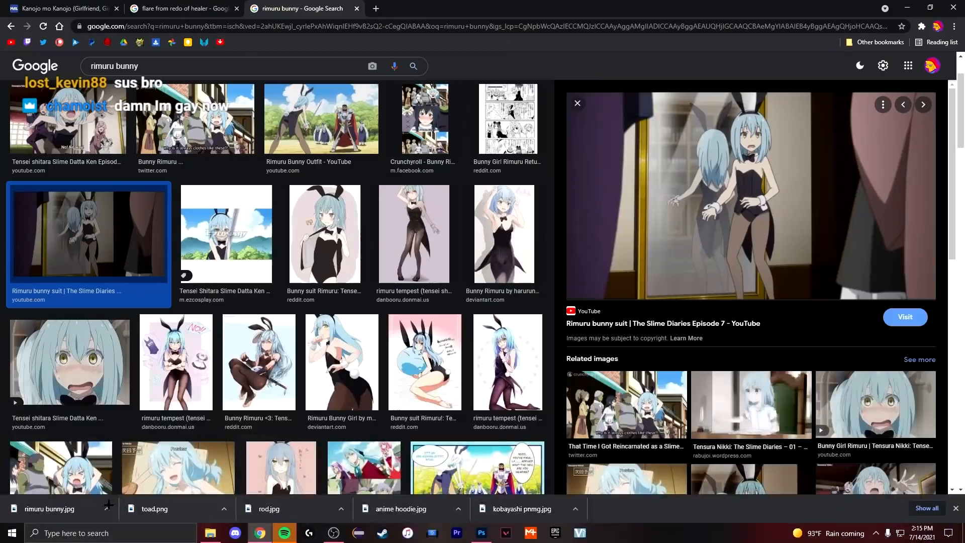
pyautogui.click(481, 533)
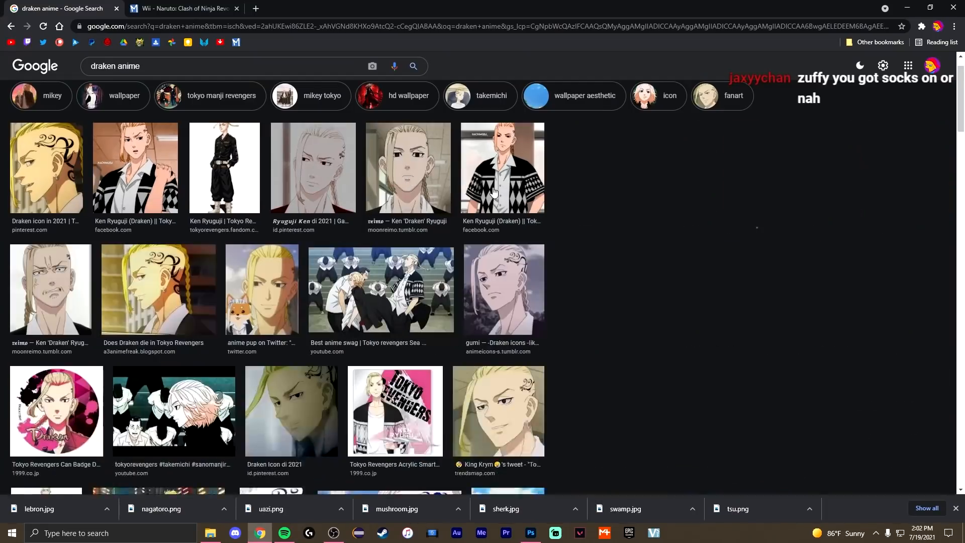
pyautogui.click(407, 168)
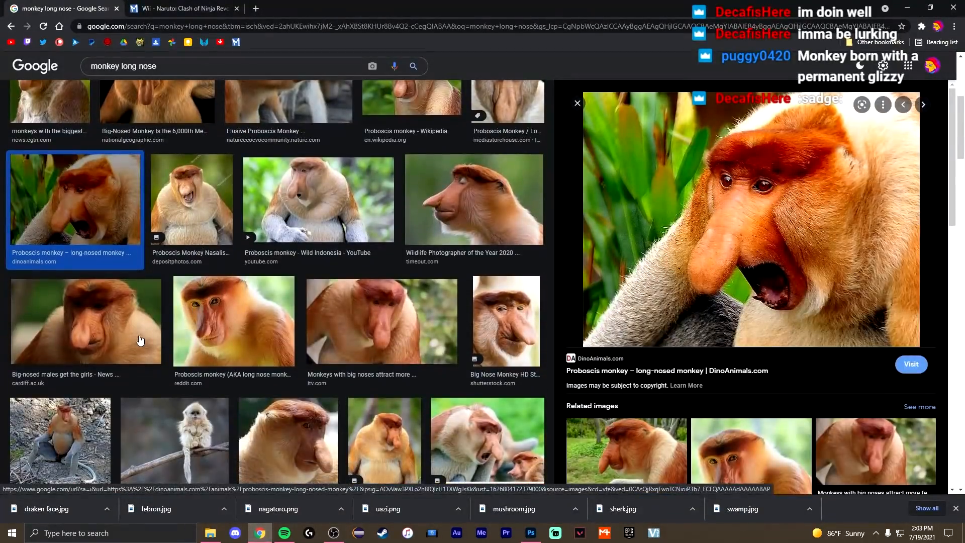
pyautogui.click(531, 532)
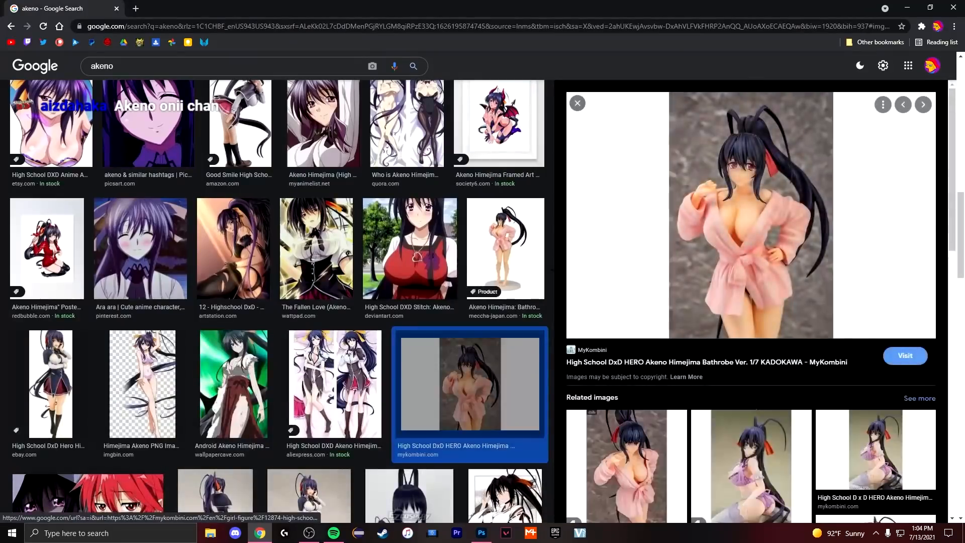
# - Bring the pigtailed girl's head into yoshi fat.jpg as Layer 1 over the green body
pyautogui.click(482, 533)
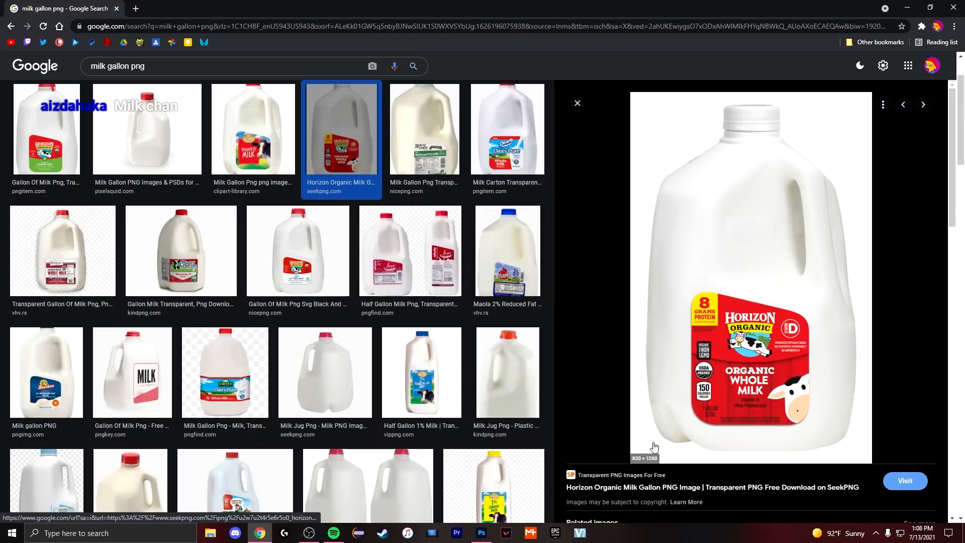
pyautogui.click(481, 532)
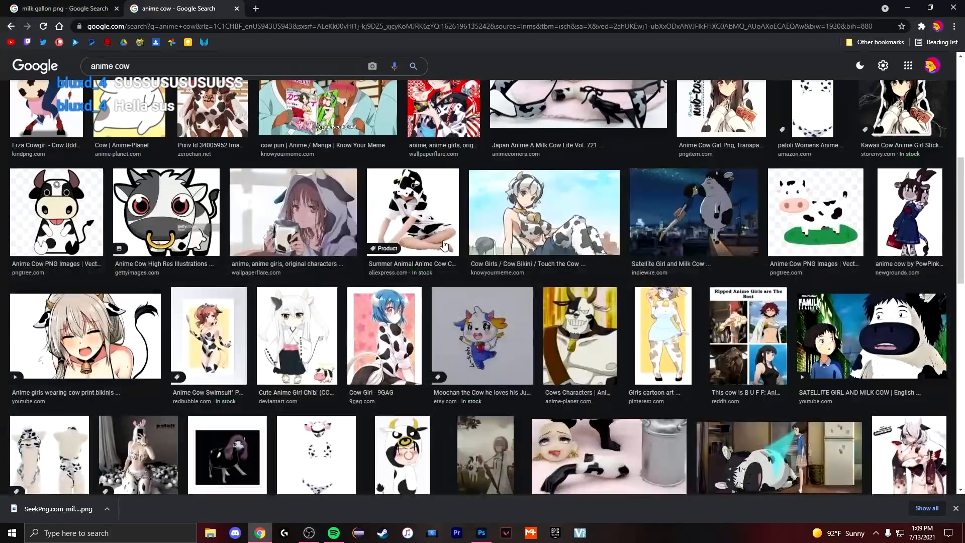
pyautogui.click(326, 107)
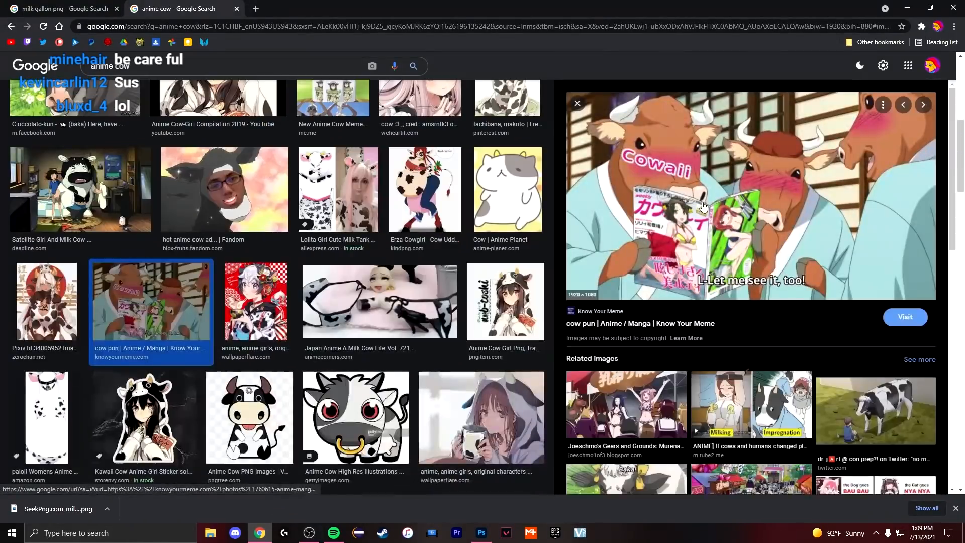
pyautogui.click(482, 533)
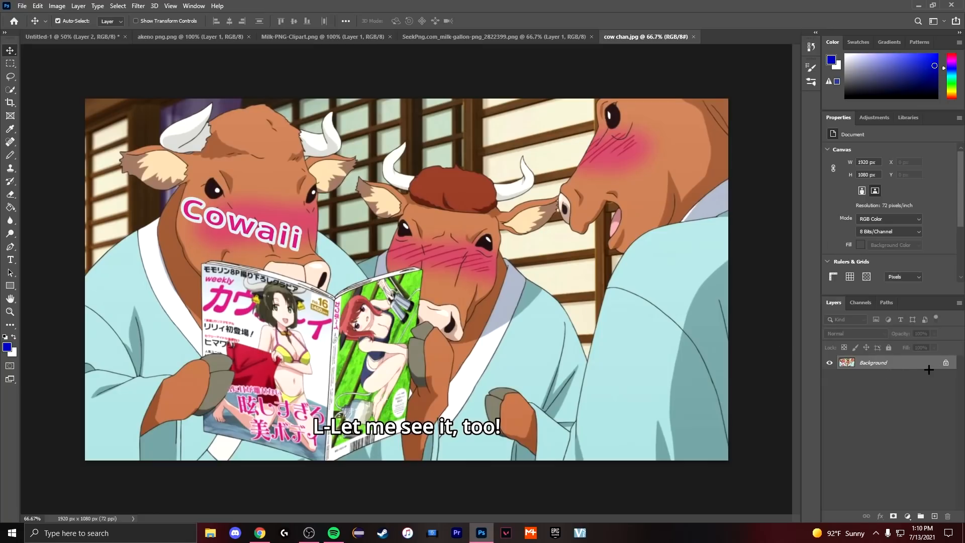
pyautogui.click(70, 37)
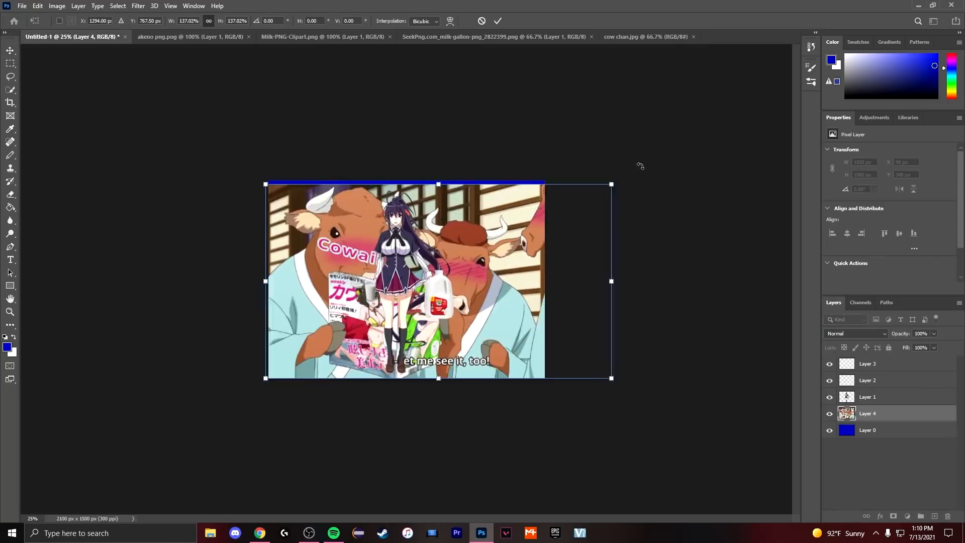
# - Warp the head layer, dragging its handles outward to fit the round Yoshi body
pyautogui.click(498, 20)
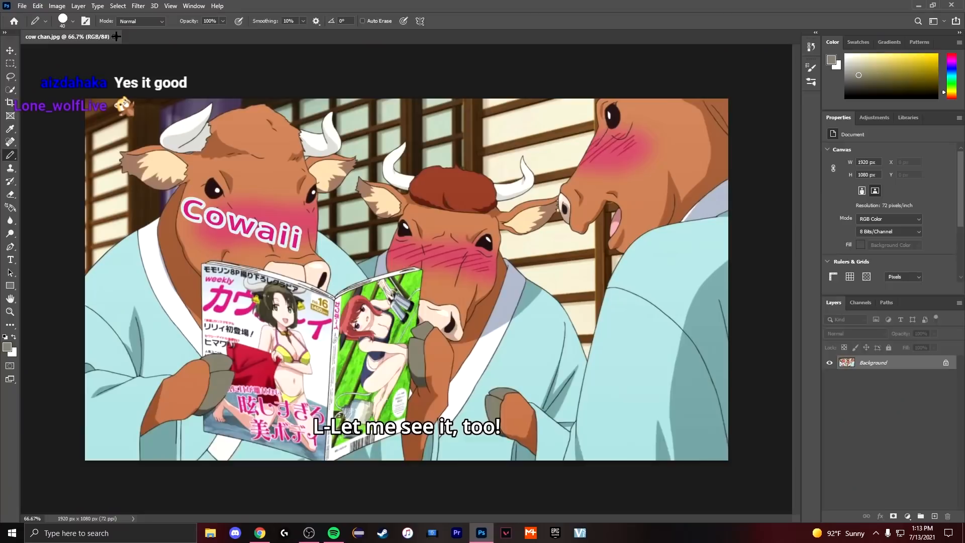
pyautogui.click(259, 532)
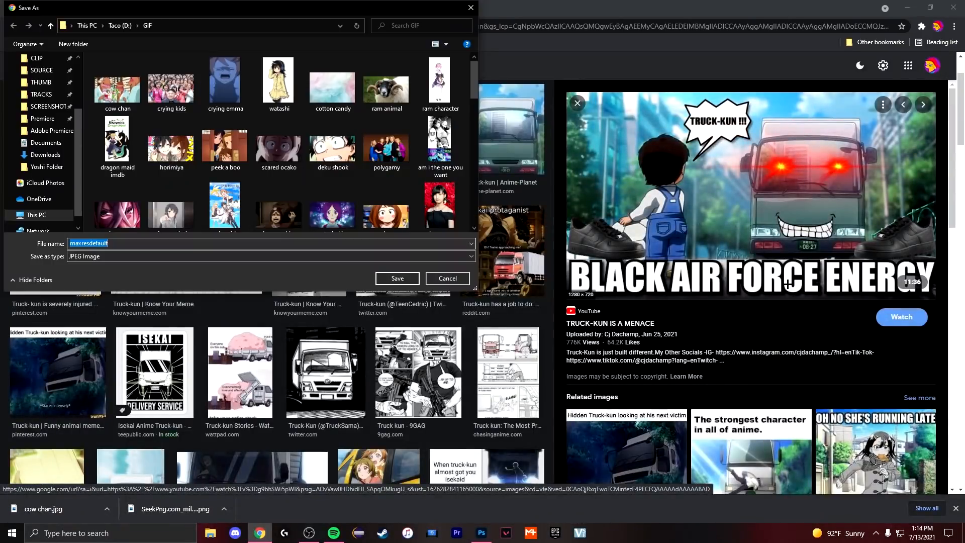
pyautogui.click(396, 279)
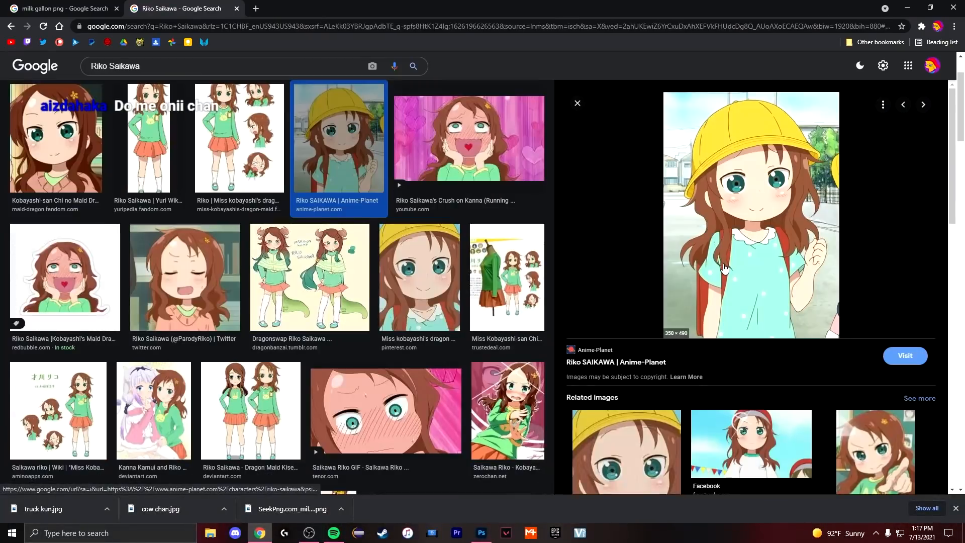
pyautogui.click(481, 532)
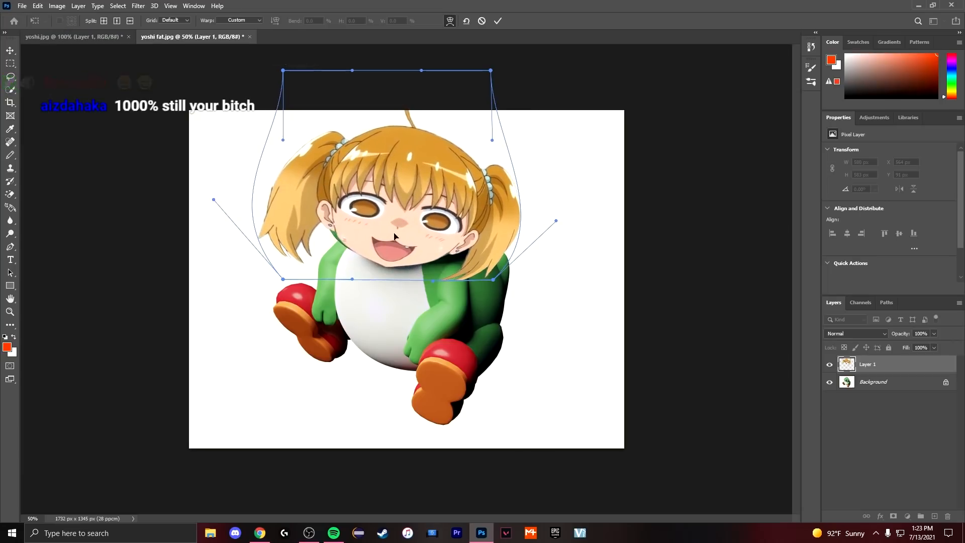
# - Turn the cat face on the Chika bed sheet image bright yellow with Hue/Saturation
pyautogui.click(260, 533)
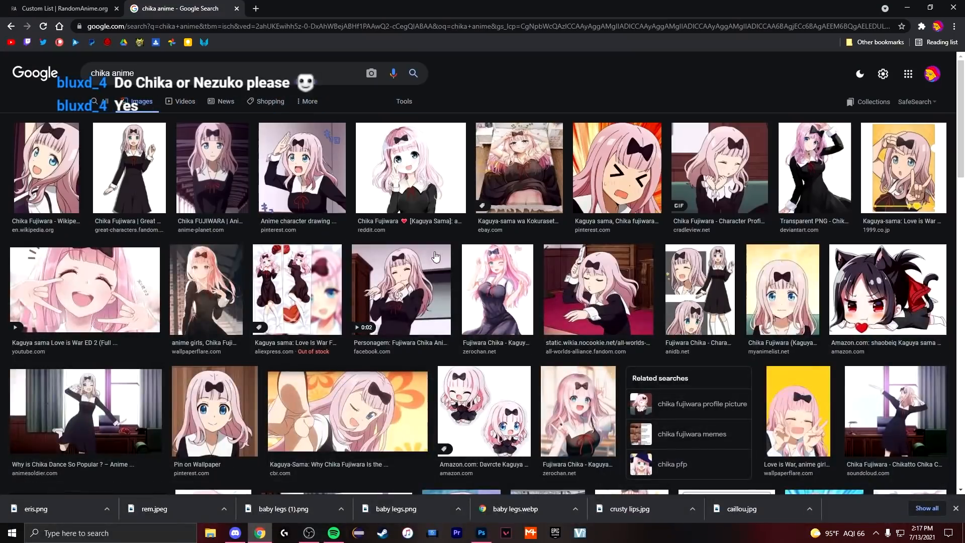
pyautogui.click(519, 168)
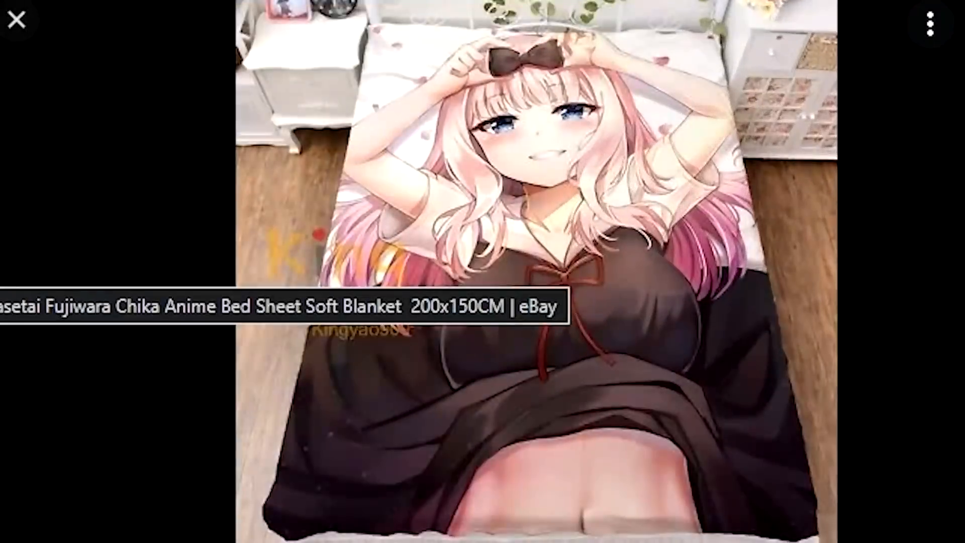
pyautogui.click(17, 20)
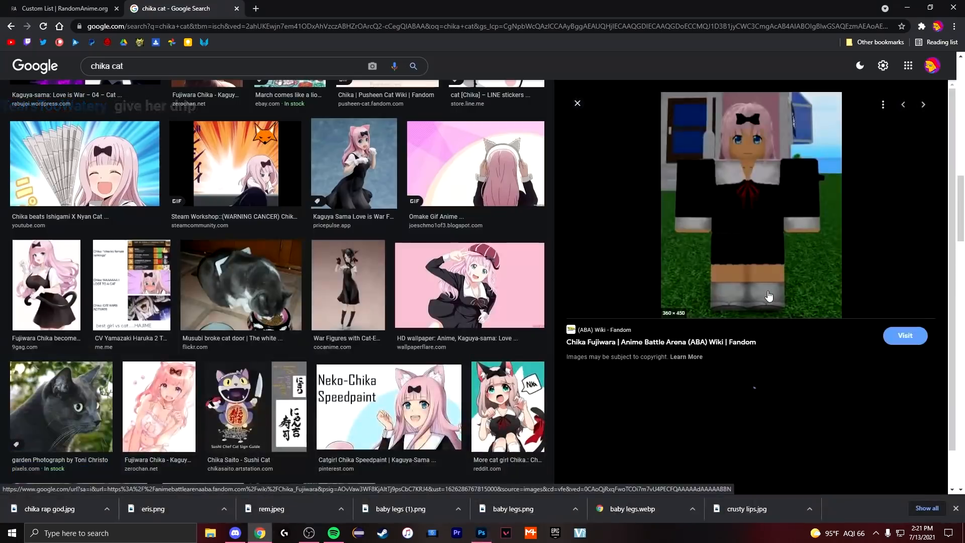
pyautogui.click(482, 533)
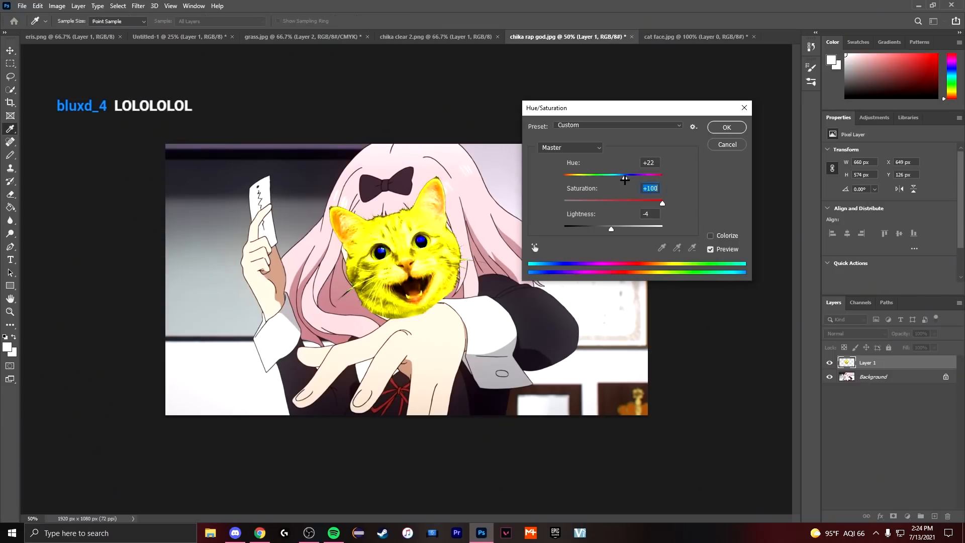
# - Paste red braided dreads over Chika, then load the ichoe.jpg blue-haired close-up
pyautogui.click(258, 533)
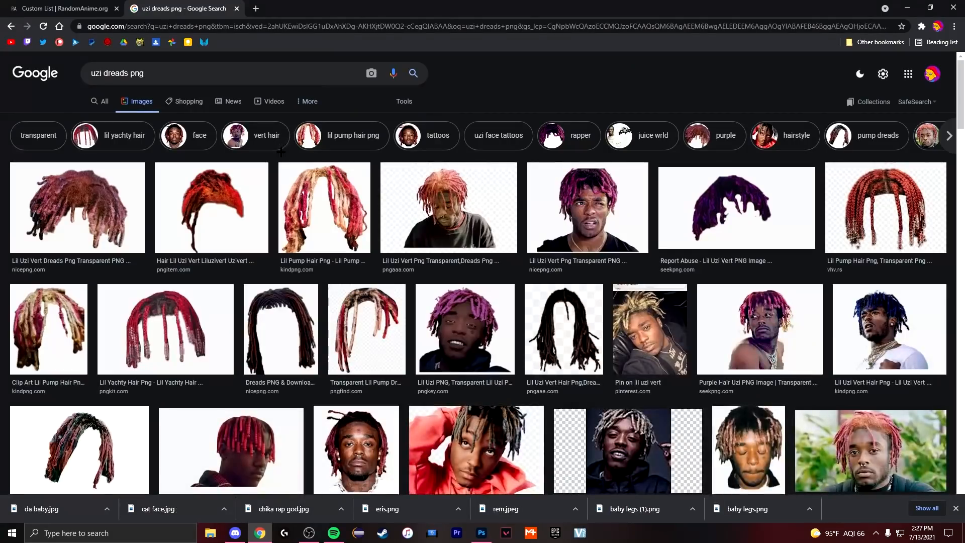
pyautogui.click(482, 533)
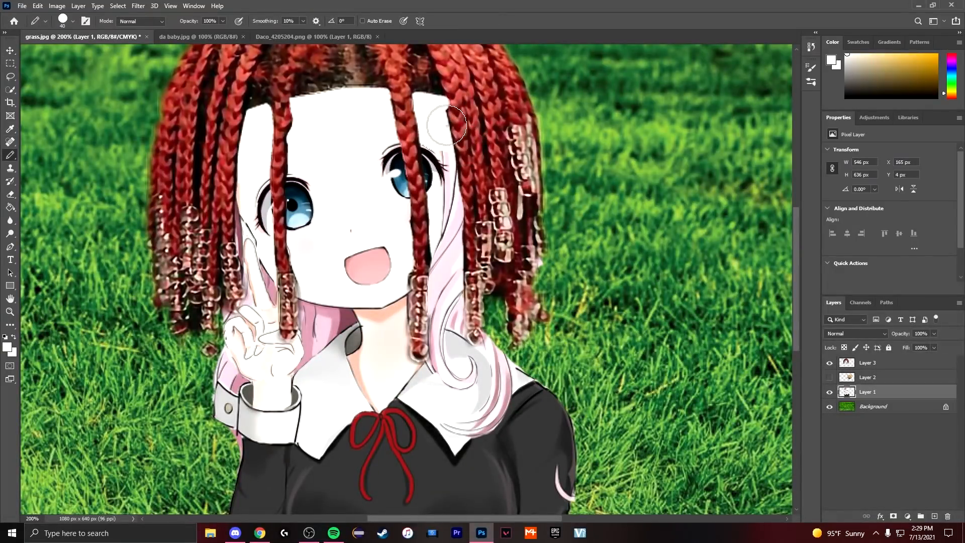
pyautogui.click(182, 37)
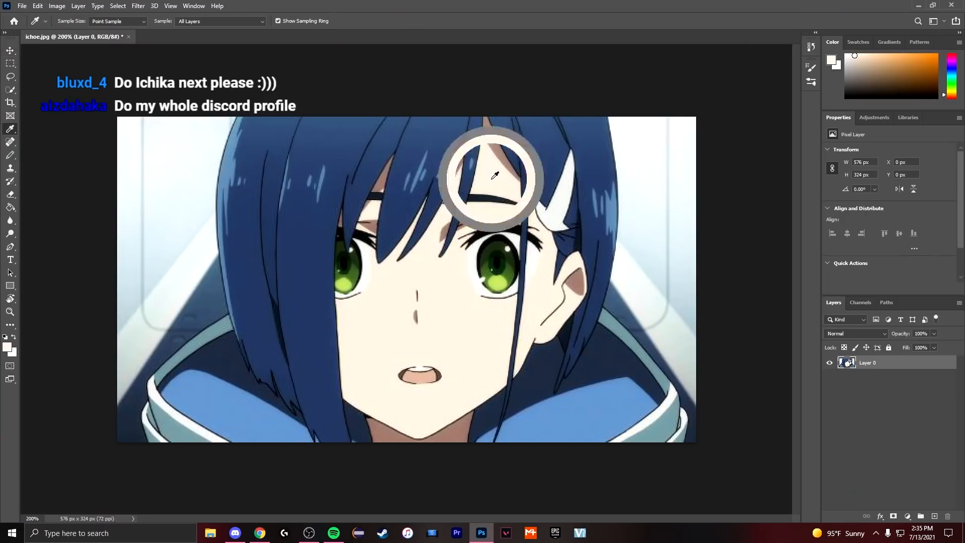
# - Paste the toad mushroom hat into rod.jpg over her head, searching 'snake' along the way
pyautogui.click(260, 532)
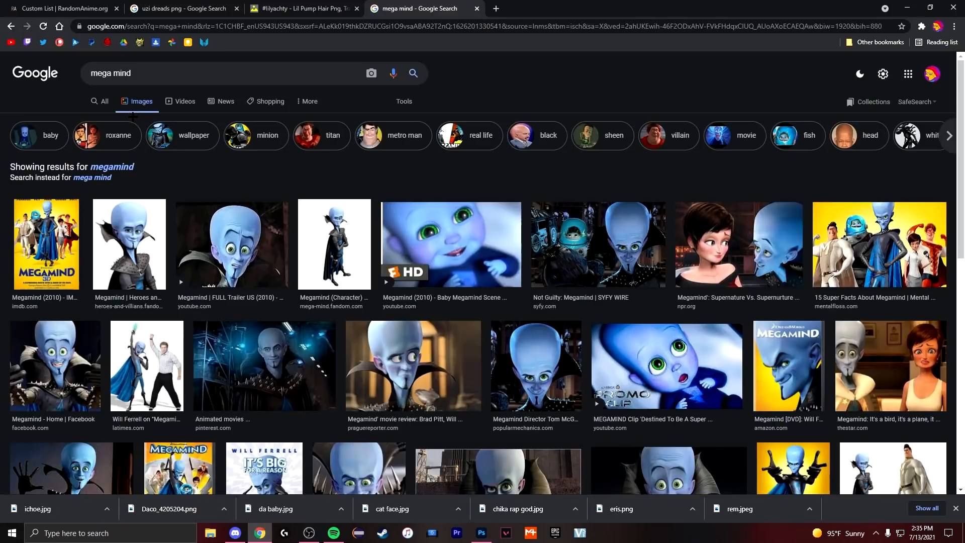
pyautogui.click(482, 533)
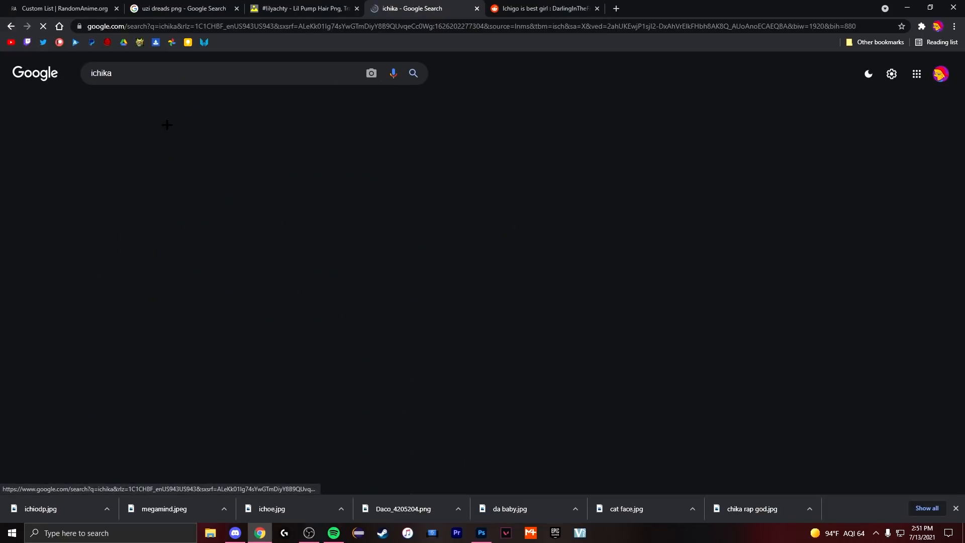
pyautogui.write('snake')
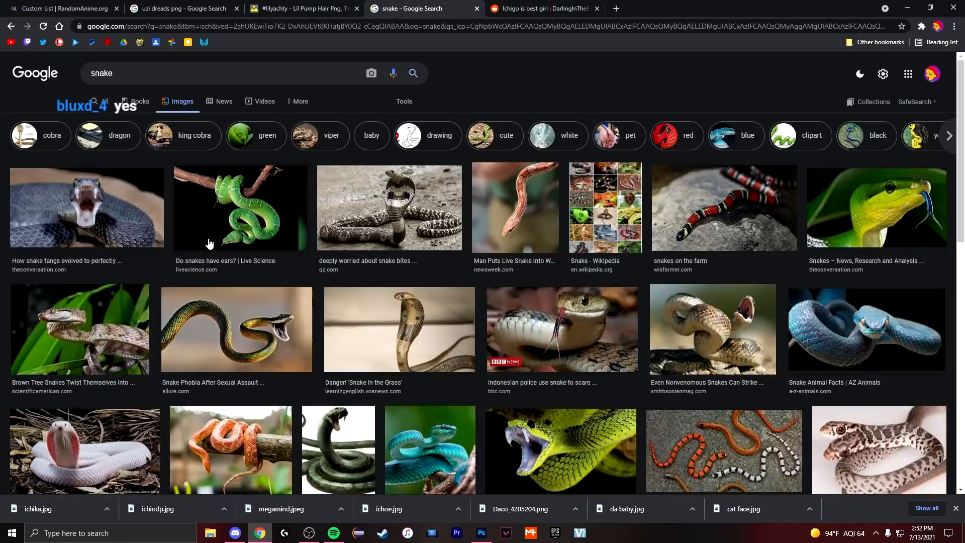
pyautogui.click(481, 533)
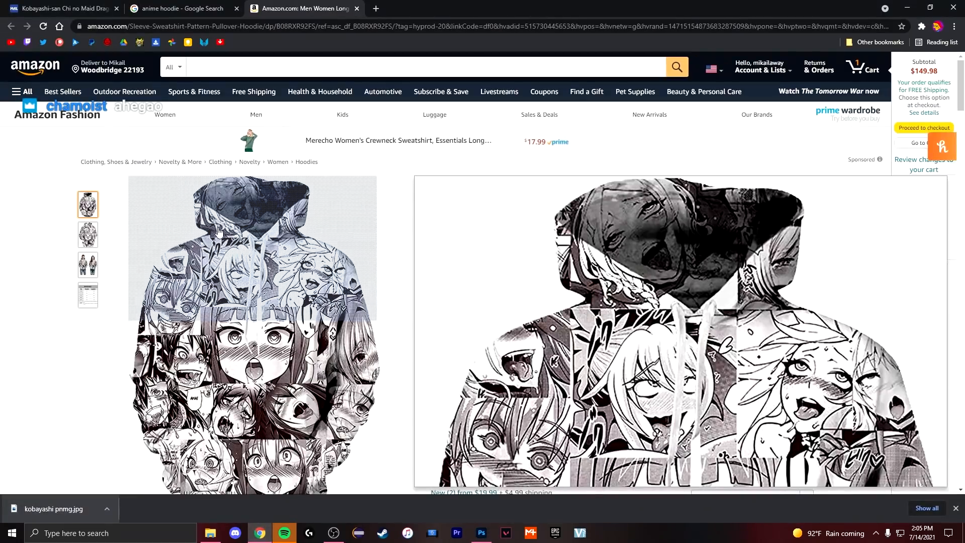
# - Add the giant hot dog layer and erase the excess around her head
pyautogui.click(481, 533)
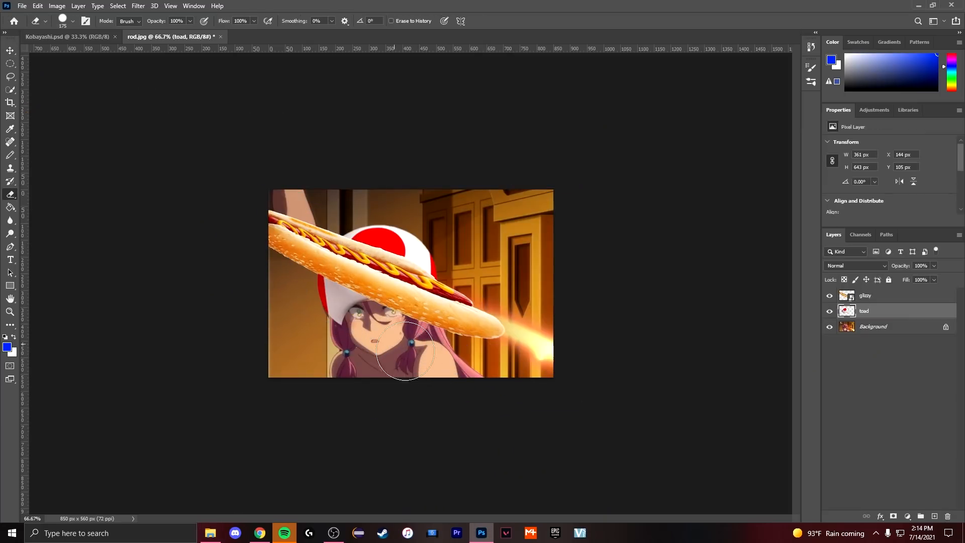
pyautogui.click(259, 533)
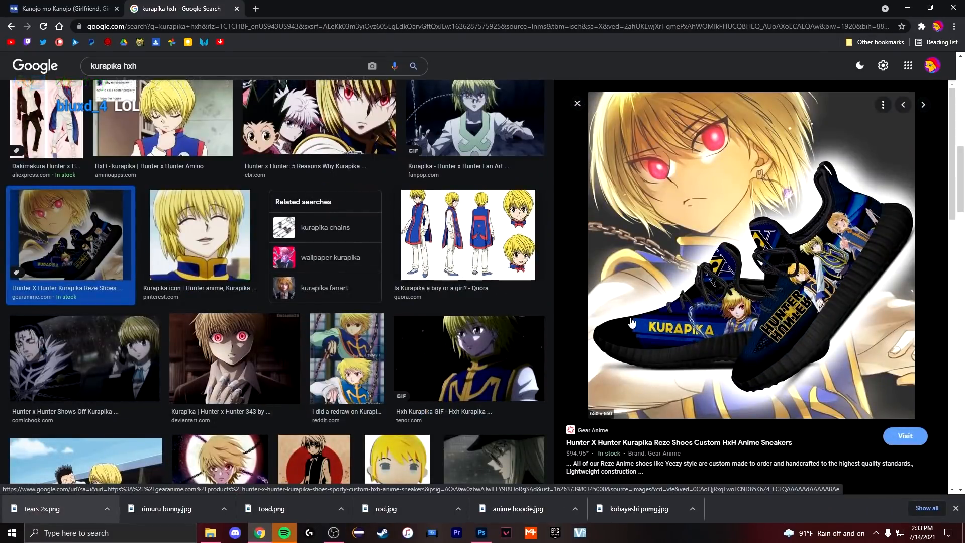
# - Build the muscular Ochako with giant lollipop in the store aisle in ochako.psd
pyautogui.click(923, 103)
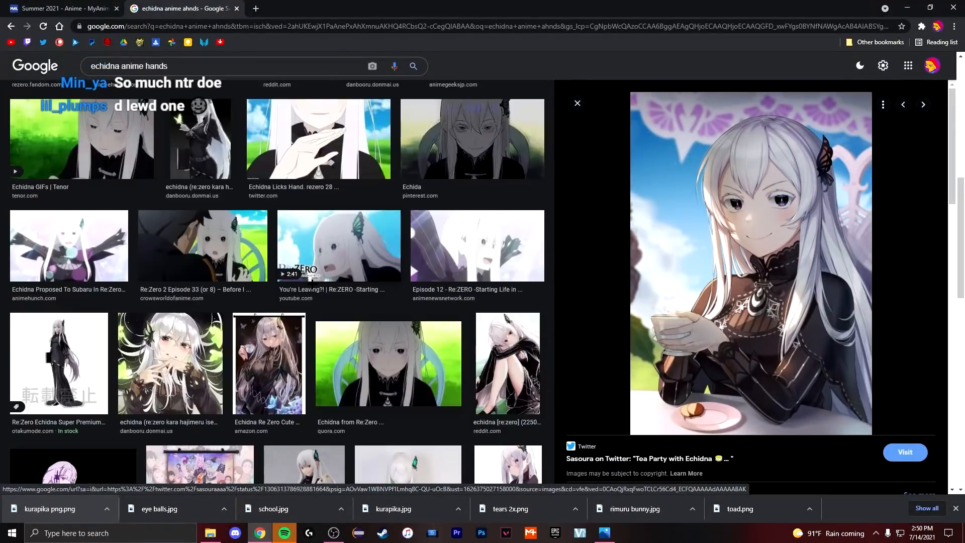
pyautogui.click(425, 8)
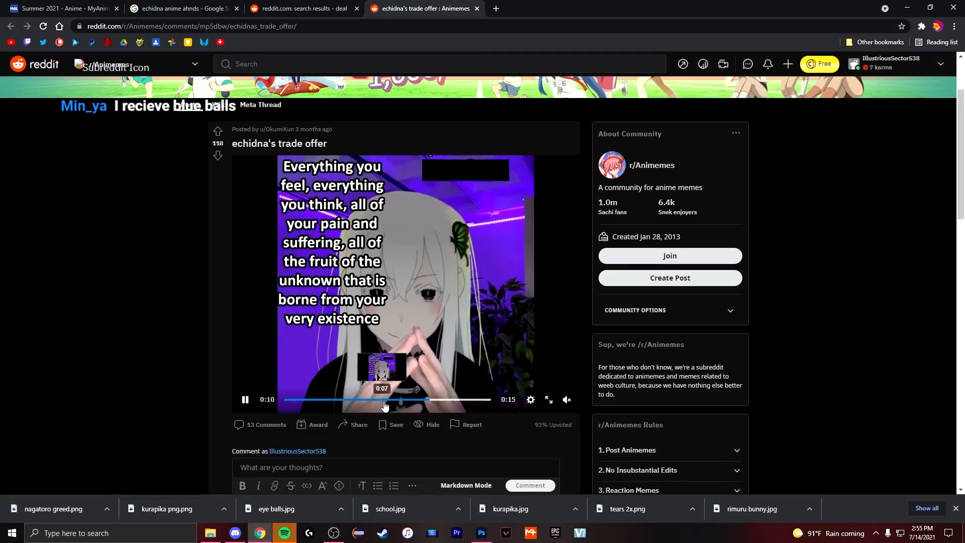
pyautogui.click(244, 399)
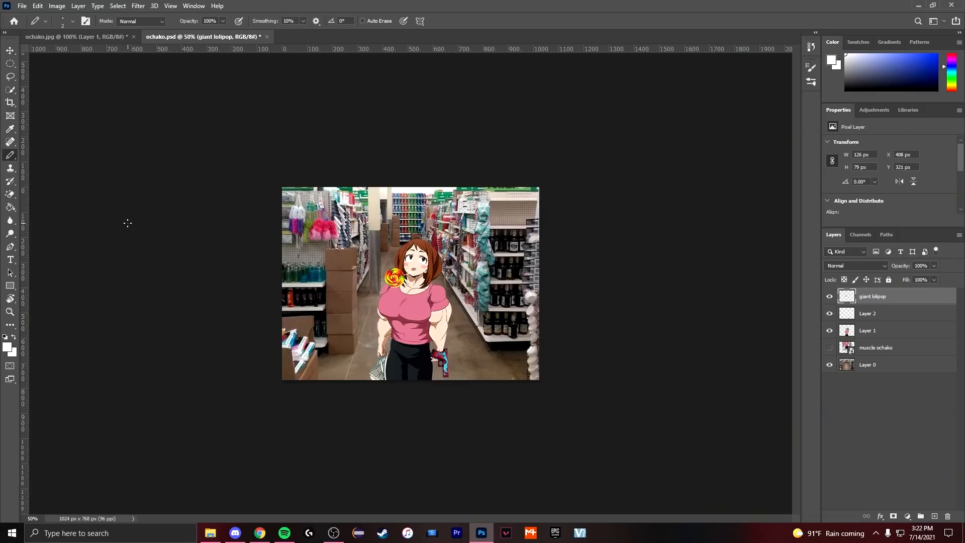
pyautogui.moveTo(123, 226)
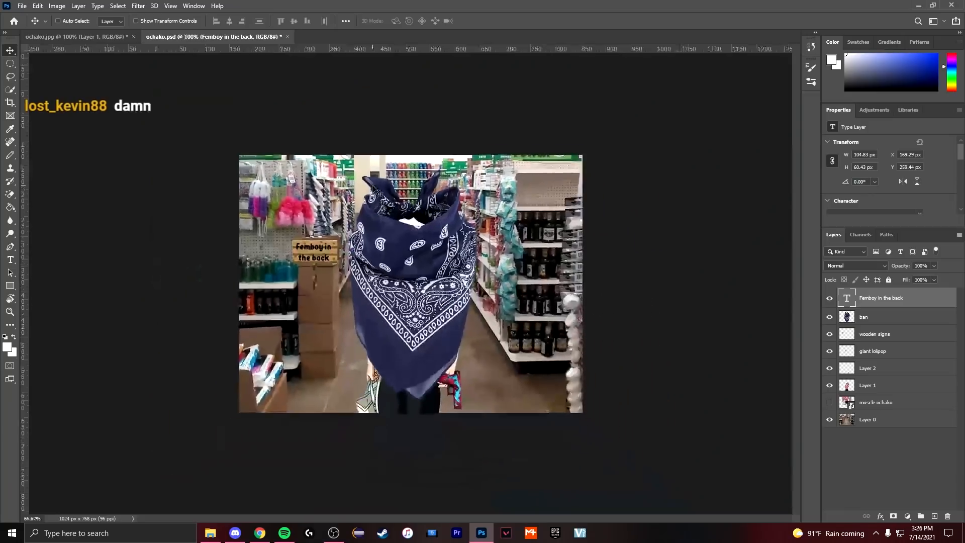
pyautogui.click(868, 316)
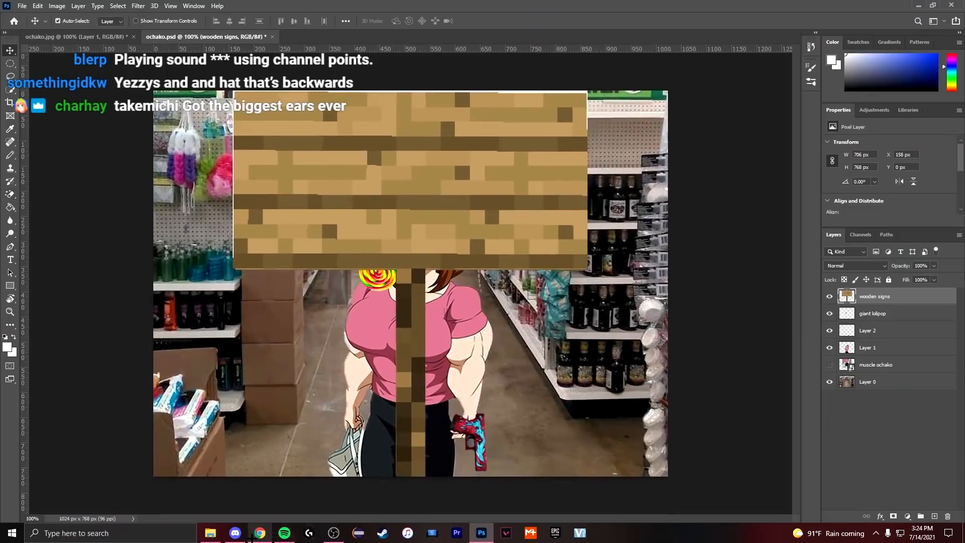
pyautogui.click(259, 532)
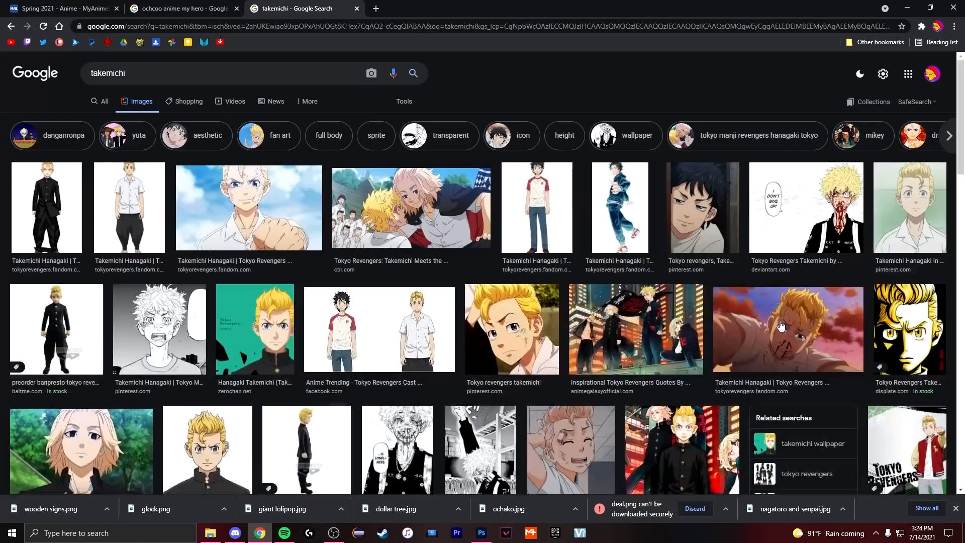
# - Add the wooden sign, bandana and caption layers, then lasso around Eri in eri.jpg
pyautogui.click(787, 328)
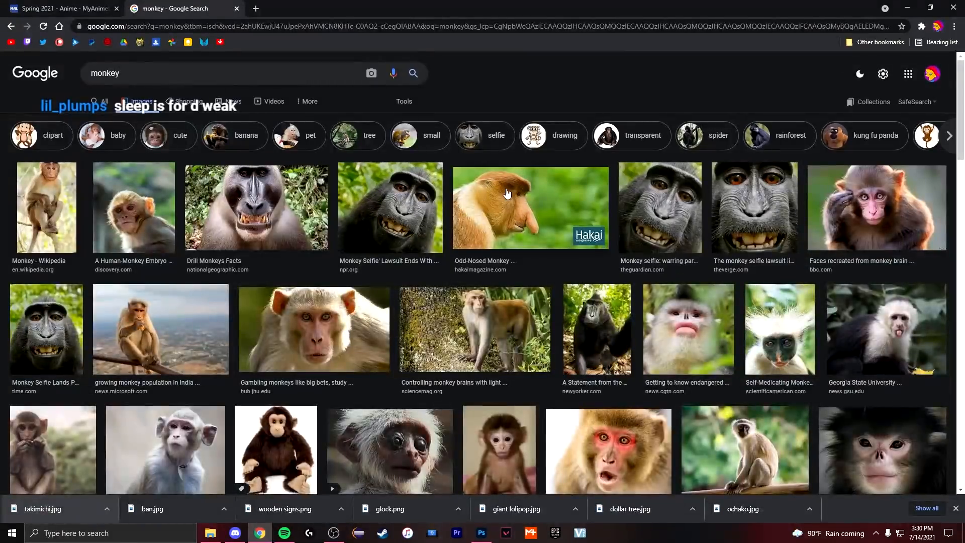
pyautogui.click(531, 206)
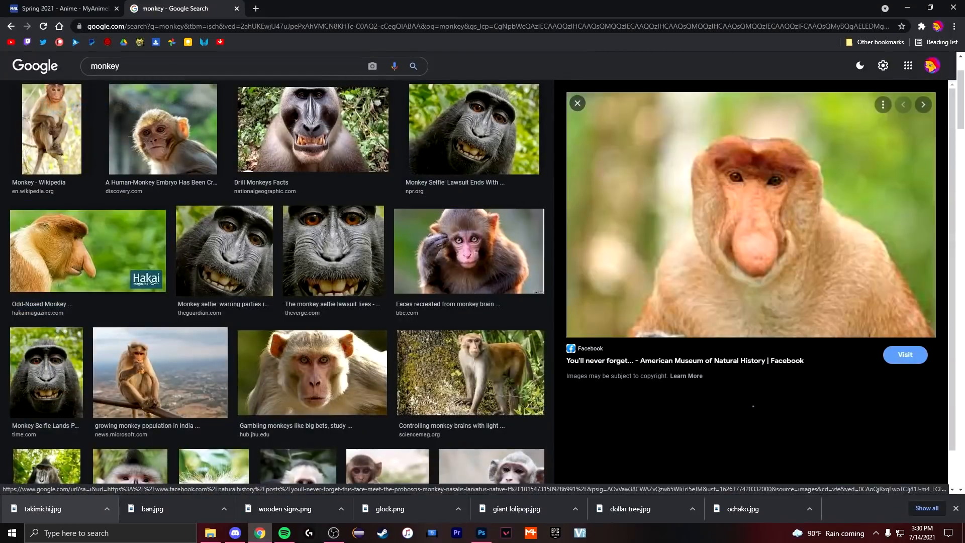
pyautogui.click(372, 67)
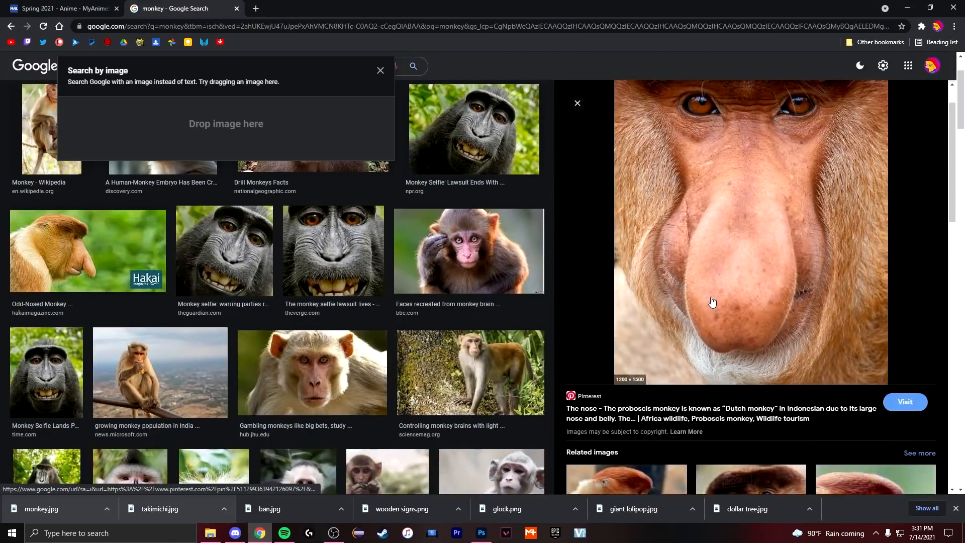
pyautogui.click(481, 533)
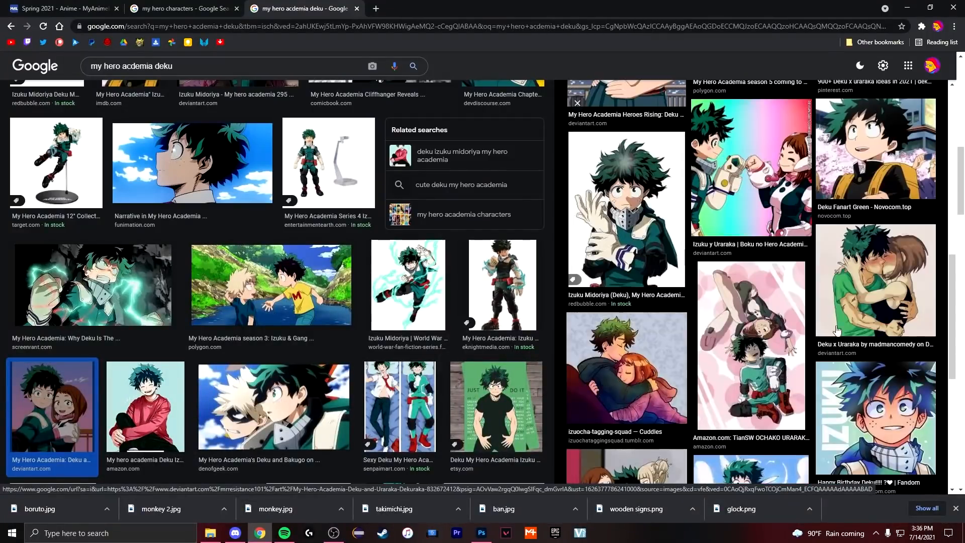
pyautogui.click(875, 278)
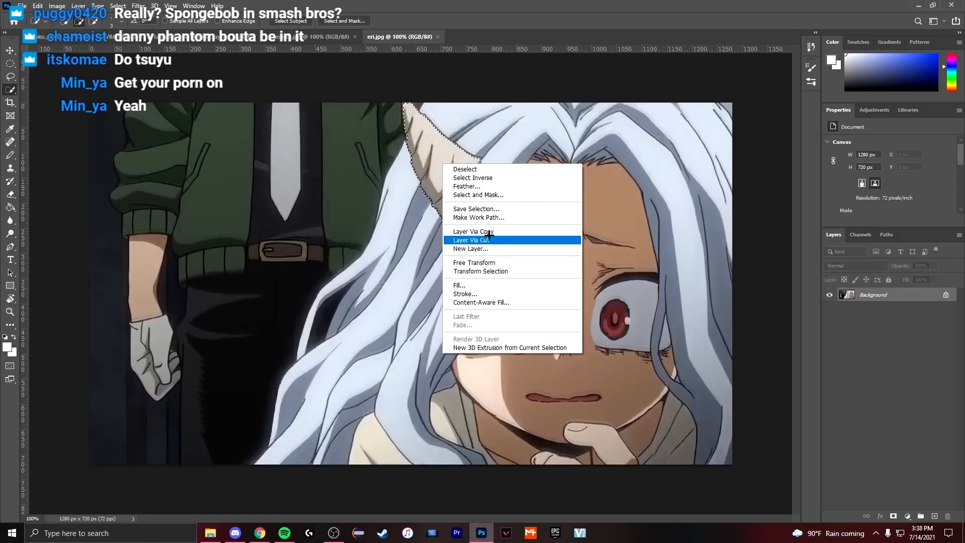
# - Cut Eri's lassoed horn onto its own layer and enlarge it with Free Transform
pyautogui.click(470, 239)
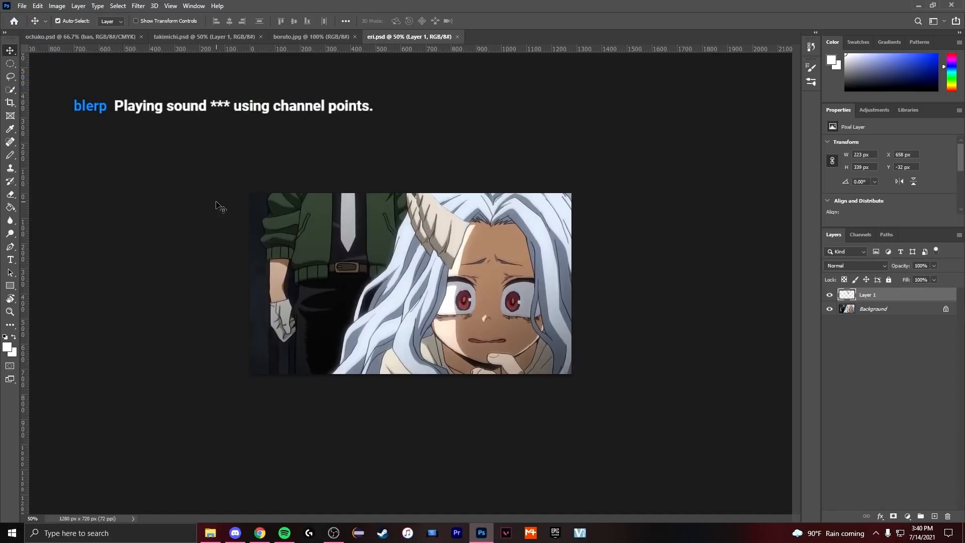
pyautogui.click(260, 533)
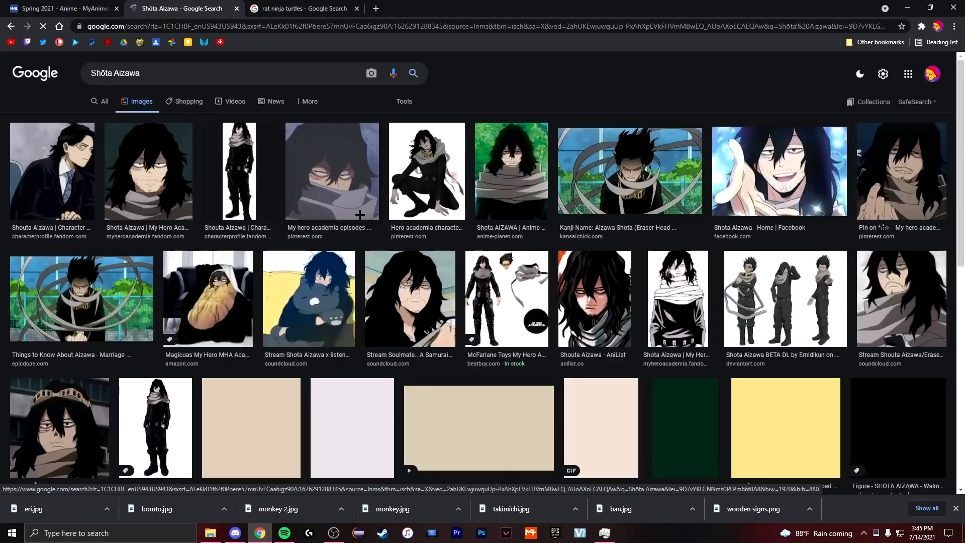
pyautogui.click(481, 532)
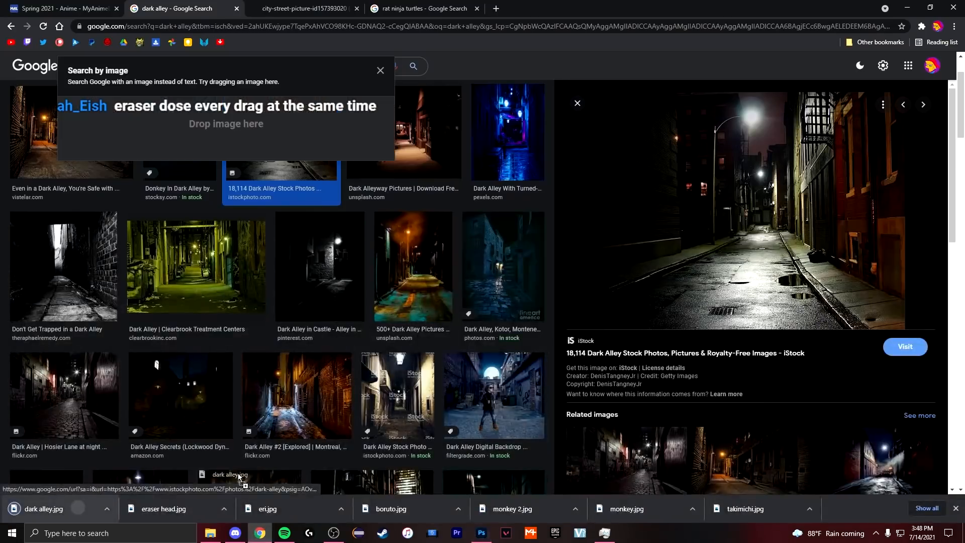
# - Paste the hot dog against the red-haired girl's face, then search Megumin images
pyautogui.click(482, 533)
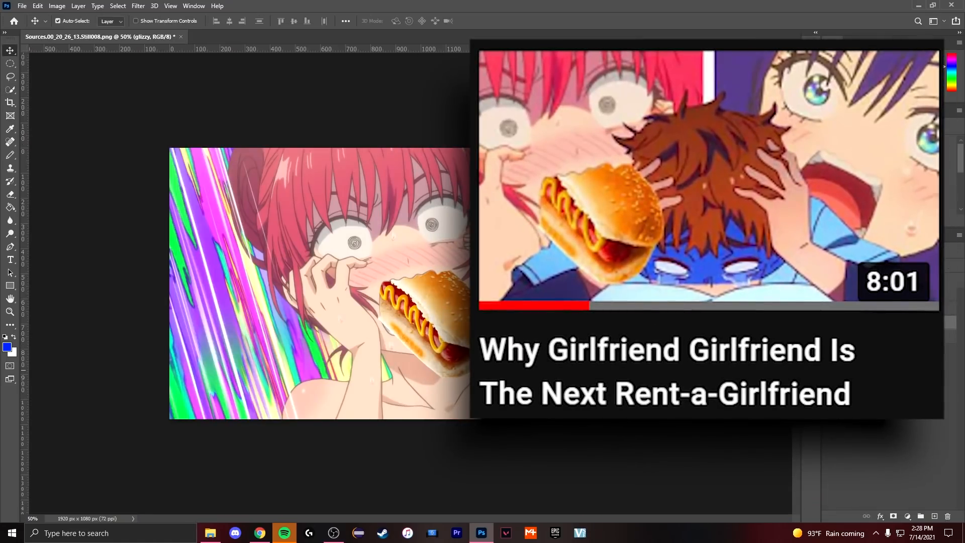
pyautogui.click(259, 533)
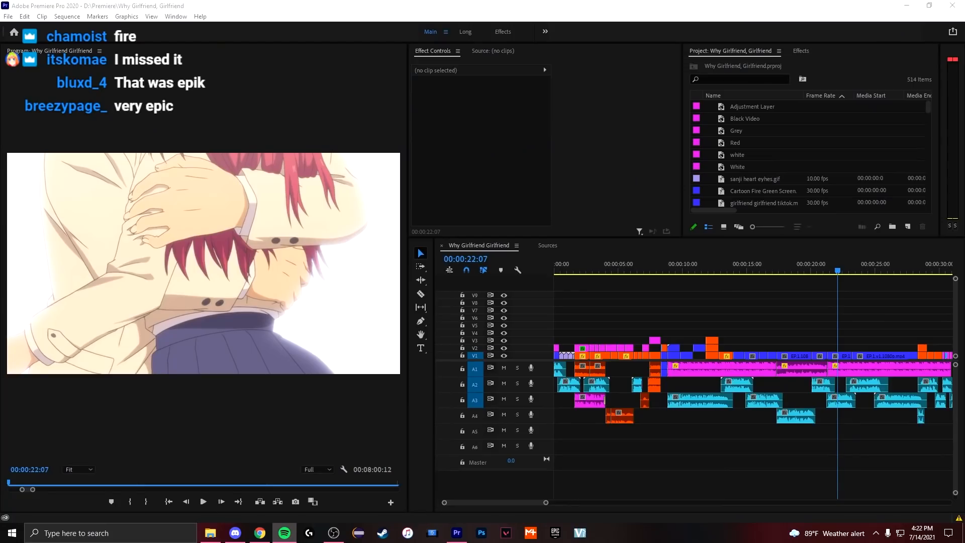
pyautogui.click(258, 533)
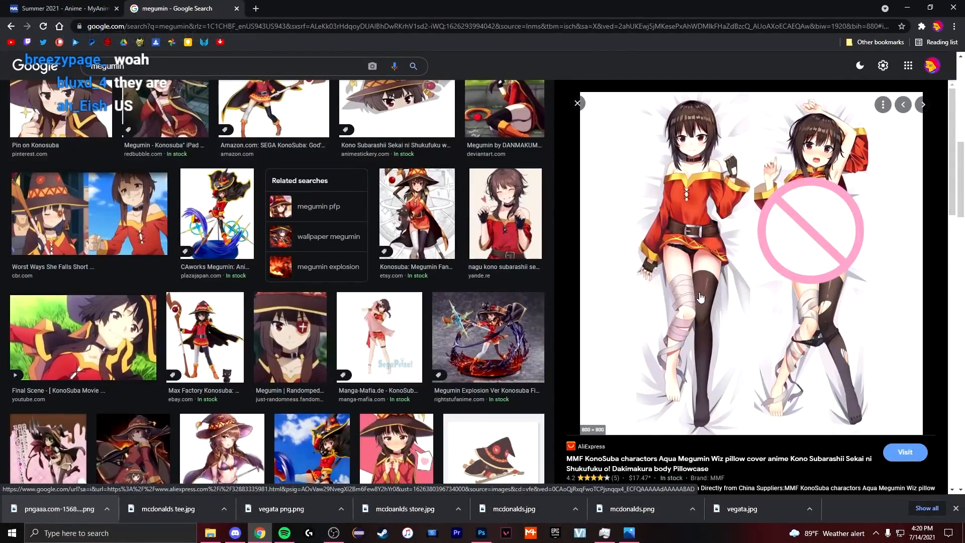
# - Copy the selected Megumin cutout onto its own layer via Layer Via Copy
pyautogui.click(456, 533)
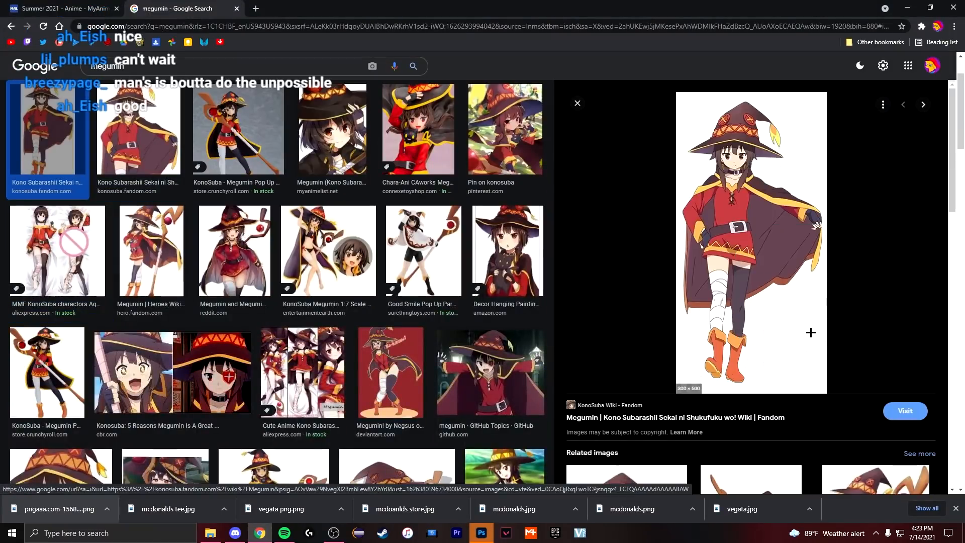
pyautogui.click(481, 532)
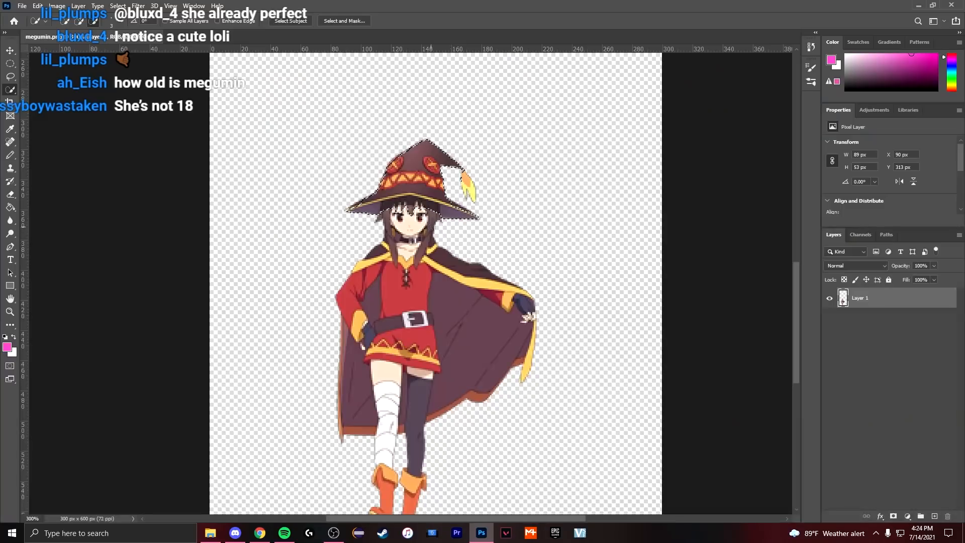
pyautogui.rightClick(431, 240)
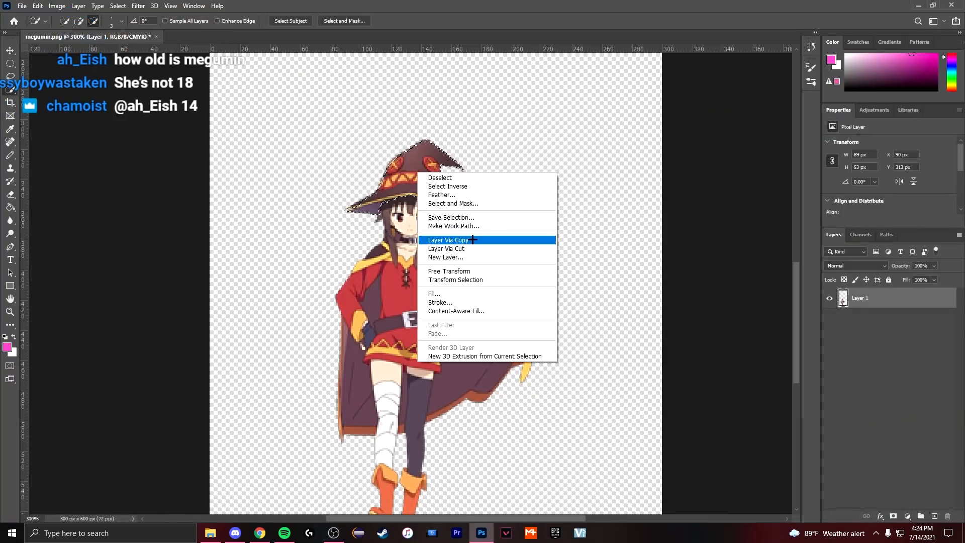
pyautogui.click(447, 240)
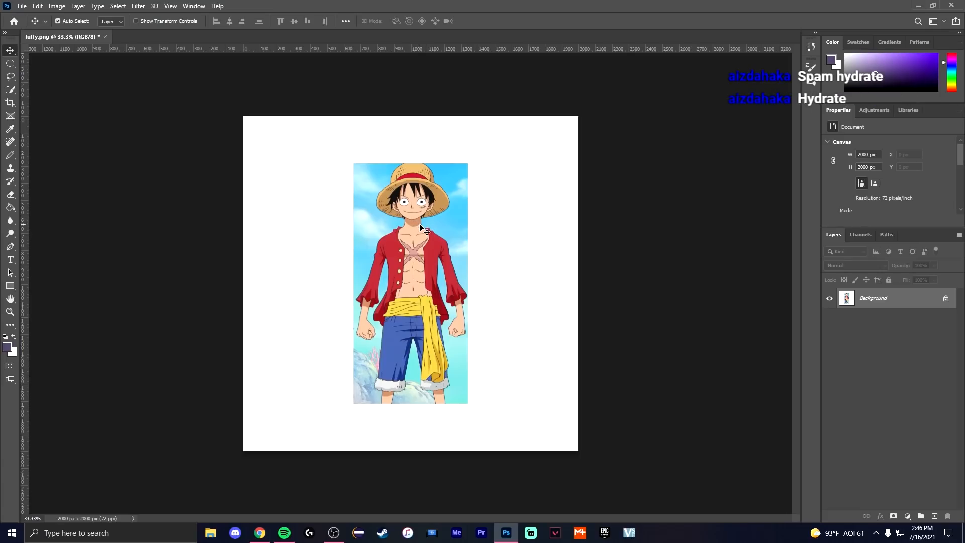
# - Reshape Luffy's chest into a buff build with the Liquify filter
pyautogui.click(137, 6)
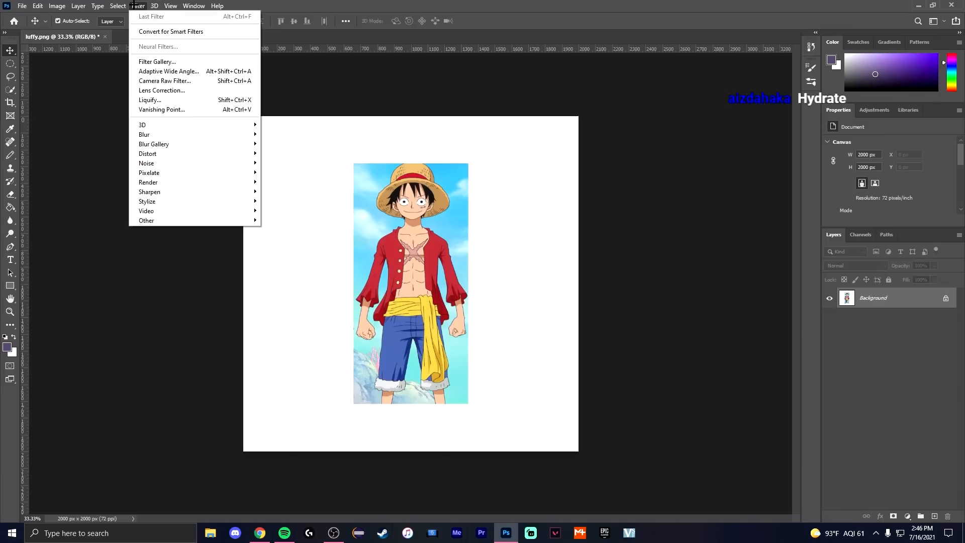
pyautogui.click(149, 100)
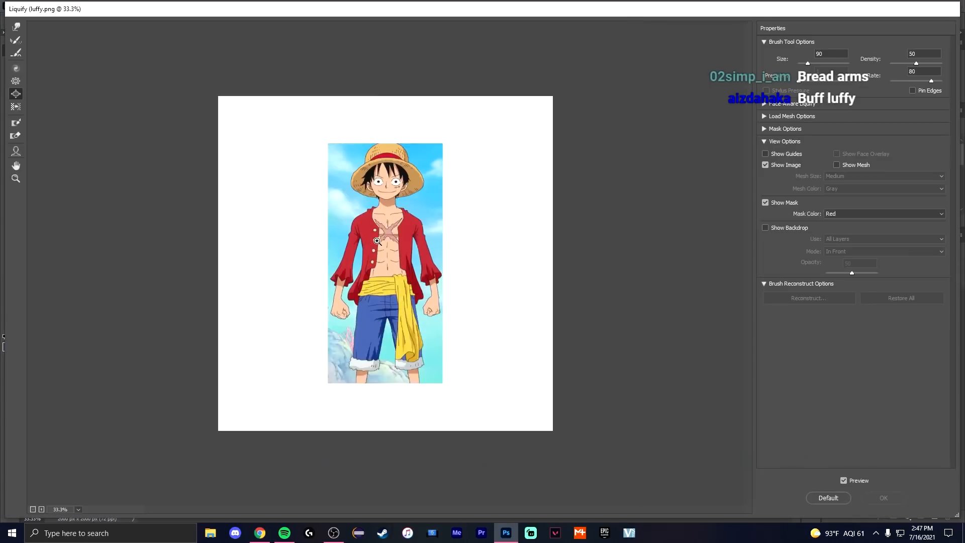
pyautogui.click(883, 497)
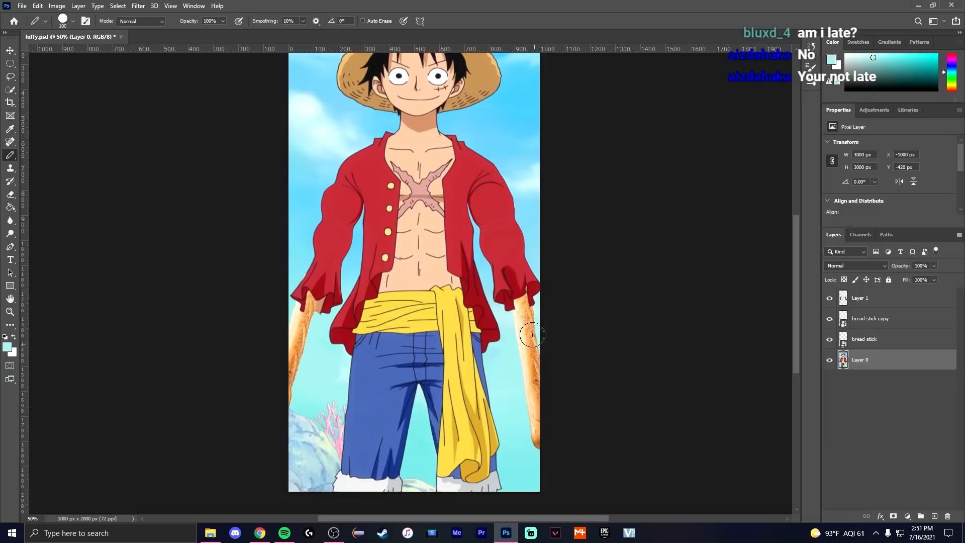
pyautogui.moveTo(299, 350)
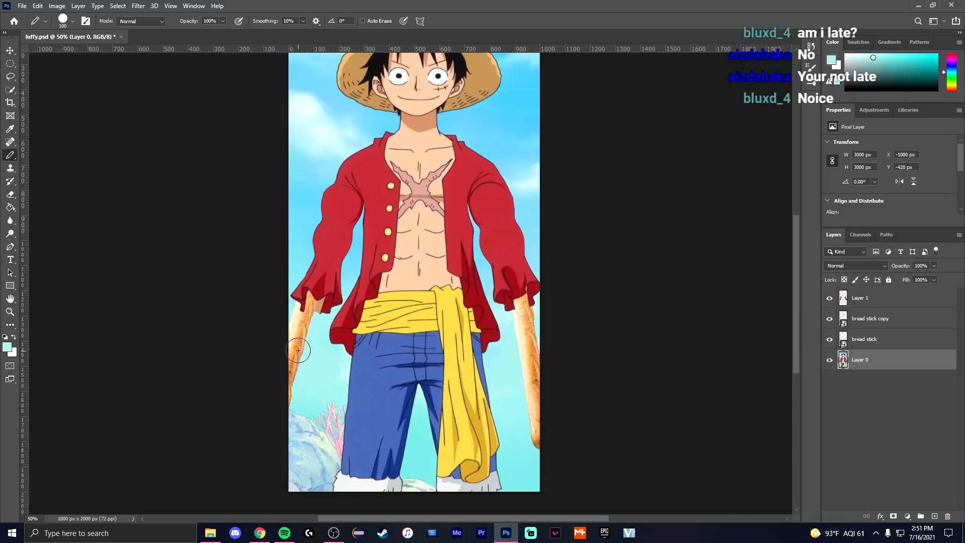
# - Paste bread-stick layers over Luffy's forearms and brush them in
pyautogui.click(259, 533)
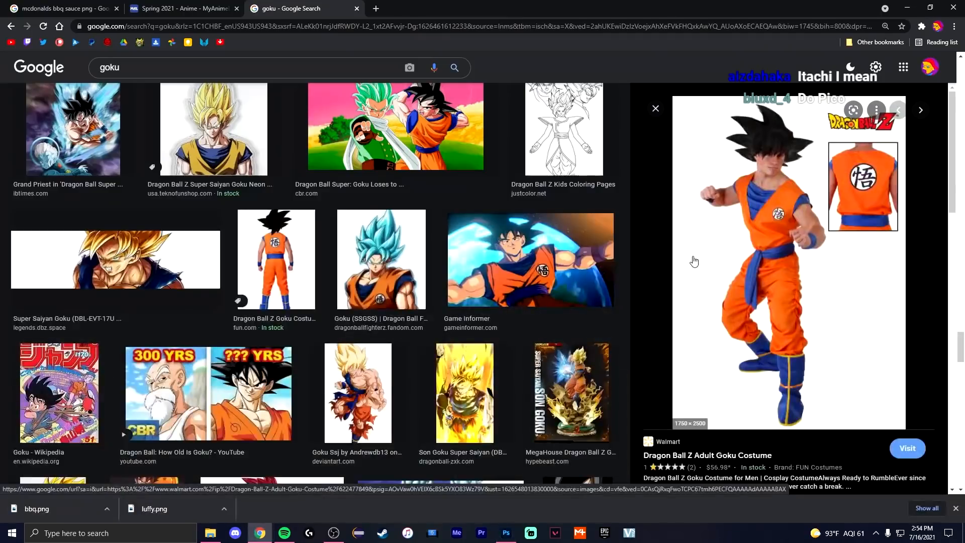
pyautogui.click(505, 533)
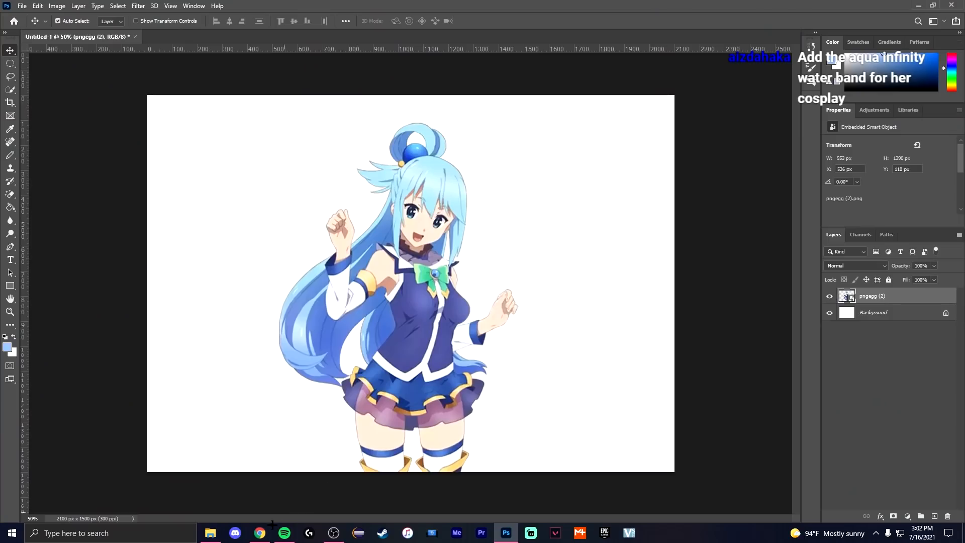
pyautogui.click(259, 532)
pyautogui.write('l')
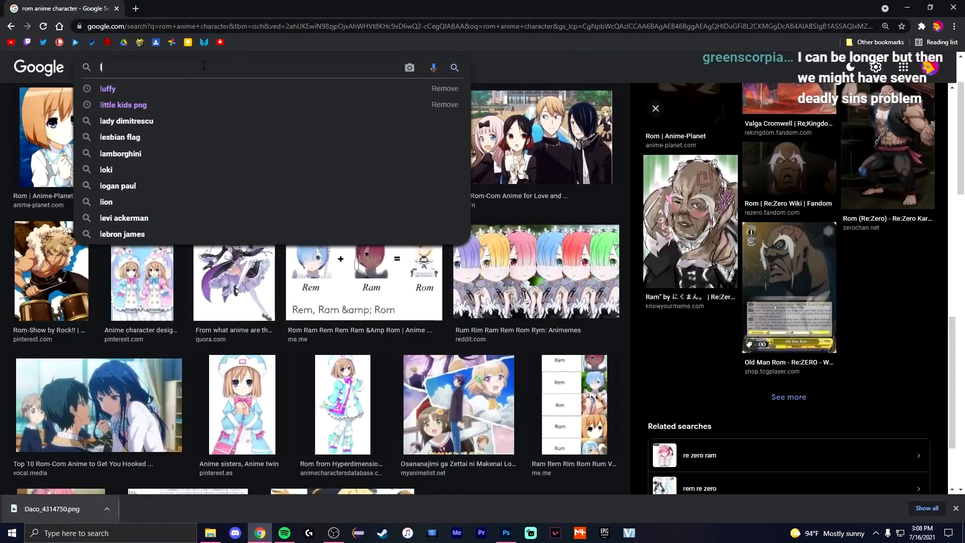
# - Liquify L's face and paste Nezuko's bamboo muzzle layer onto his mouth
pyautogui.click(505, 533)
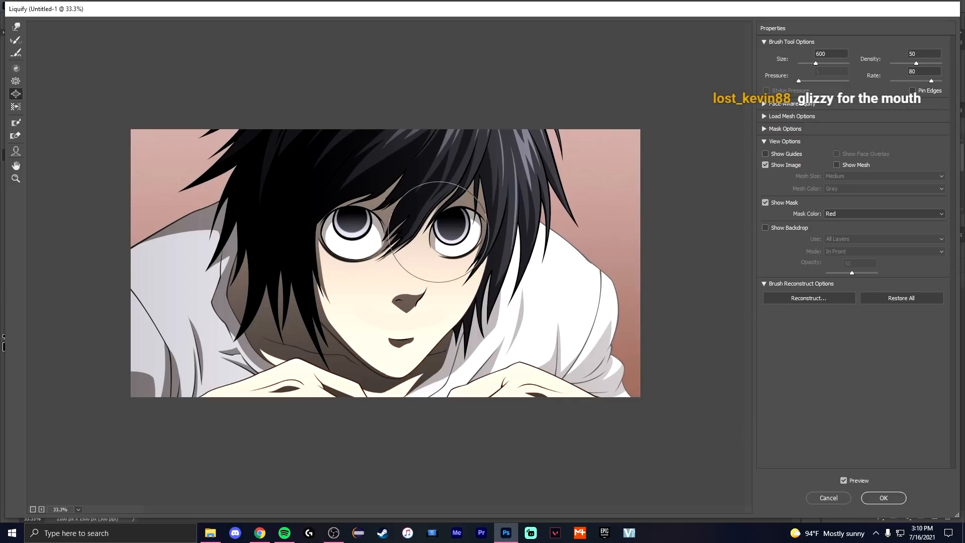
pyautogui.click(260, 532)
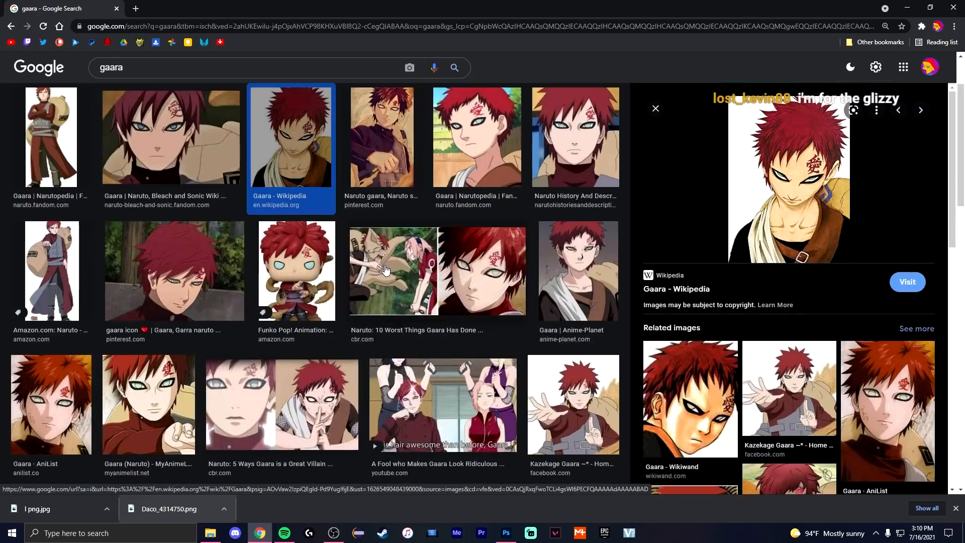
pyautogui.scroll(-3)
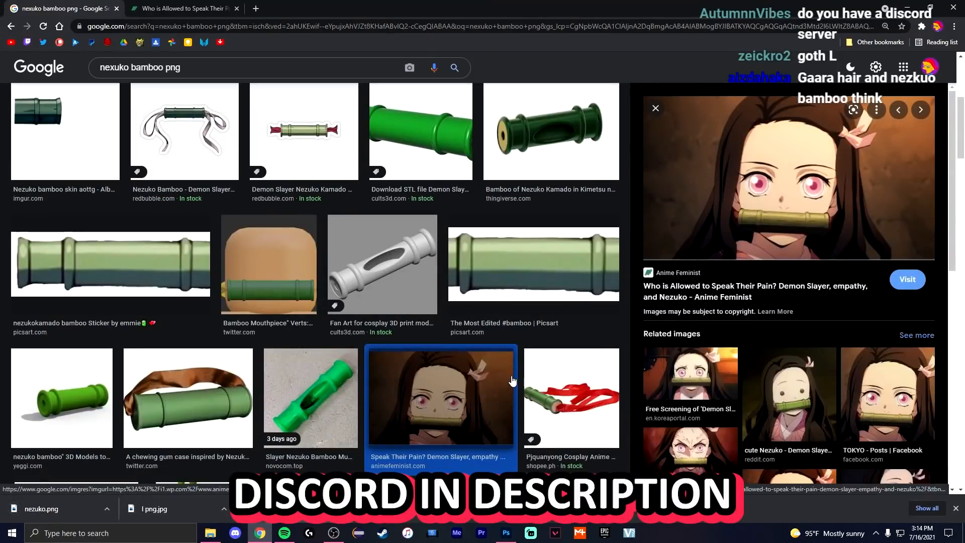
# - Add the gold ring layer and Free Transform it large over L's face
pyautogui.click(505, 532)
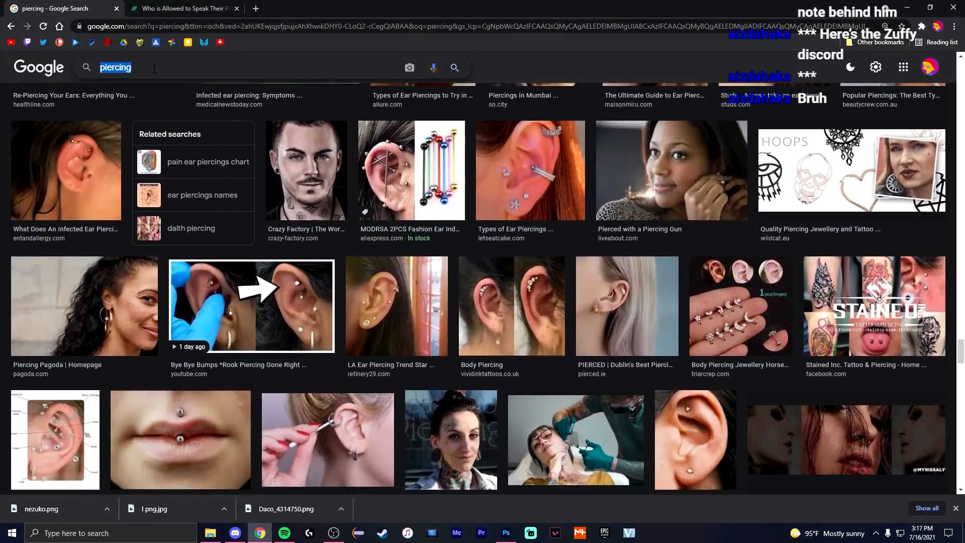
pyautogui.click(505, 532)
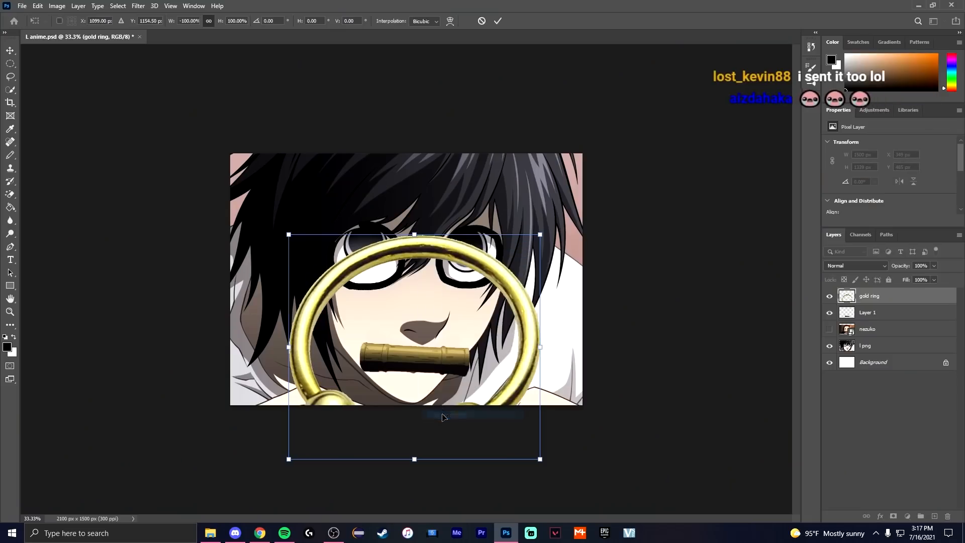
pyautogui.click(497, 20)
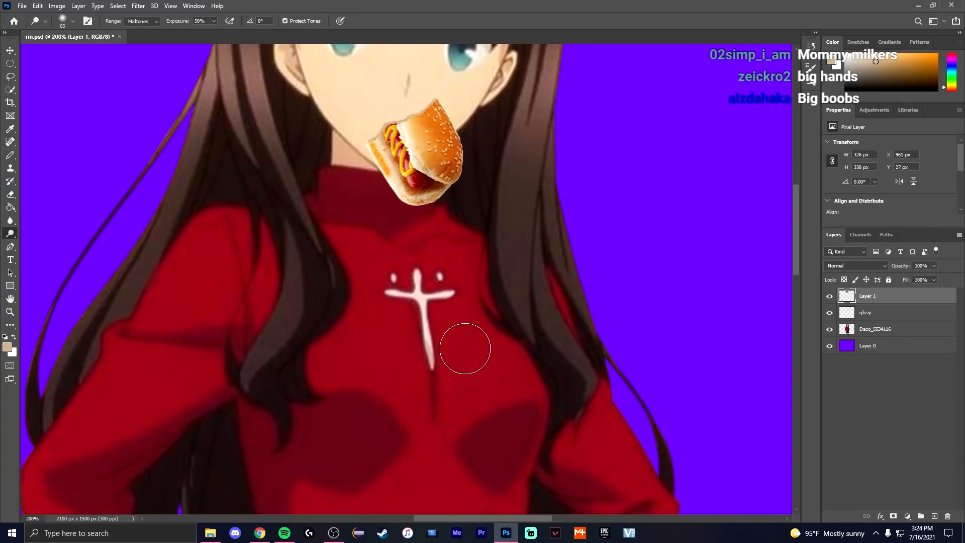
# - Place the glizzy hot dog on Rin and burn her sweater over the purple background
pyautogui.click(10, 155)
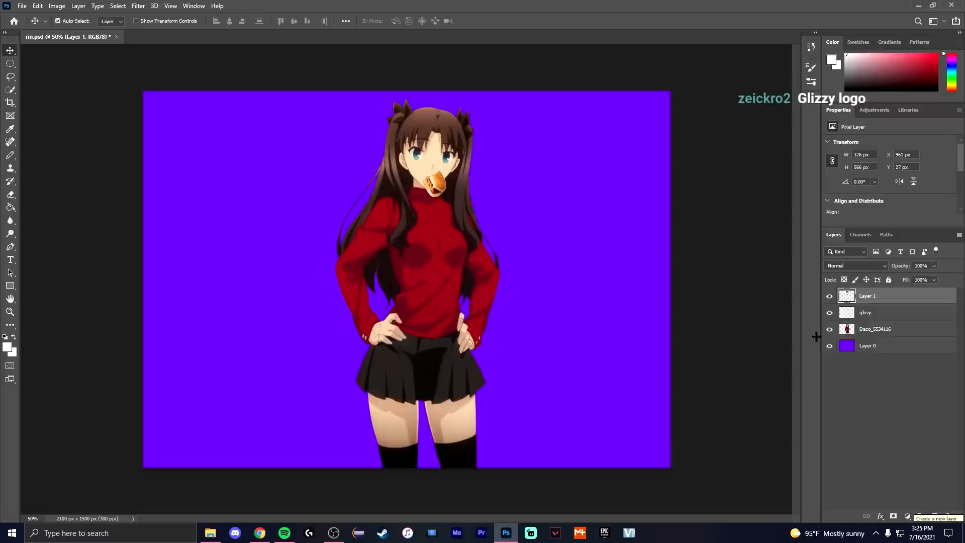
pyautogui.click(868, 312)
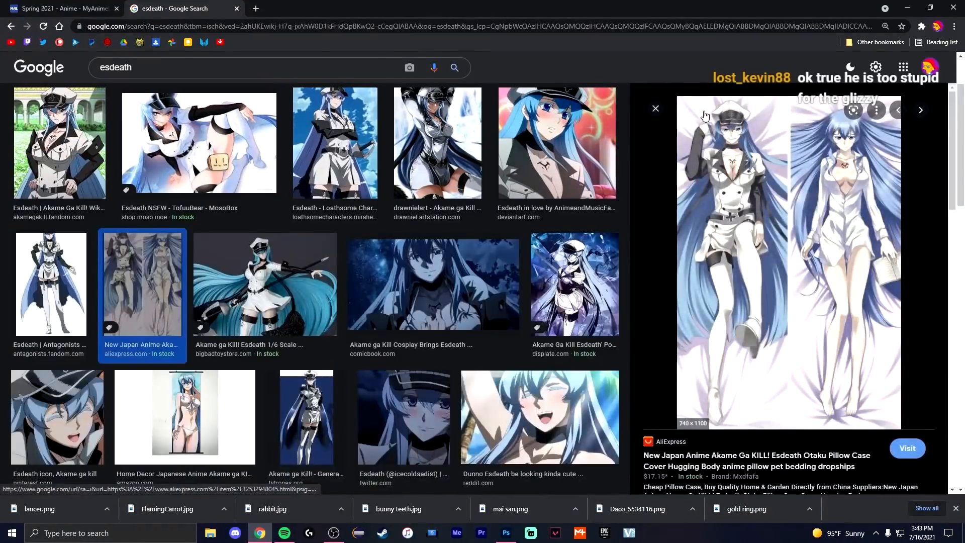
pyautogui.click(654, 109)
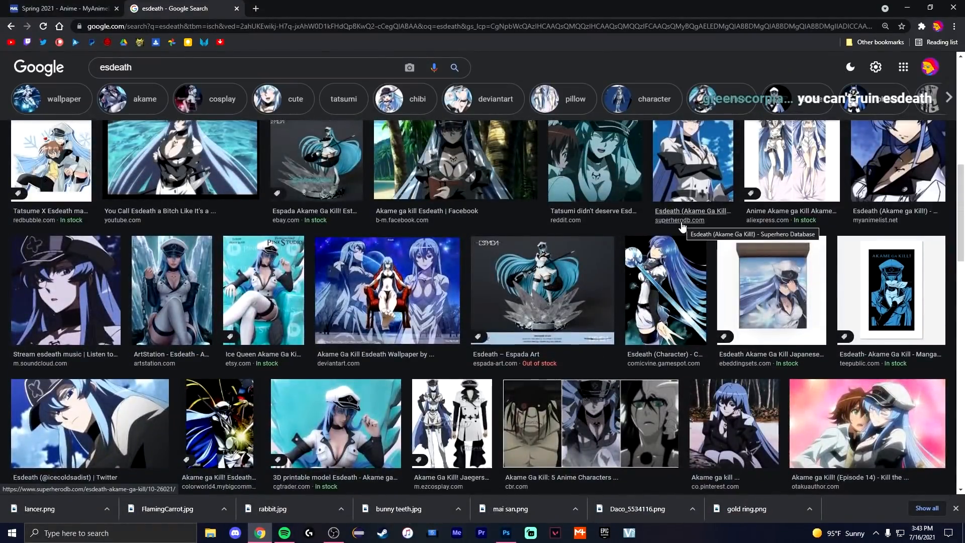
# - Quick Select Esdeath's upper body and put a blue Solid Color fill beneath it
pyautogui.scroll(3)
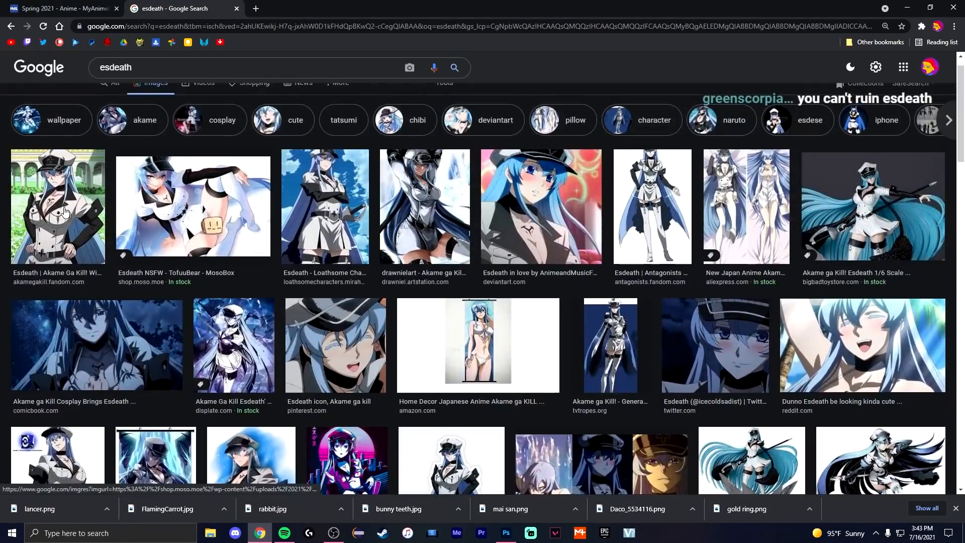
pyautogui.click(505, 532)
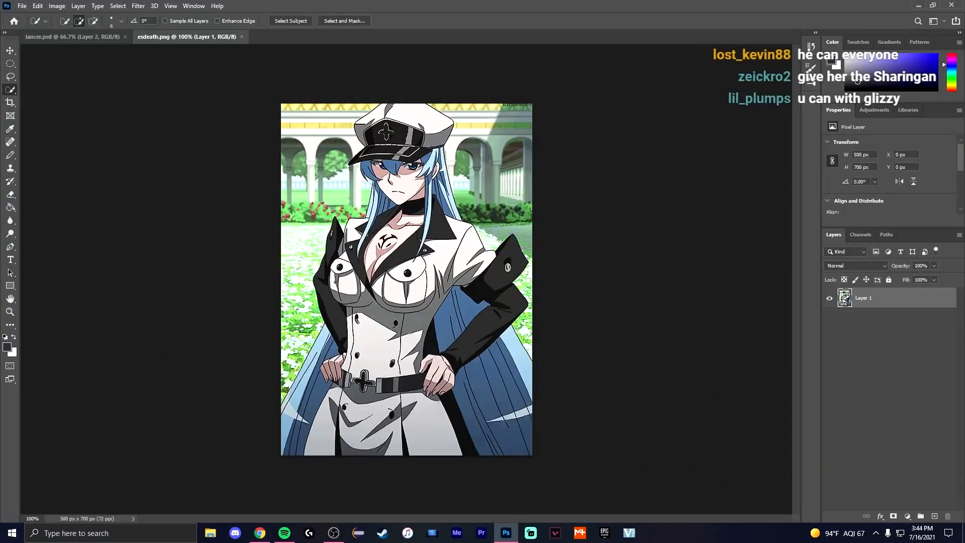
pyautogui.click(296, 37)
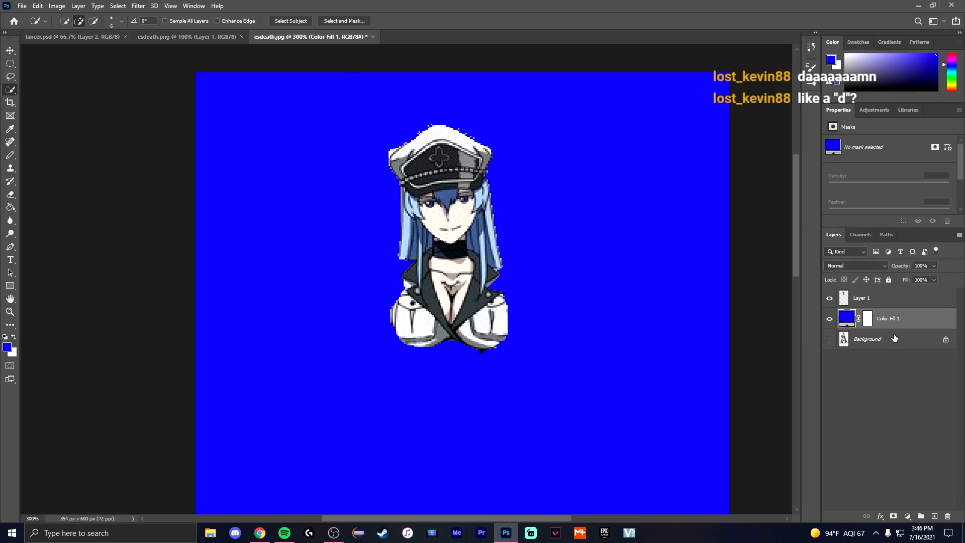
pyautogui.click(260, 533)
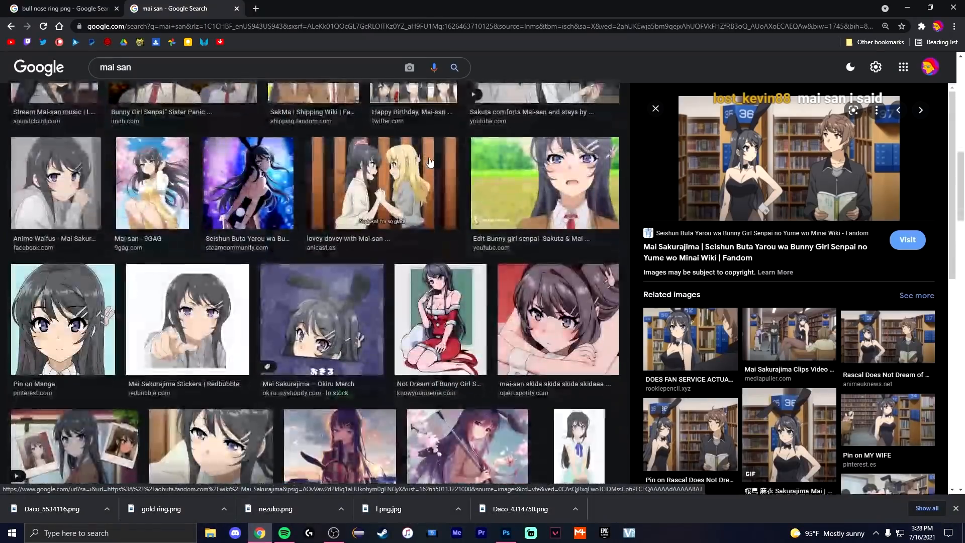
# - Close the buck teeth preview and scroll on through the image results
pyautogui.scroll(-3)
pyautogui.write('buck teeth png')
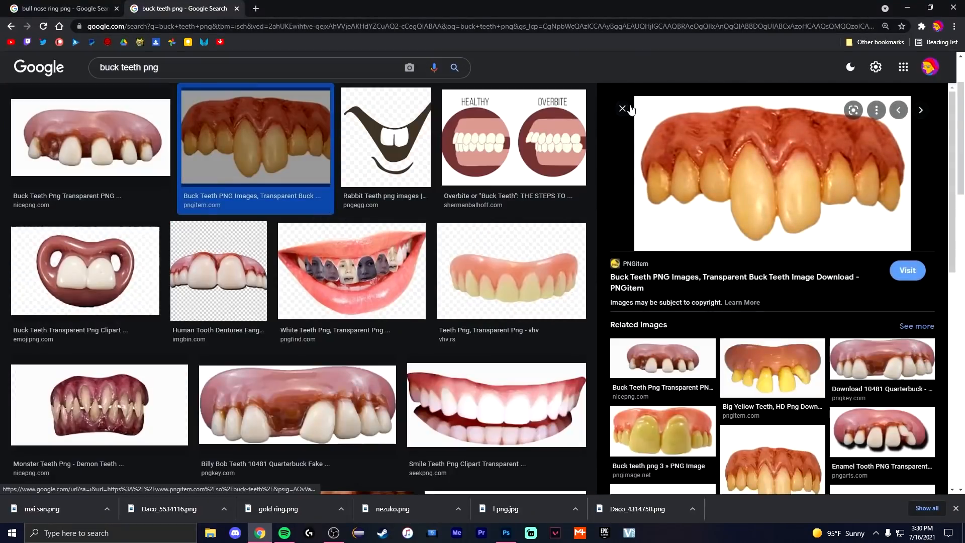
pyautogui.click(621, 110)
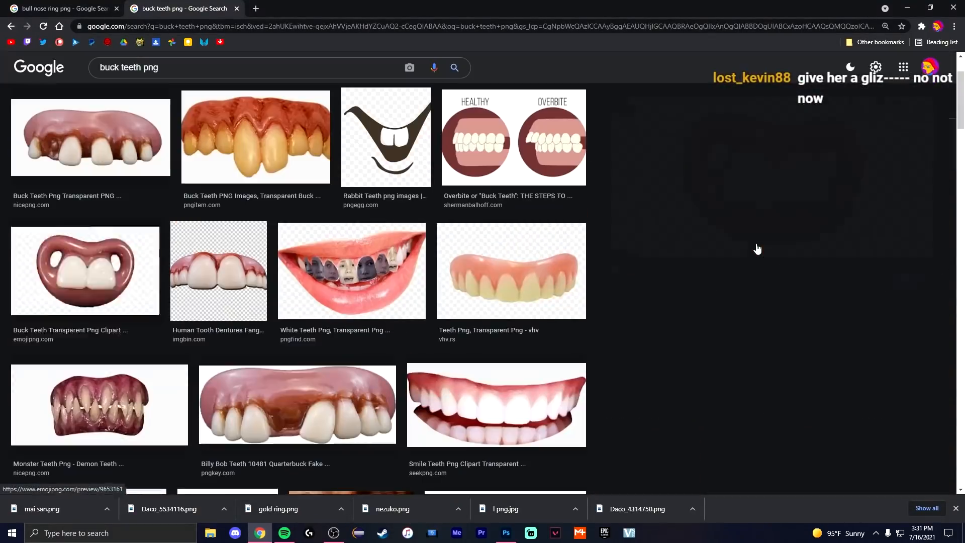
pyautogui.click(505, 533)
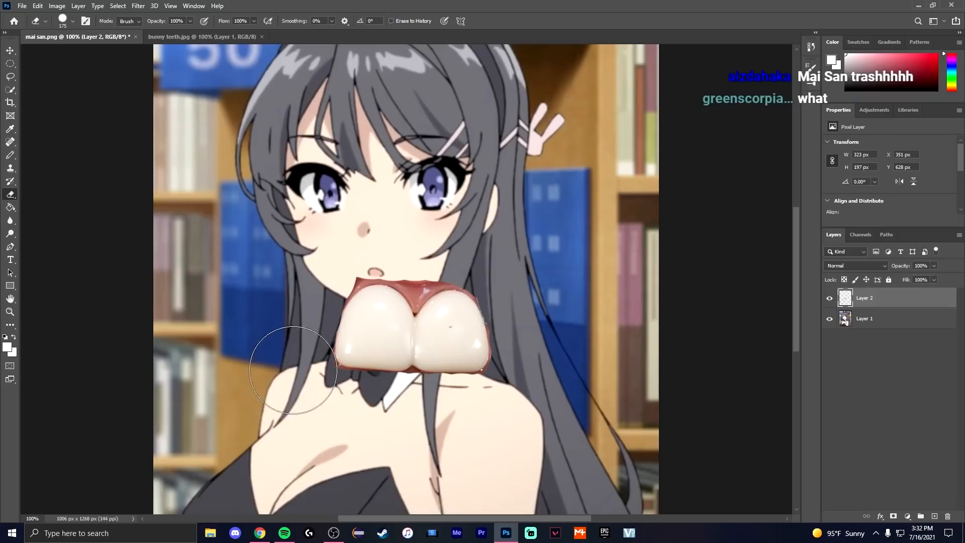
pyautogui.moveTo(319, 258)
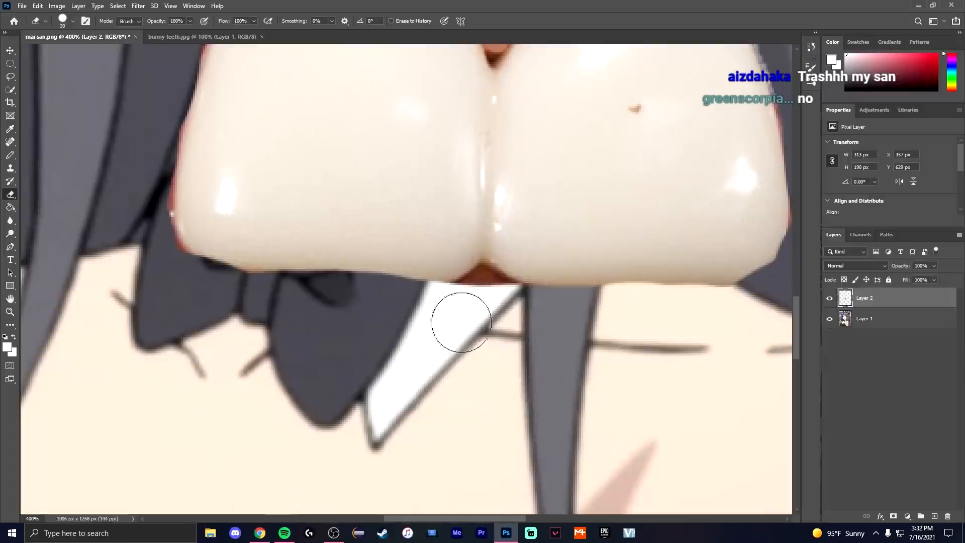
pyautogui.click(260, 533)
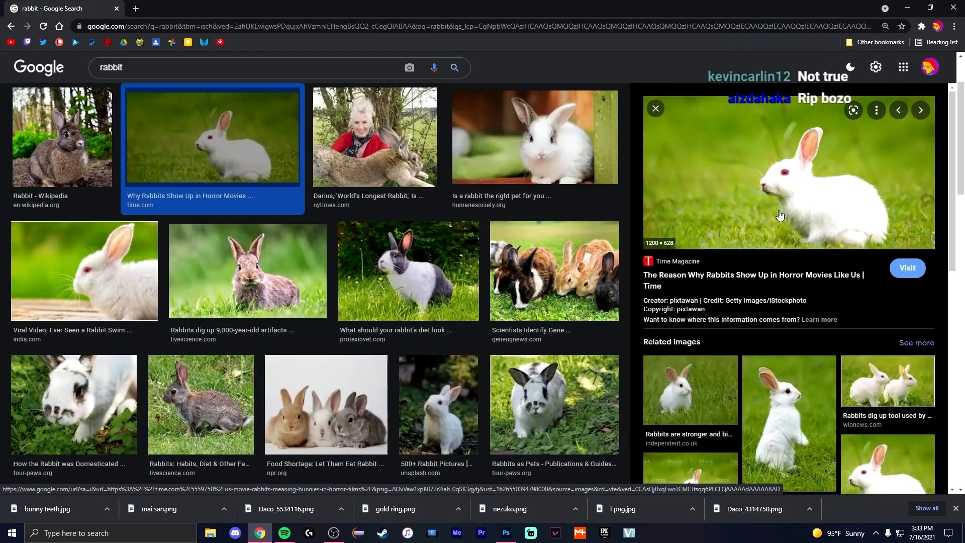
# - Preview the giant rabbit Darius photo and the Flaming Carrot comic image
pyautogui.click(374, 136)
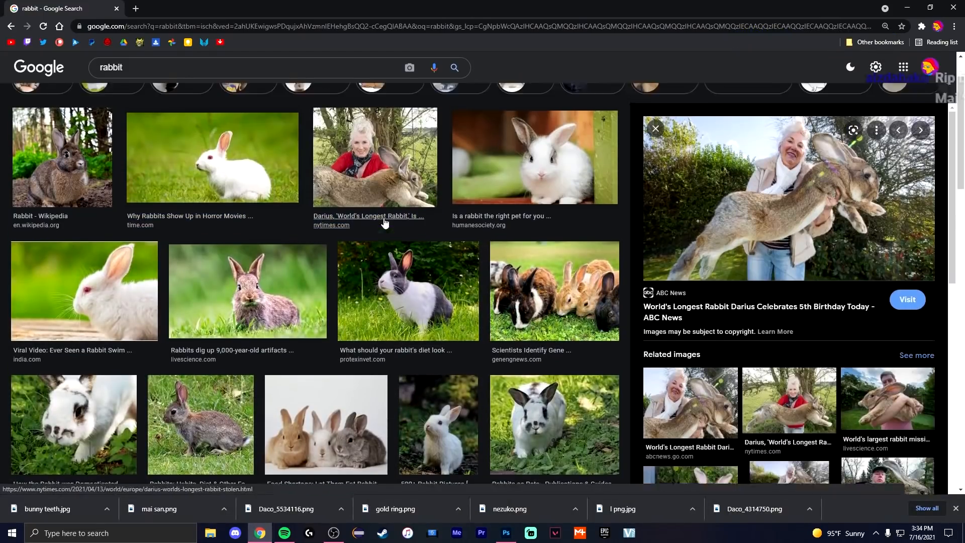
pyautogui.click(506, 533)
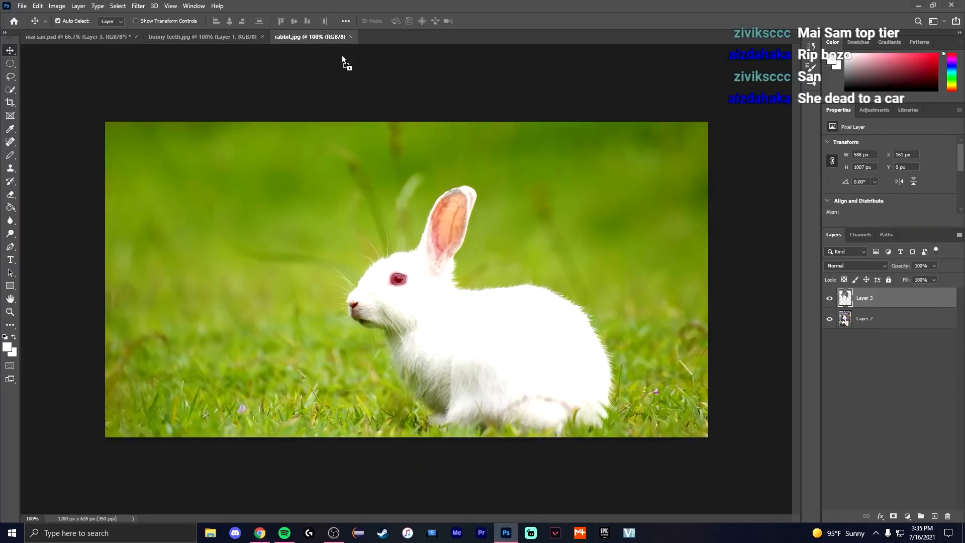
pyautogui.click(259, 533)
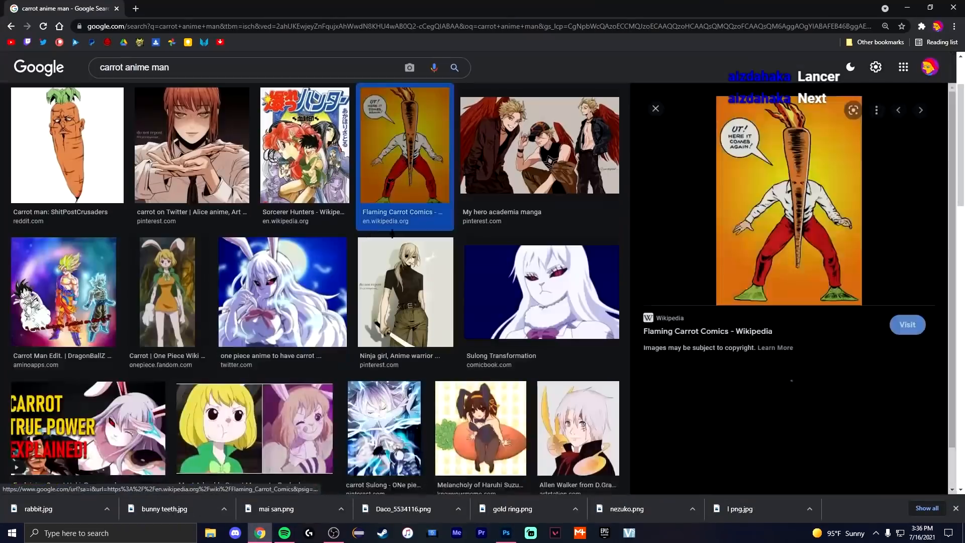
pyautogui.click(505, 533)
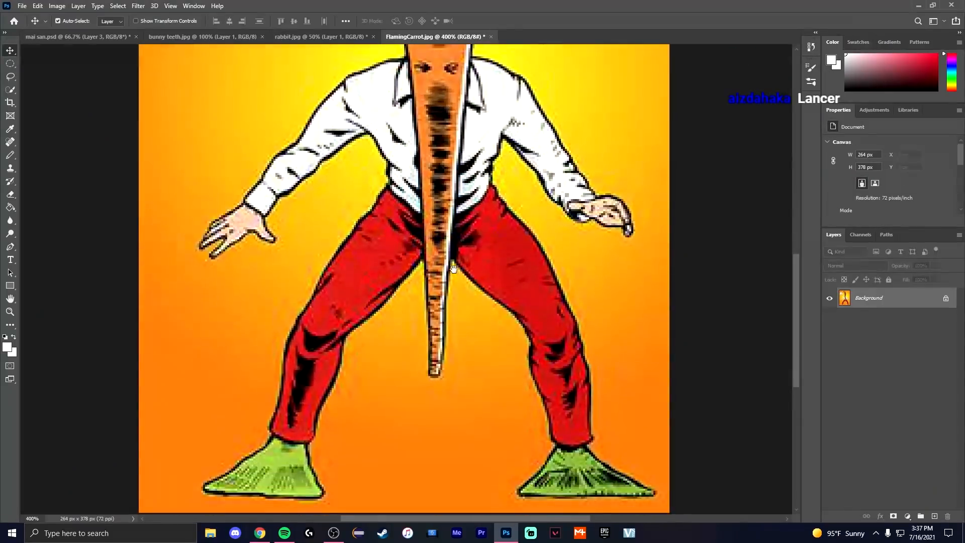
# - Search Google Images for 'lancer anime png', close the preview and scroll the results
pyautogui.click(319, 37)
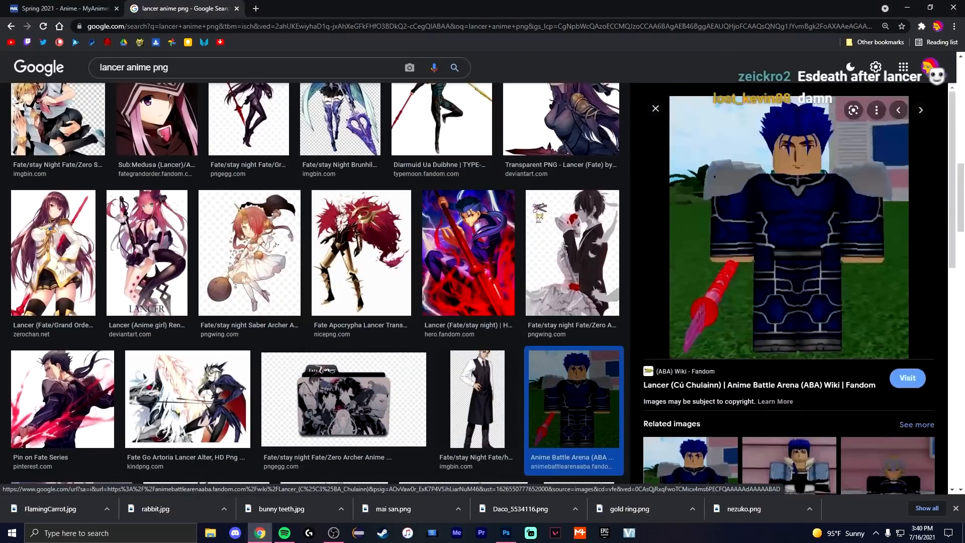
pyautogui.click(654, 108)
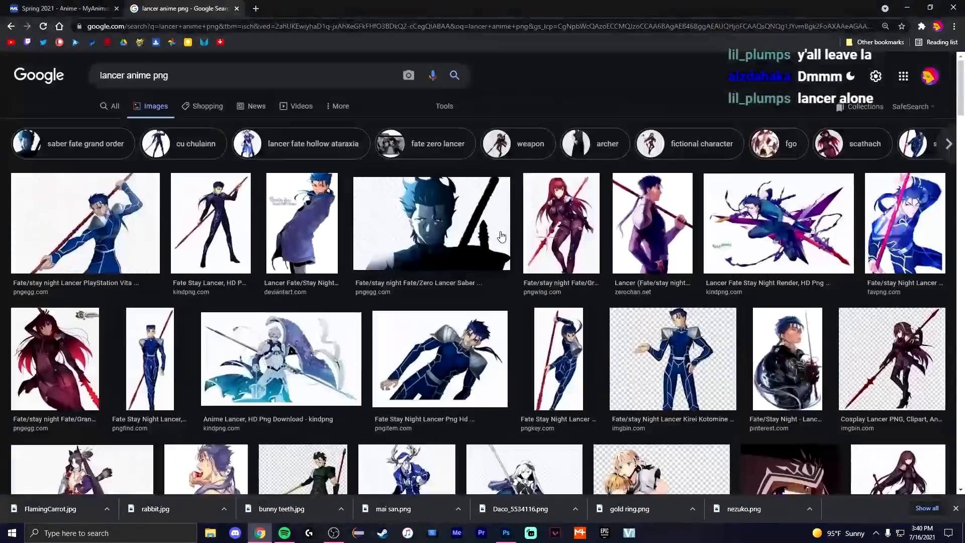
pyautogui.scroll(-3)
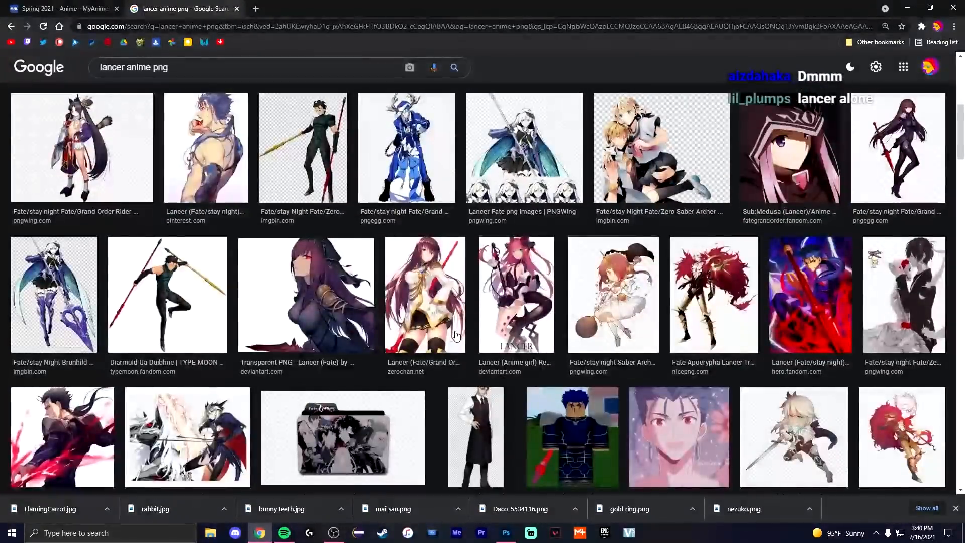
# - Search for the ratatouille rat and enlarge the two rats at a feast picture
pyautogui.click(505, 533)
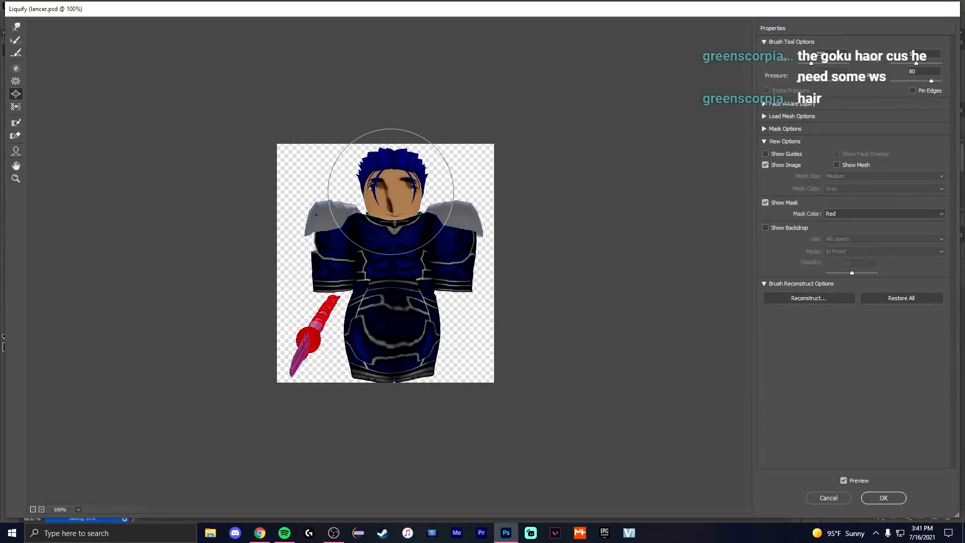
pyautogui.click(882, 497)
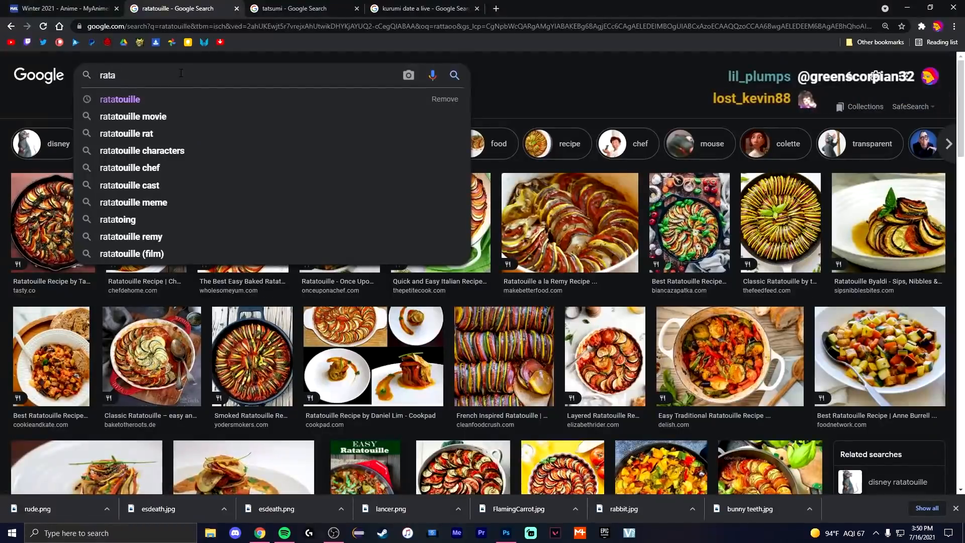
pyautogui.click(126, 133)
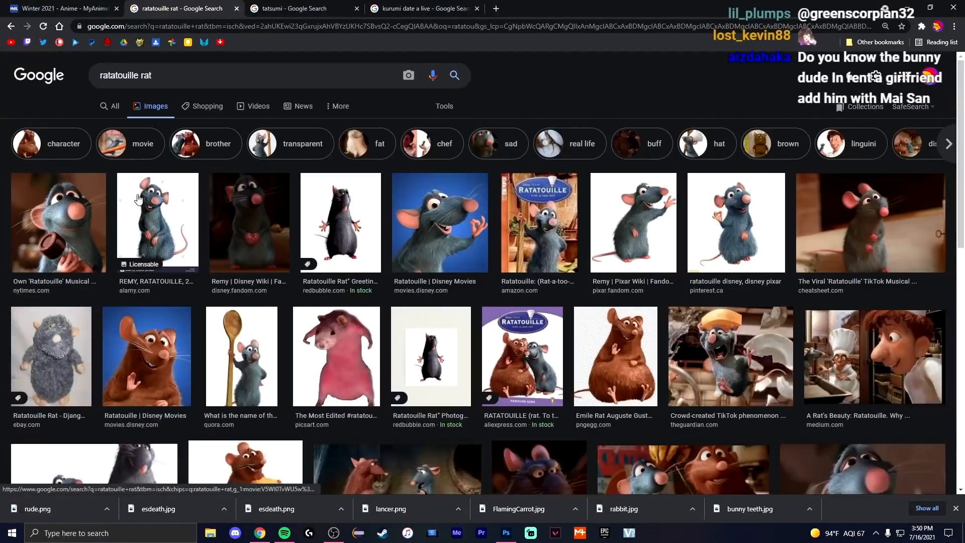
pyautogui.click(551, 403)
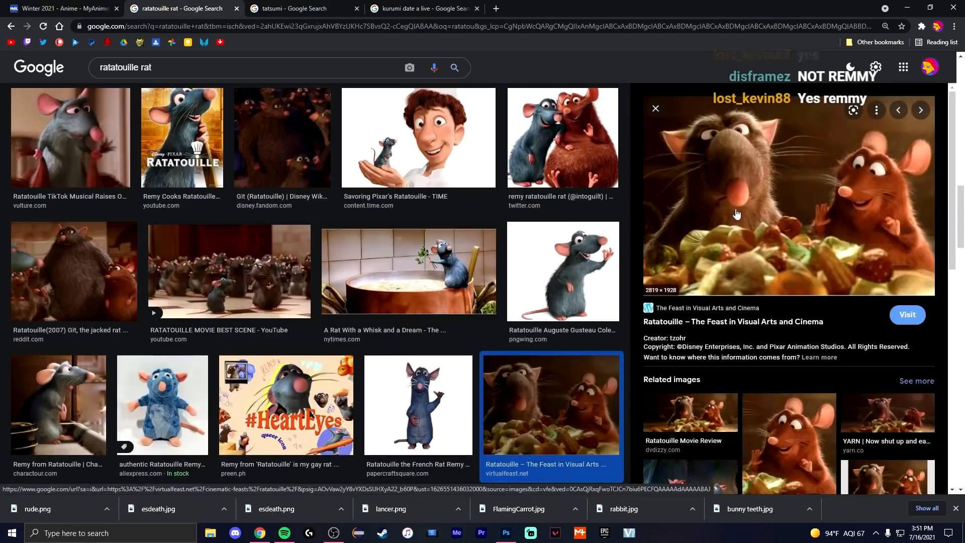
pyautogui.scroll(-3)
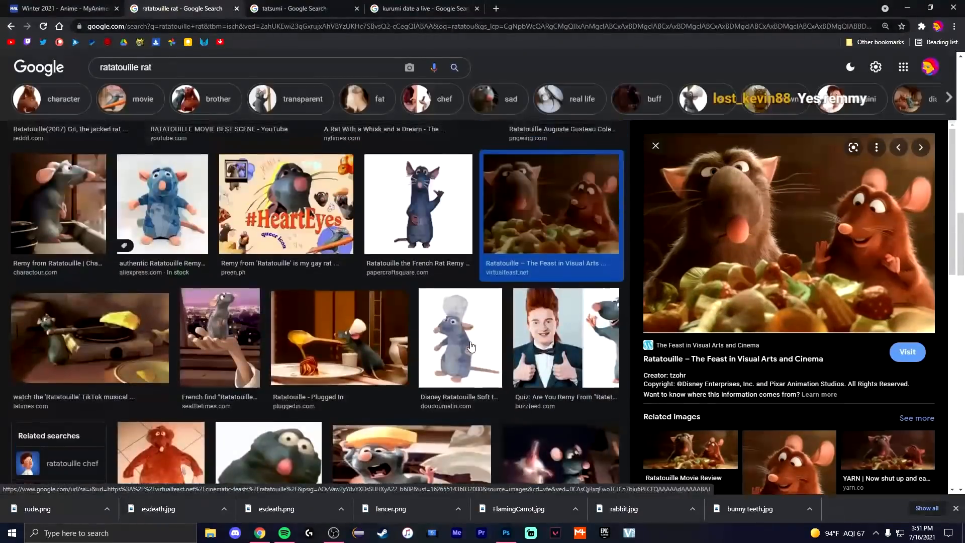
# - Load bunny guy.jpg into a new Photoshop document via File > Open
pyautogui.click(506, 533)
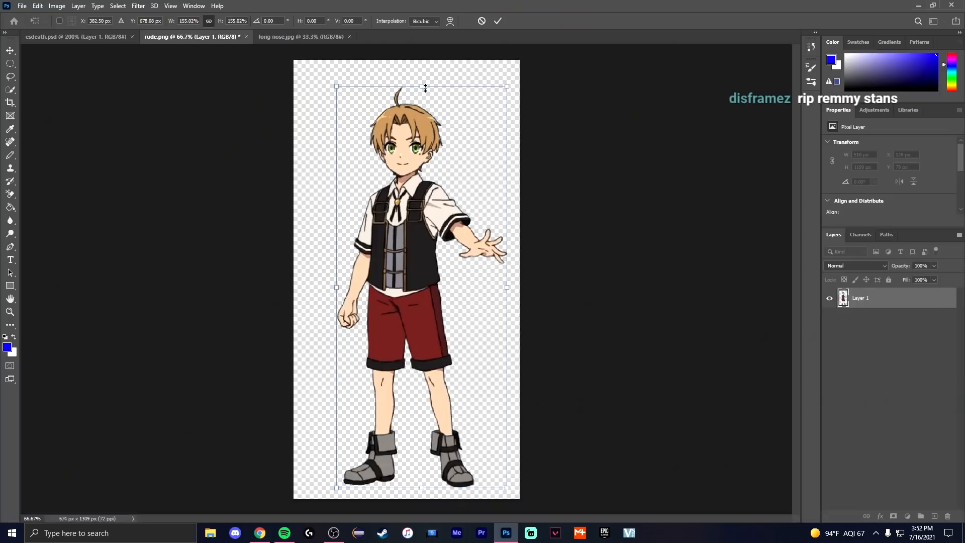
pyautogui.click(300, 36)
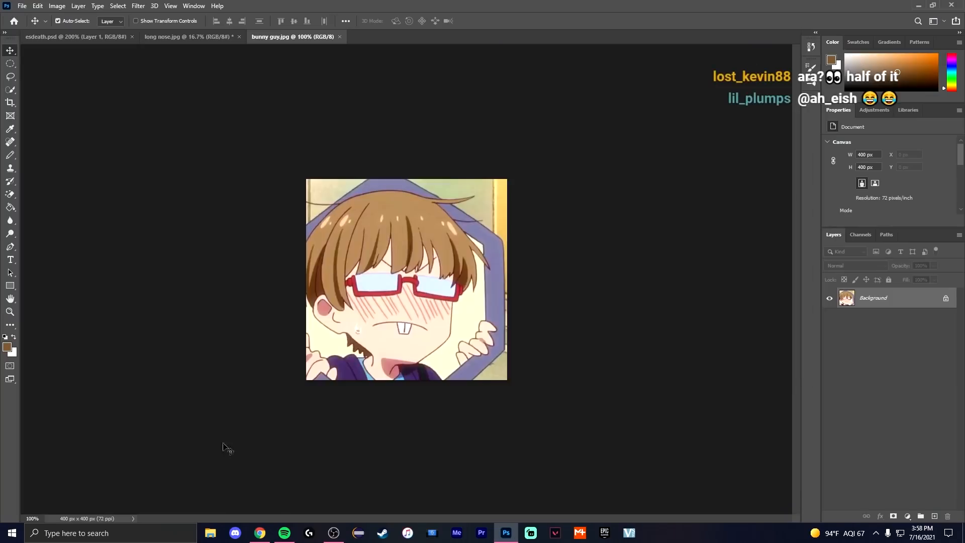
# - Open prison.jpg and drag it into the whip document
pyautogui.click(260, 532)
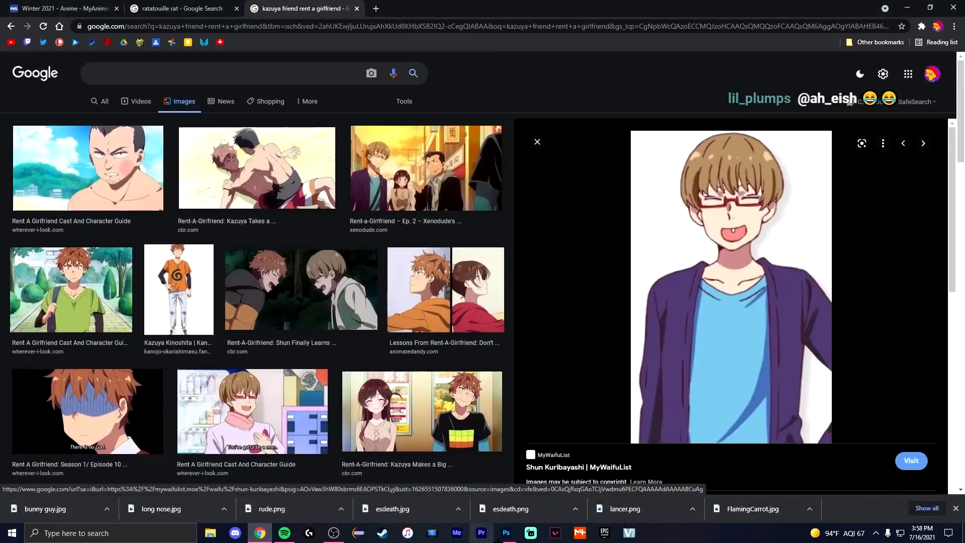
pyautogui.click(506, 533)
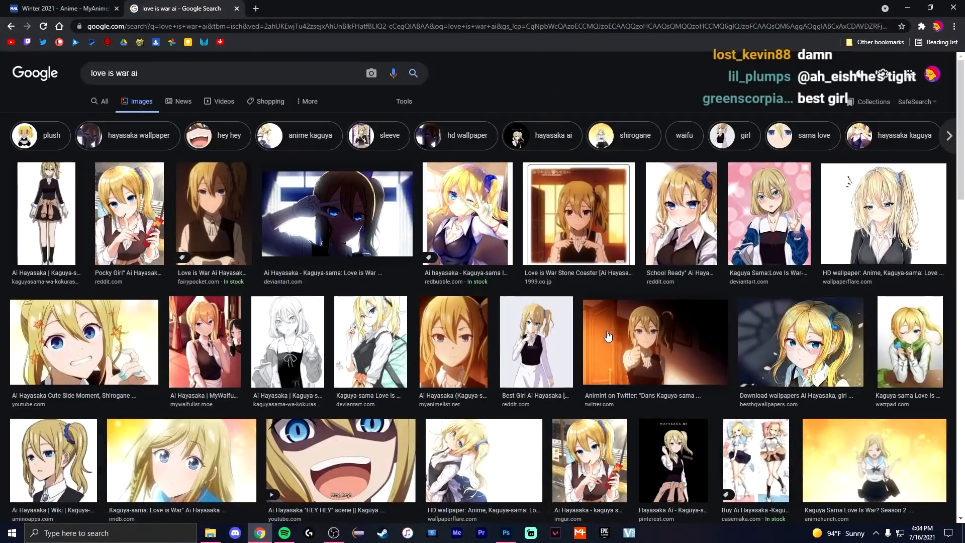
pyautogui.click(505, 533)
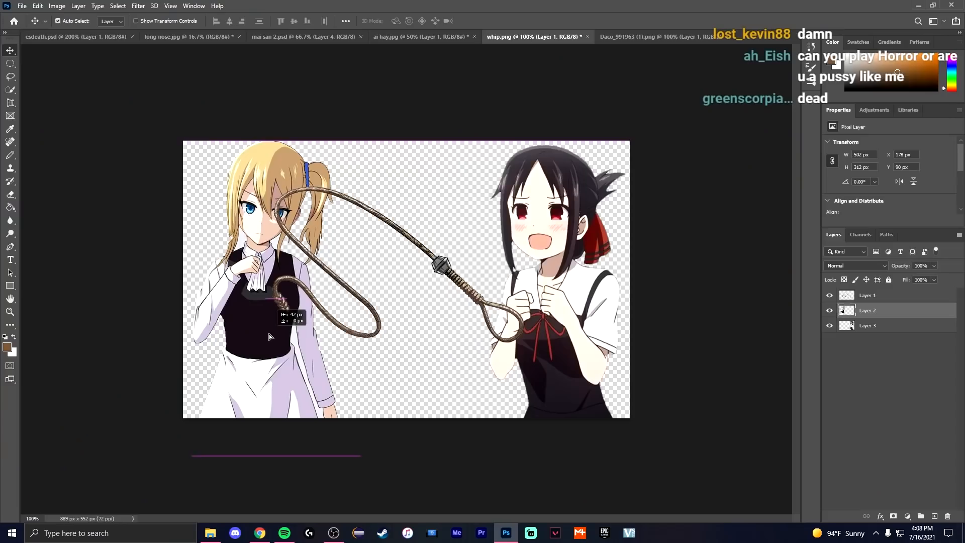
pyautogui.click(714, 36)
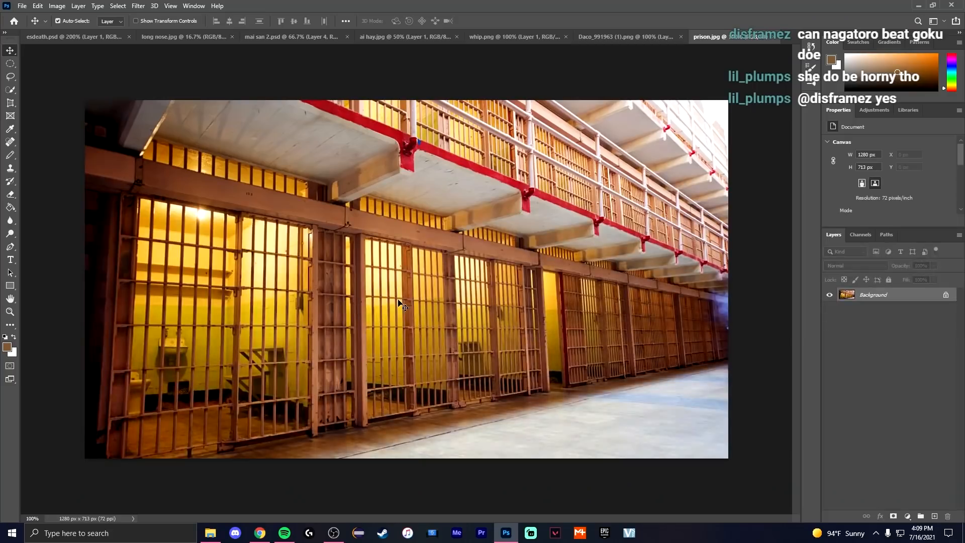
# - Move the prison layer to the bottom so it sits behind Hayasaka, Kaguya and the whip
pyautogui.click(517, 36)
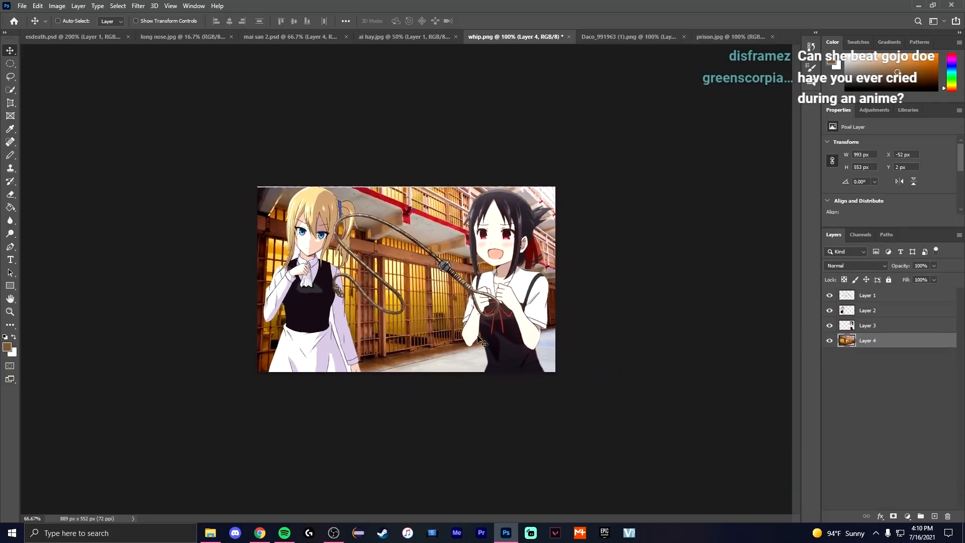
pyautogui.click(260, 533)
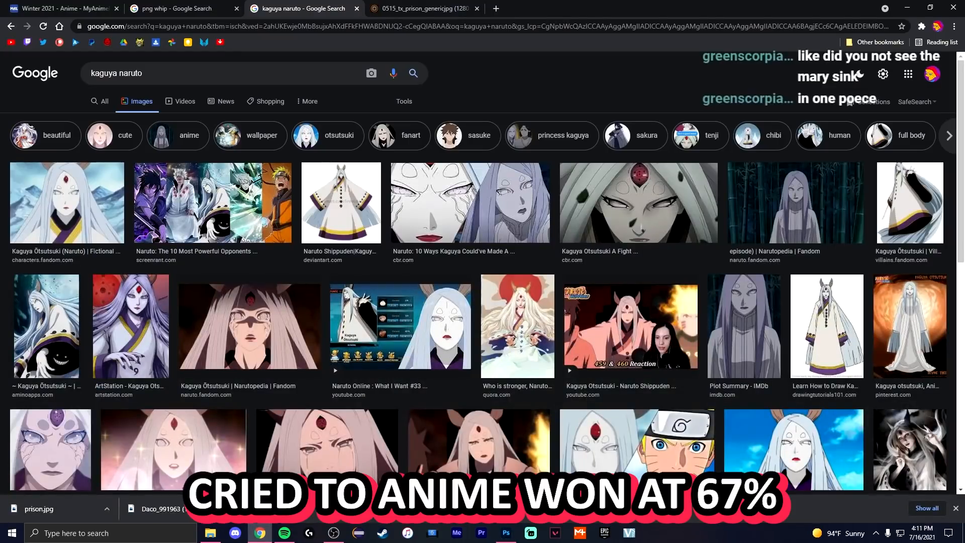
pyautogui.click(505, 532)
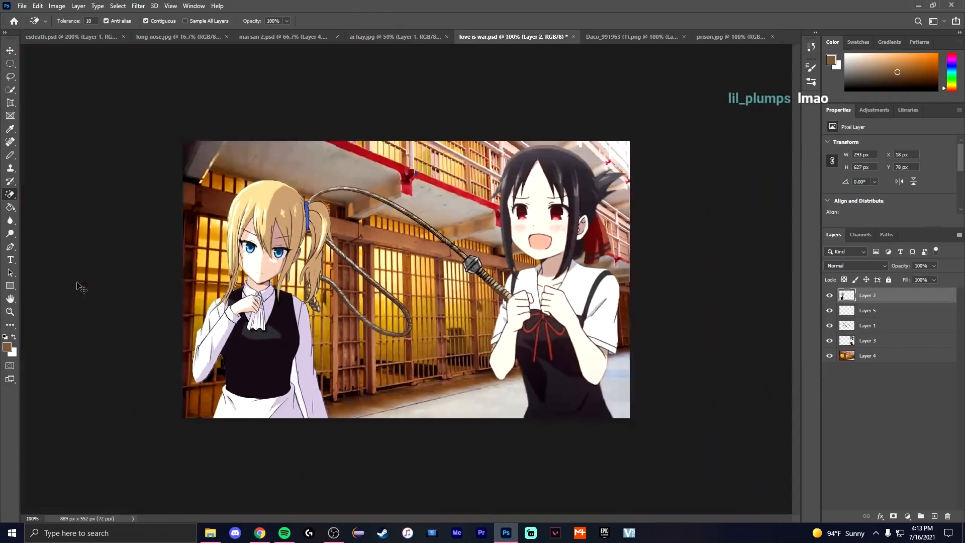
pyautogui.click(731, 36)
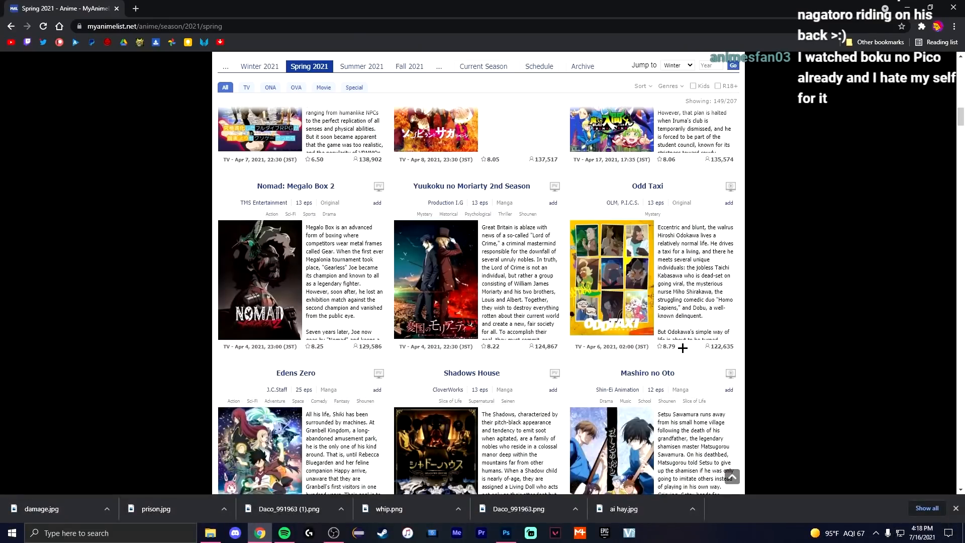
# - From Premiere Pro's Home screen choose Open Project… and browse to D:\Premiere
pyautogui.click(375, 8)
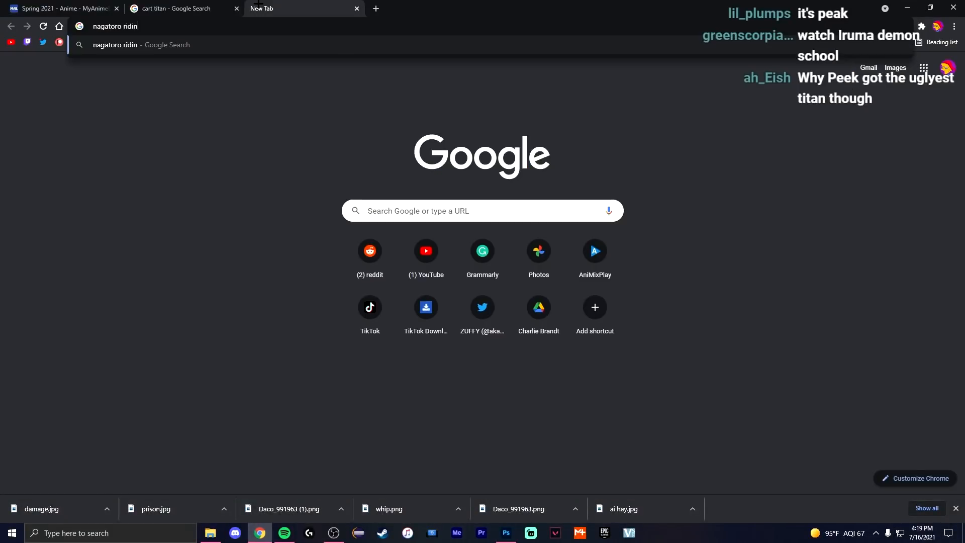
pyautogui.click(506, 533)
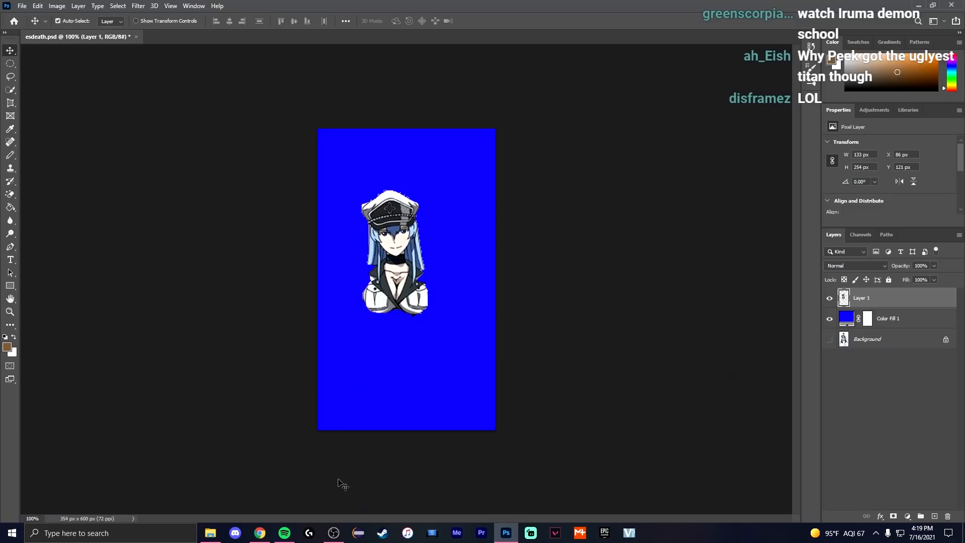
pyautogui.click(259, 532)
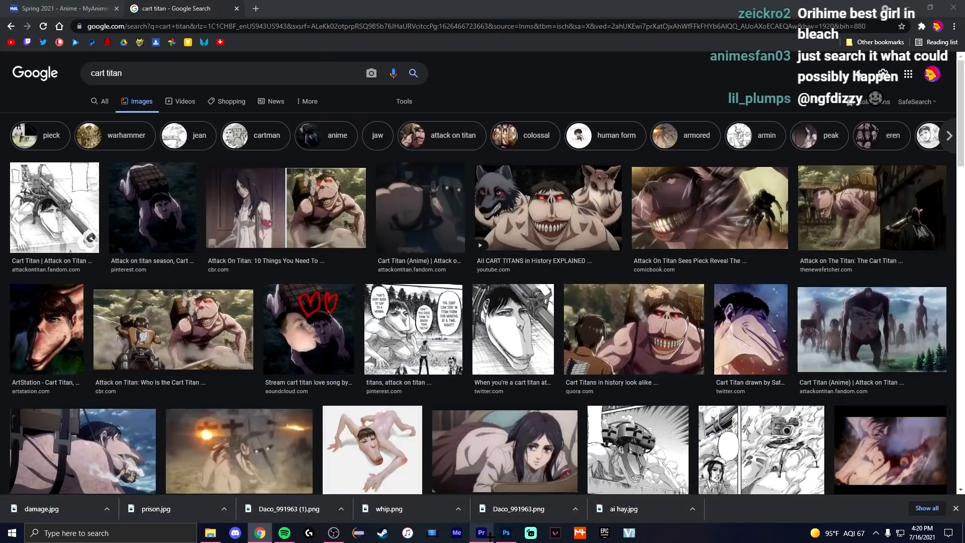
pyautogui.click(255, 8)
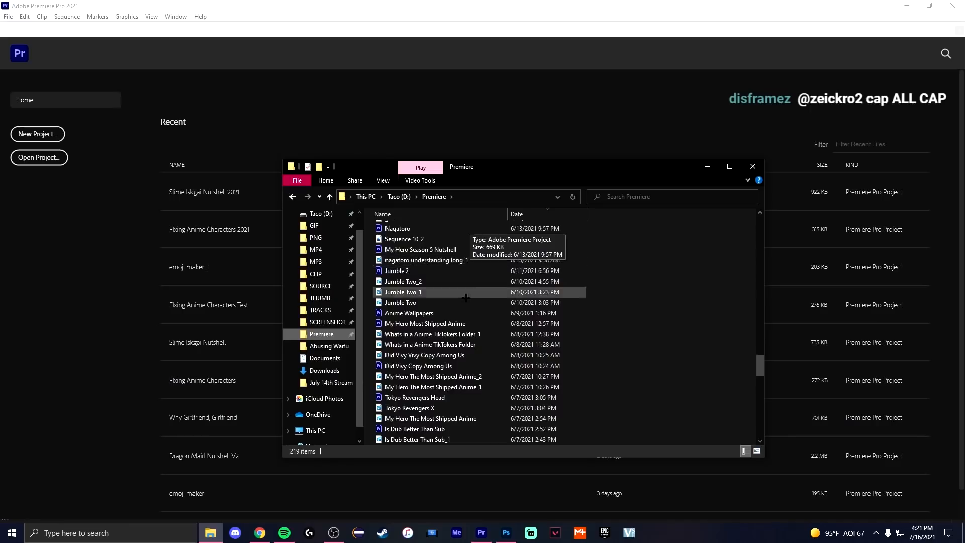
pyautogui.click(259, 533)
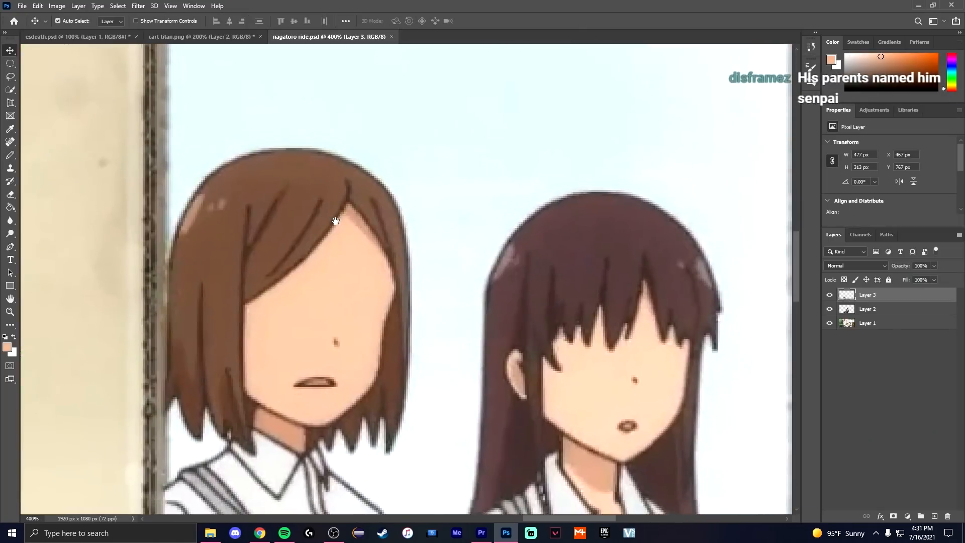
# - Finish placing Nagatoro riding the Cart Titan in the Photoshop composite
pyautogui.click(259, 533)
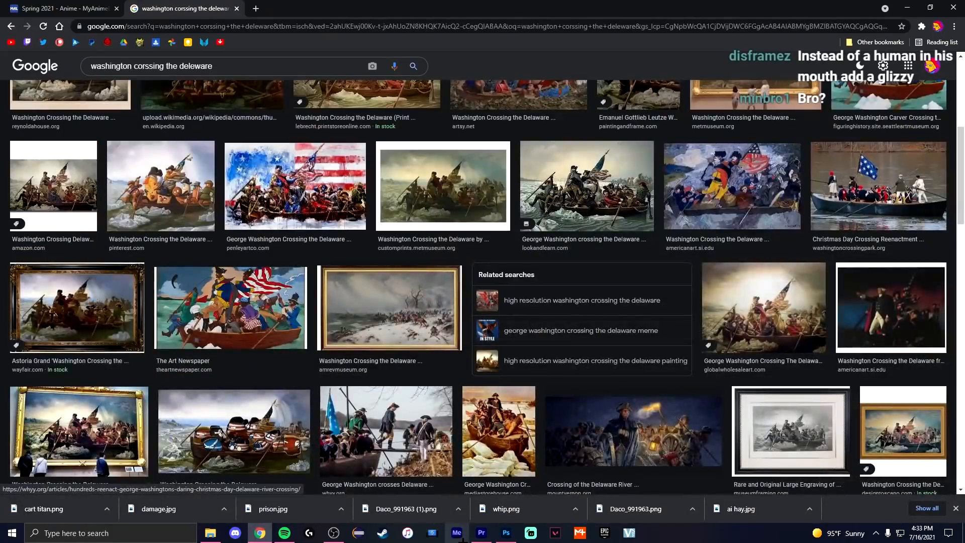
pyautogui.click(506, 532)
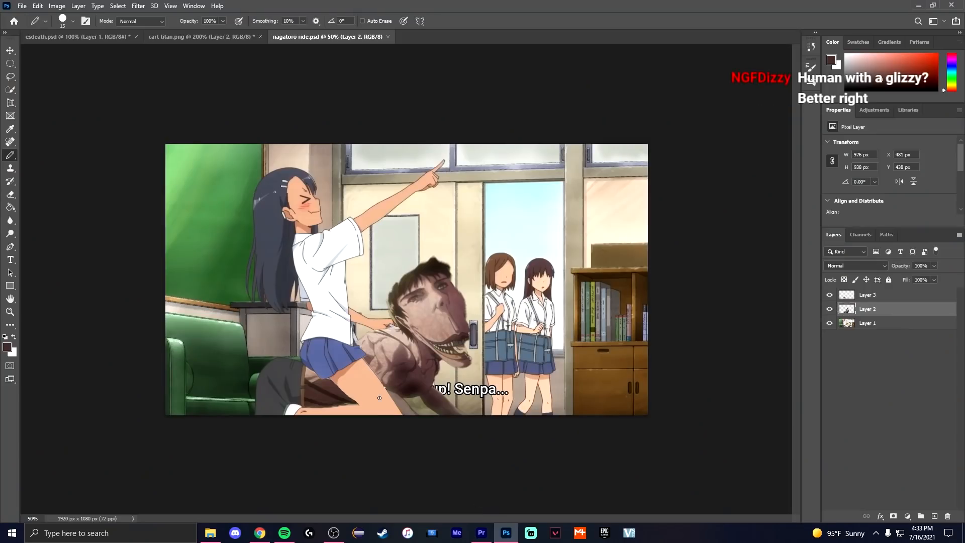
pyautogui.click(260, 533)
pyautogui.write('kanna')
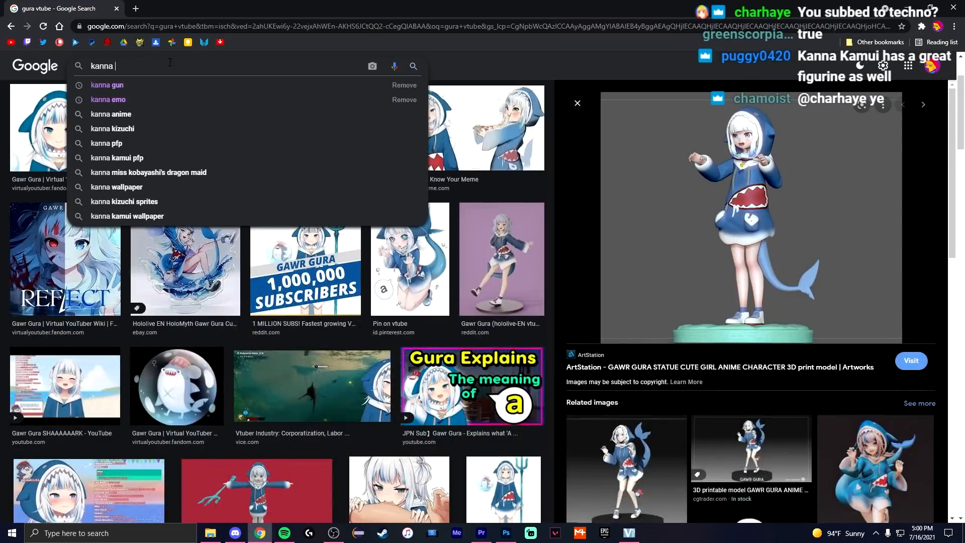
# - Search Kanna 'figurine' images, then load aang head.png as a new Photoshop document
pyautogui.write('figurine')
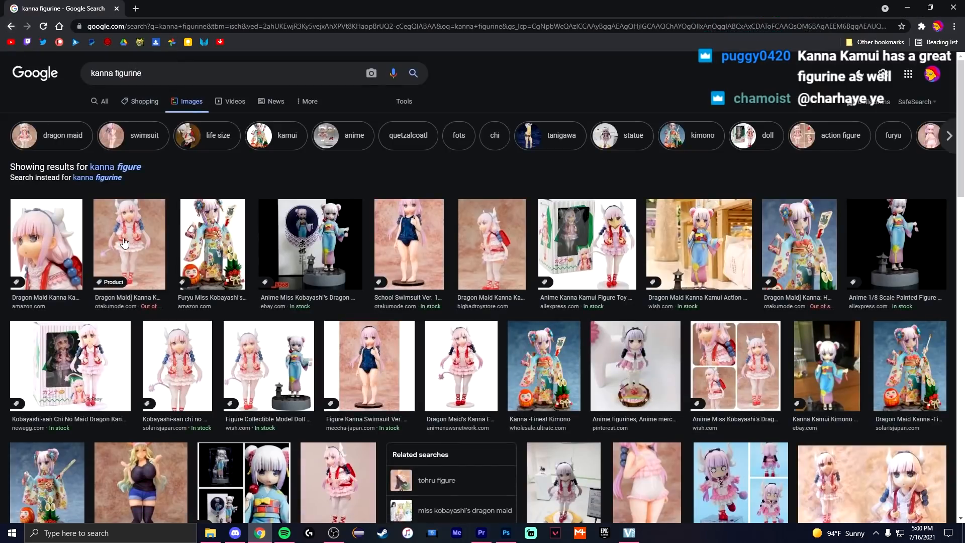
pyautogui.click(129, 244)
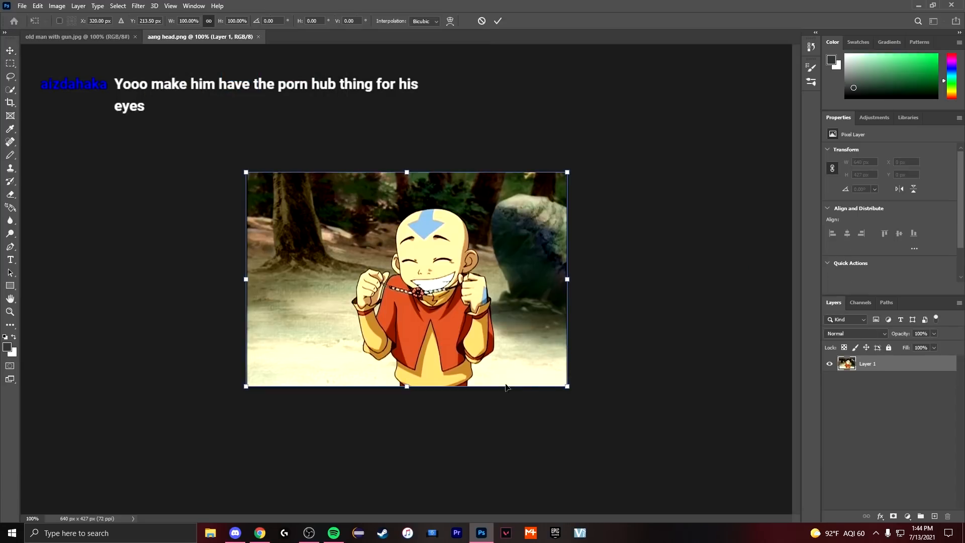
# - Give Aang red eyes, cat ears, a Caillou figure on his shoulder and a brushed yellow sash
pyautogui.click(70, 36)
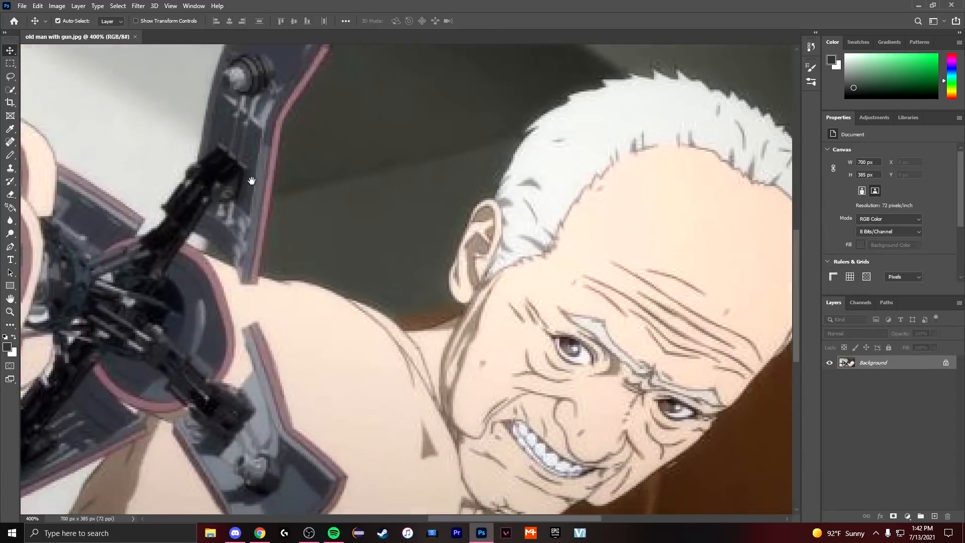
pyautogui.click(259, 533)
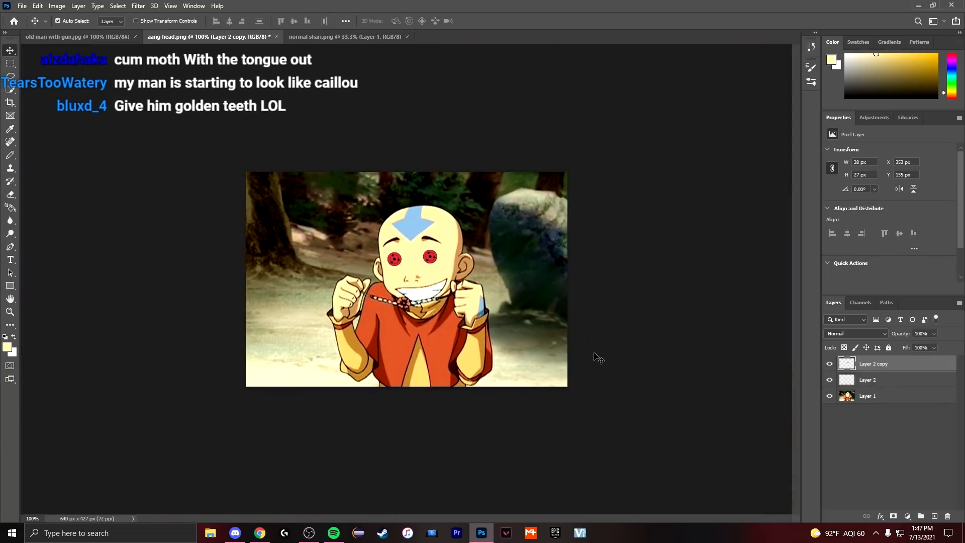
pyautogui.click(259, 532)
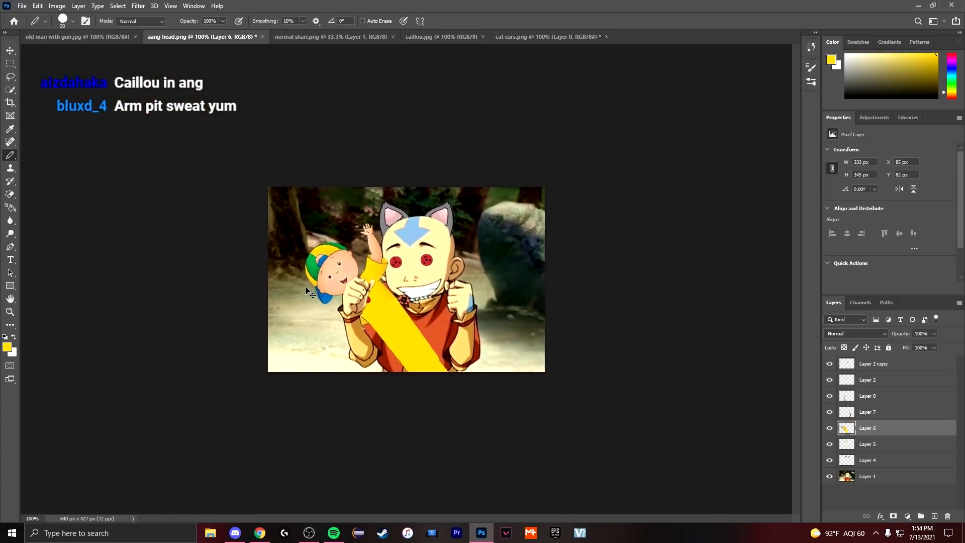
pyautogui.click(260, 533)
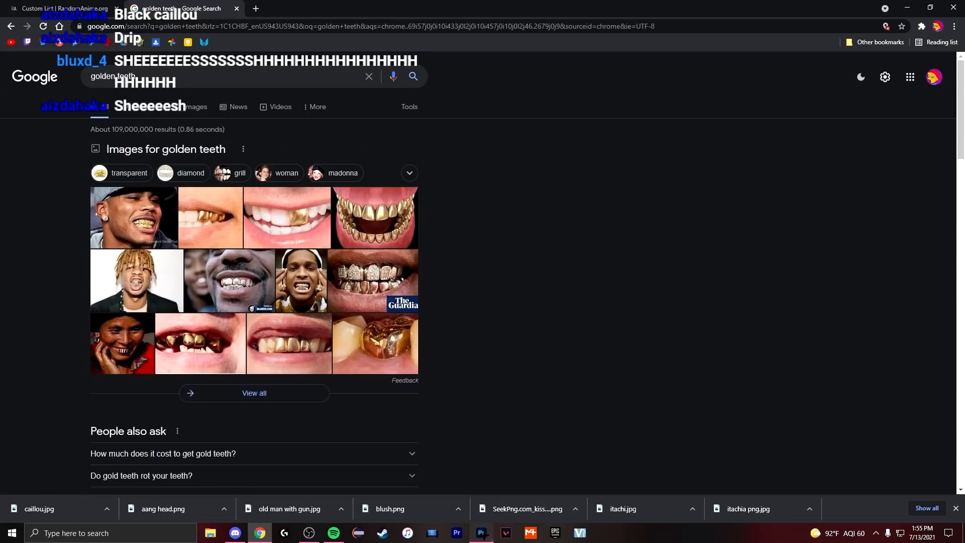
# - Search 'golden teeth' in Google Images and preview the first photo
pyautogui.click(482, 532)
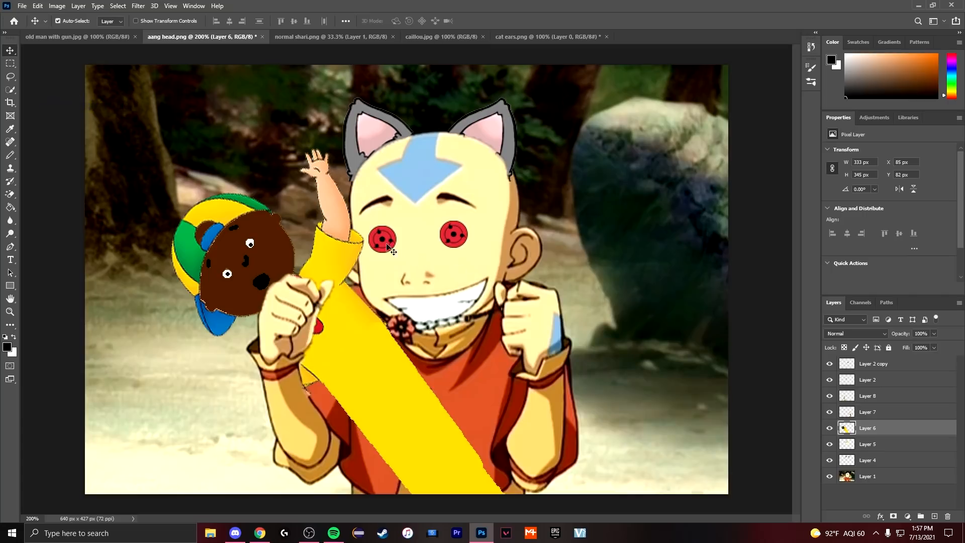
pyautogui.click(867, 363)
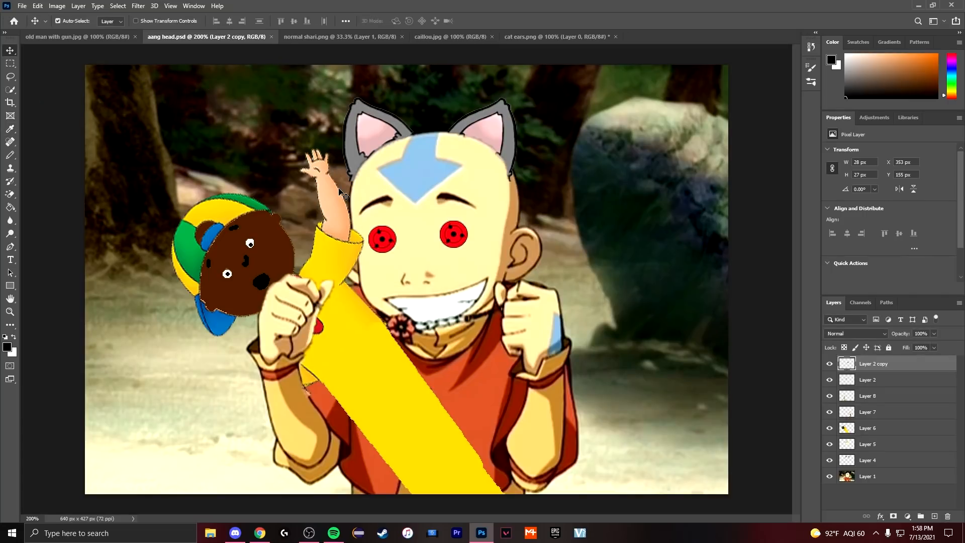
pyautogui.click(259, 533)
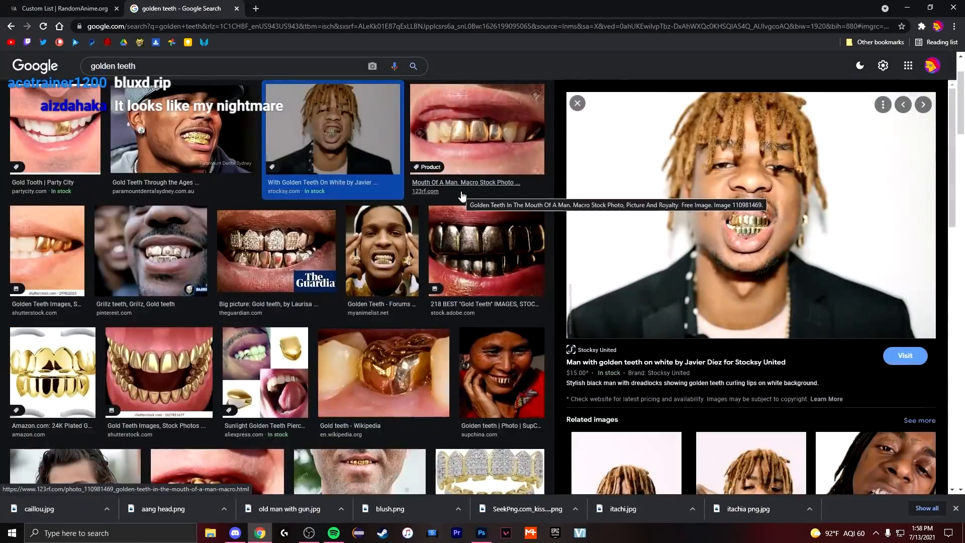
pyautogui.scroll(-3)
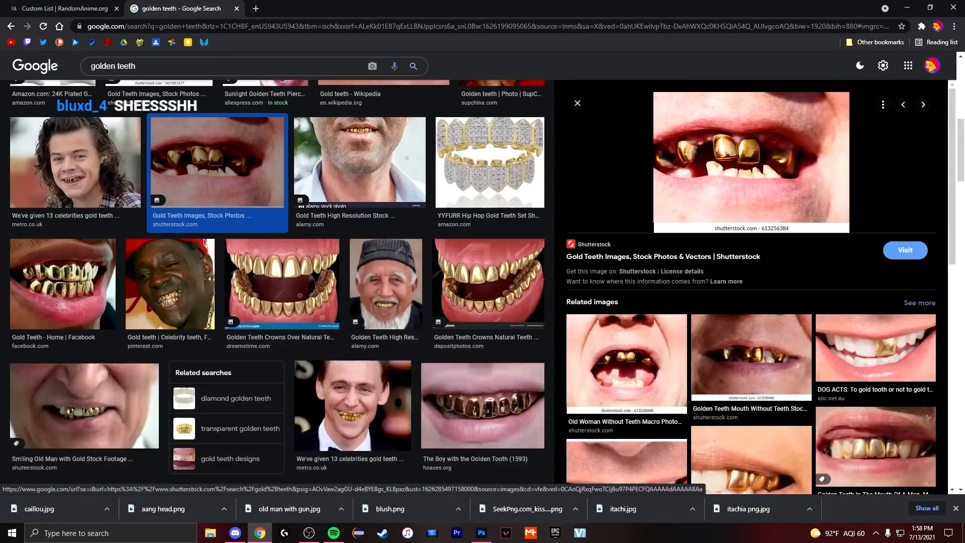
# - Preview several more golden teeth photos to pick one for the edit
pyautogui.click(384, 234)
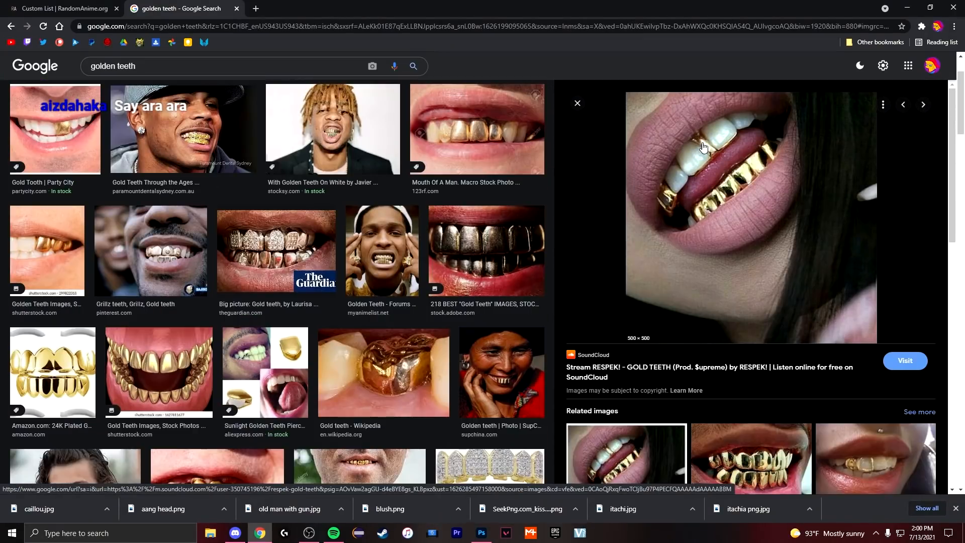
pyautogui.click(481, 533)
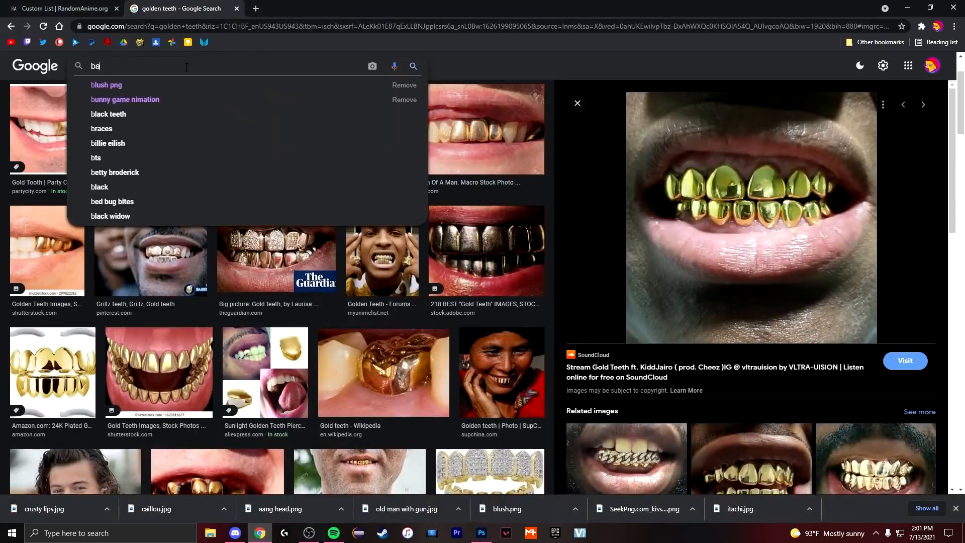
pyautogui.click(481, 533)
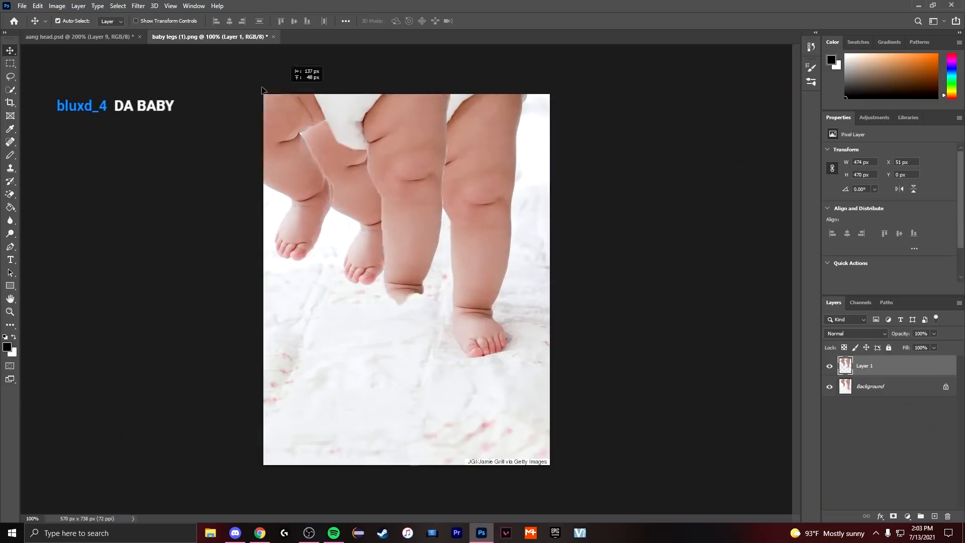
# - Open the Giorno image and drag the nagatoro image into uzaki.png
pyautogui.click(74, 37)
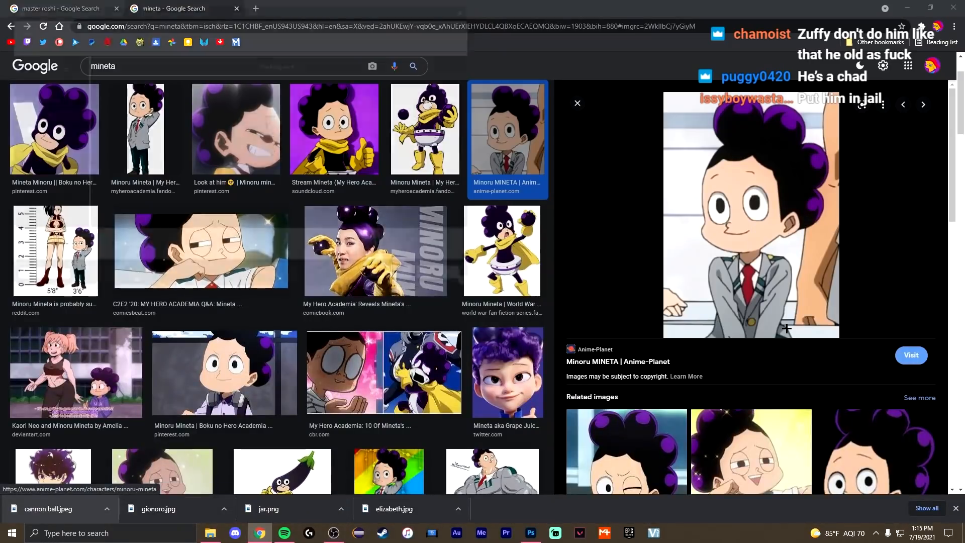
pyautogui.click(530, 533)
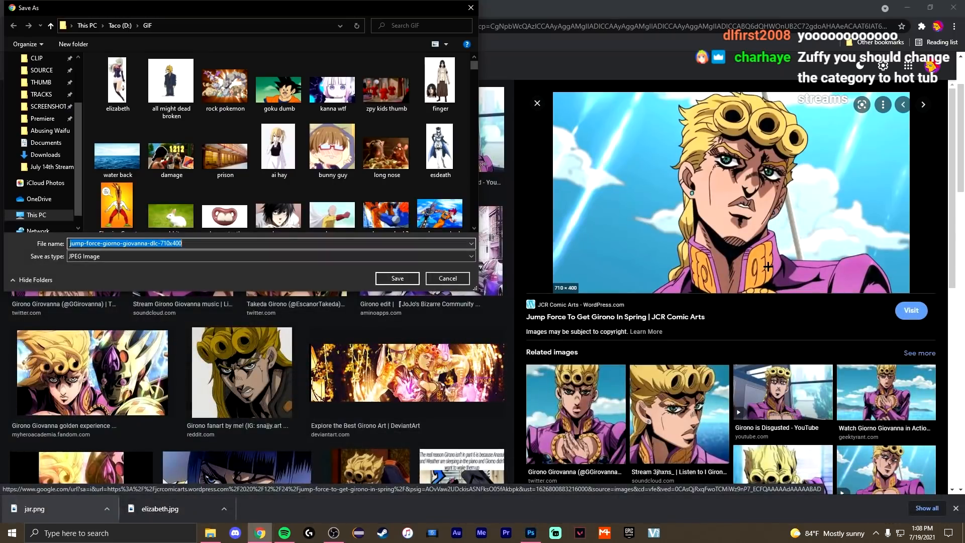
pyautogui.click(396, 278)
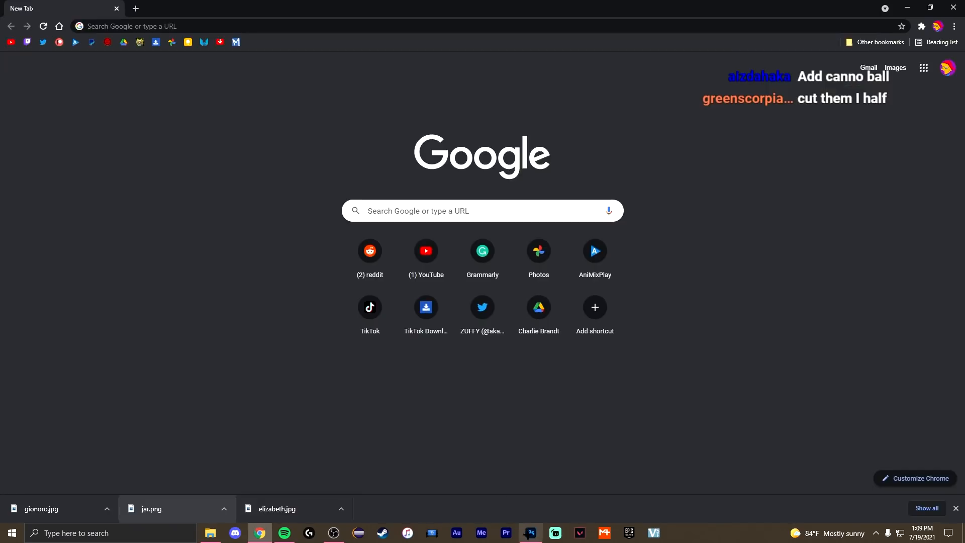
pyautogui.click(530, 533)
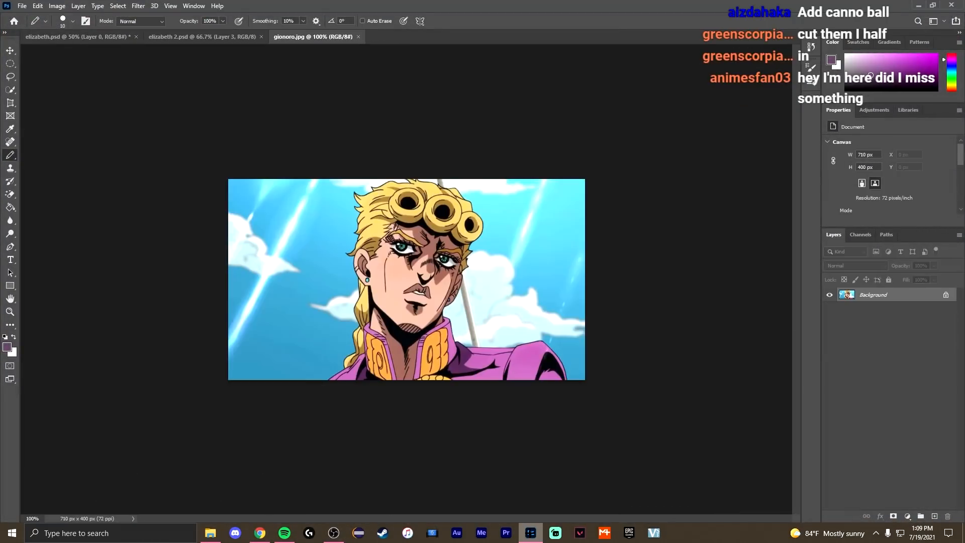
# - Scale Nagatoro with Free Transform, position her beside Uzaki on magenta and commit
pyautogui.click(260, 532)
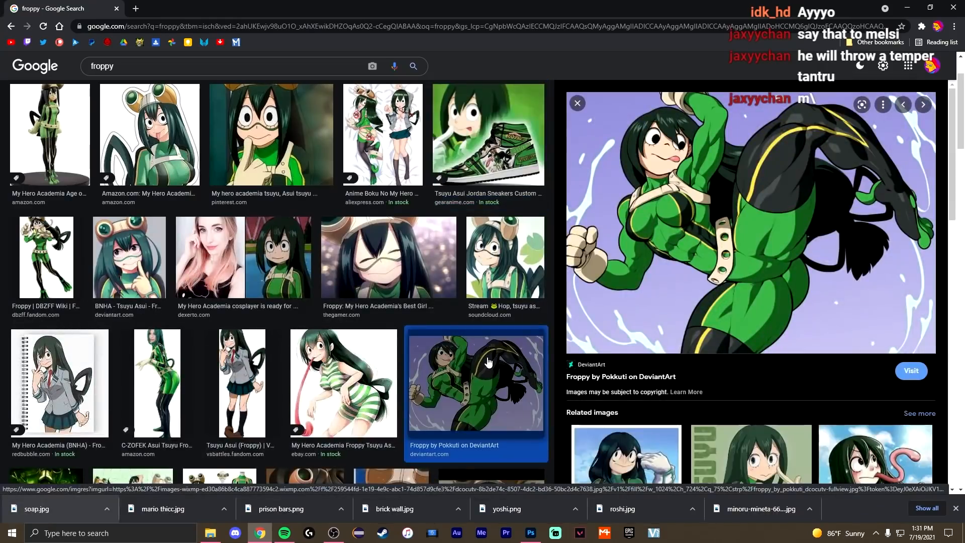
pyautogui.click(577, 103)
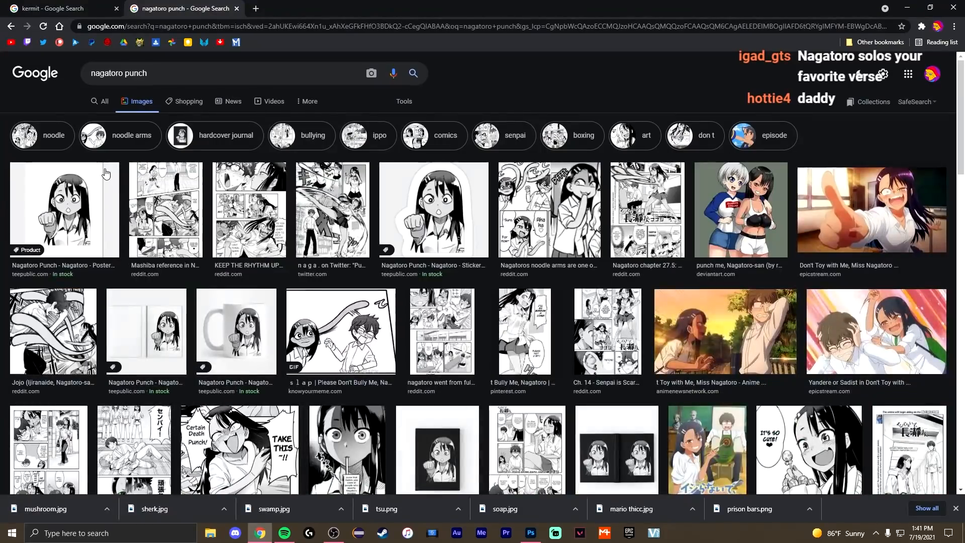
pyautogui.click(741, 210)
pyautogui.write('uzaki')
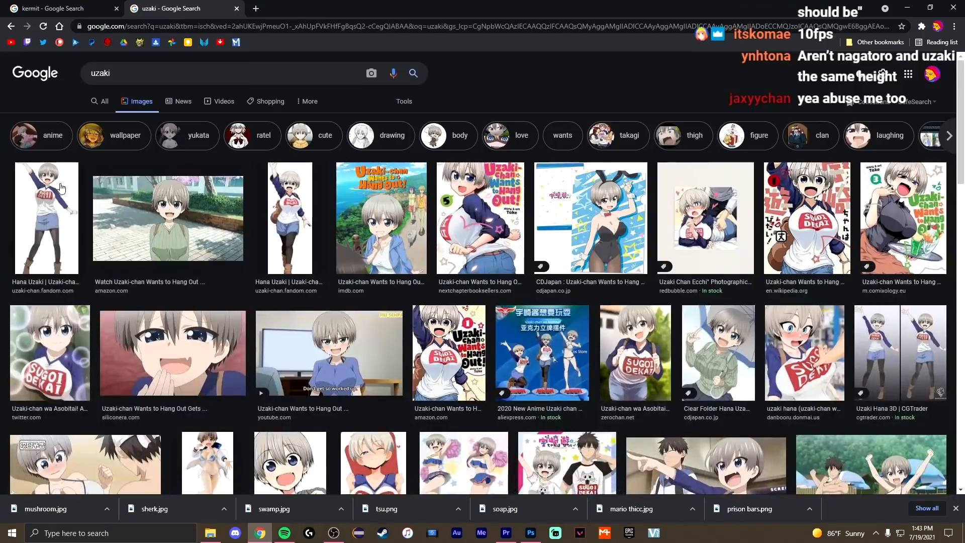
pyautogui.click(529, 533)
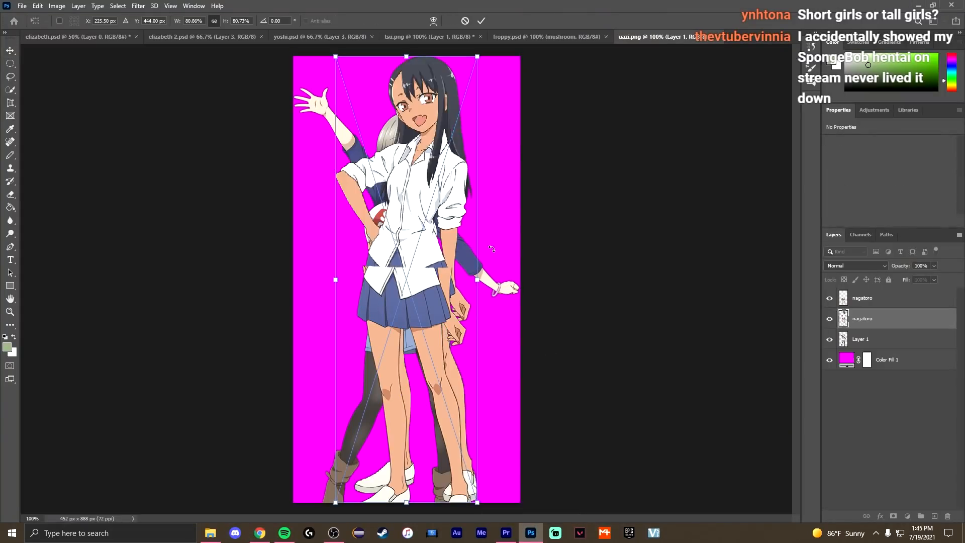
pyautogui.click(481, 21)
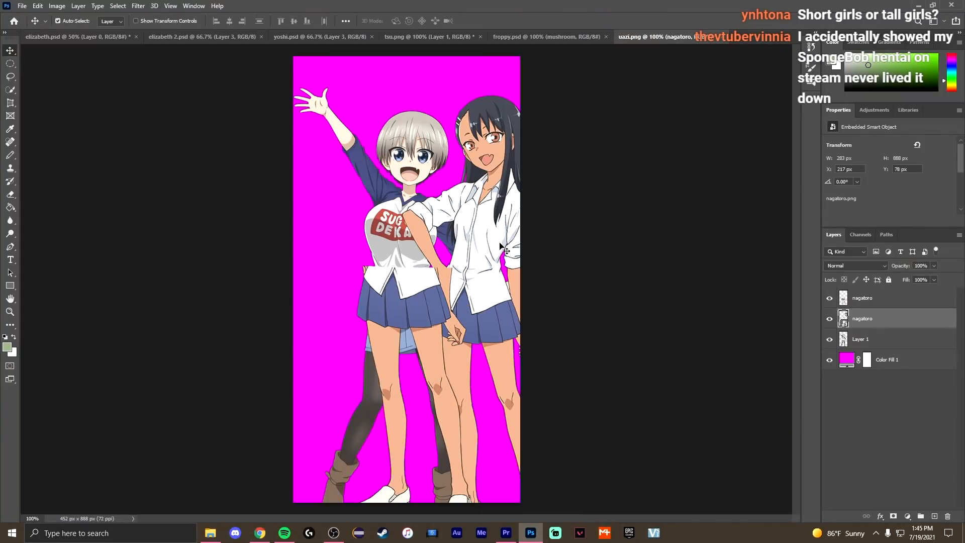